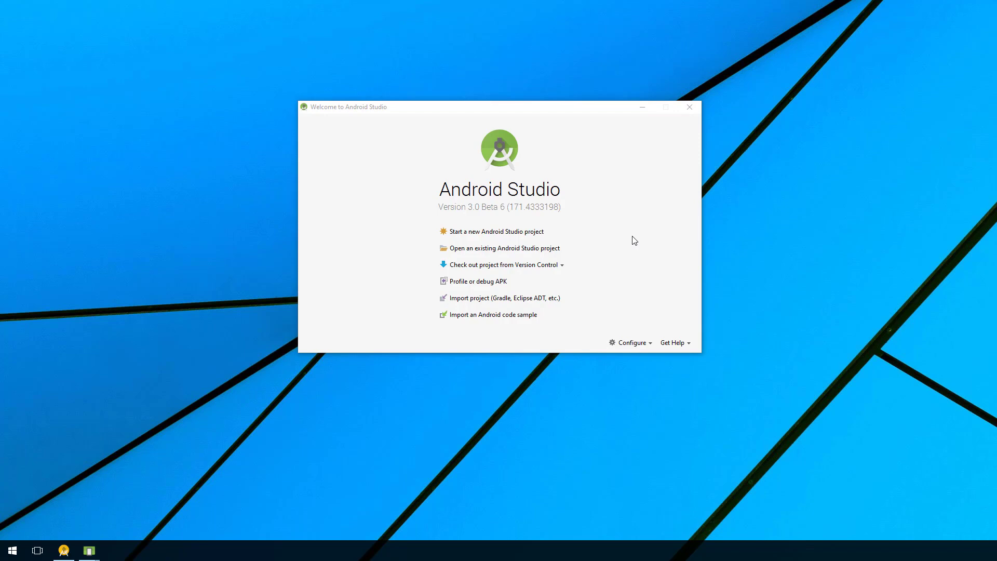
mouse_move(482, 234)
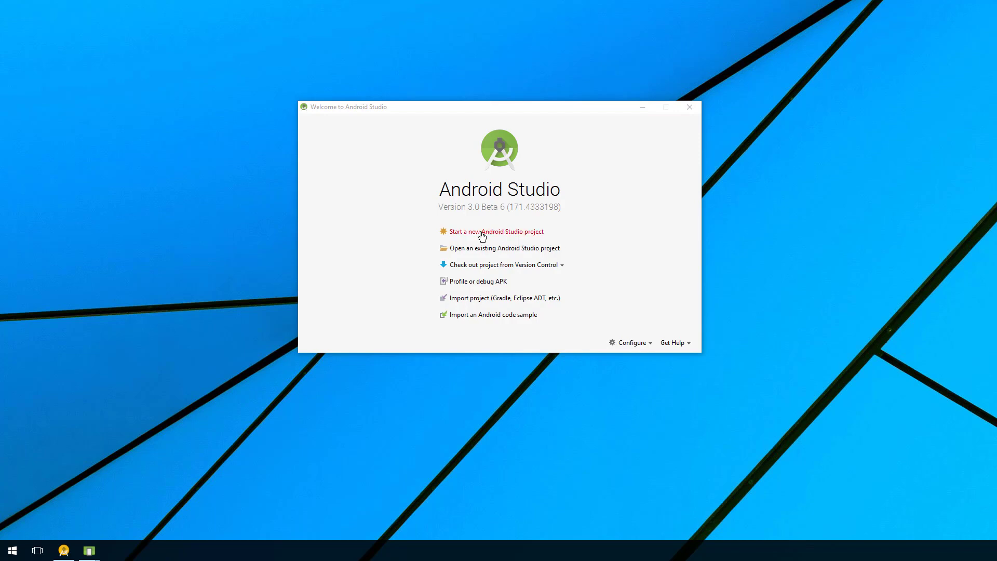
- Create a new project named MasterDetail for phone and tablet and browse the activity templates
click(490, 230)
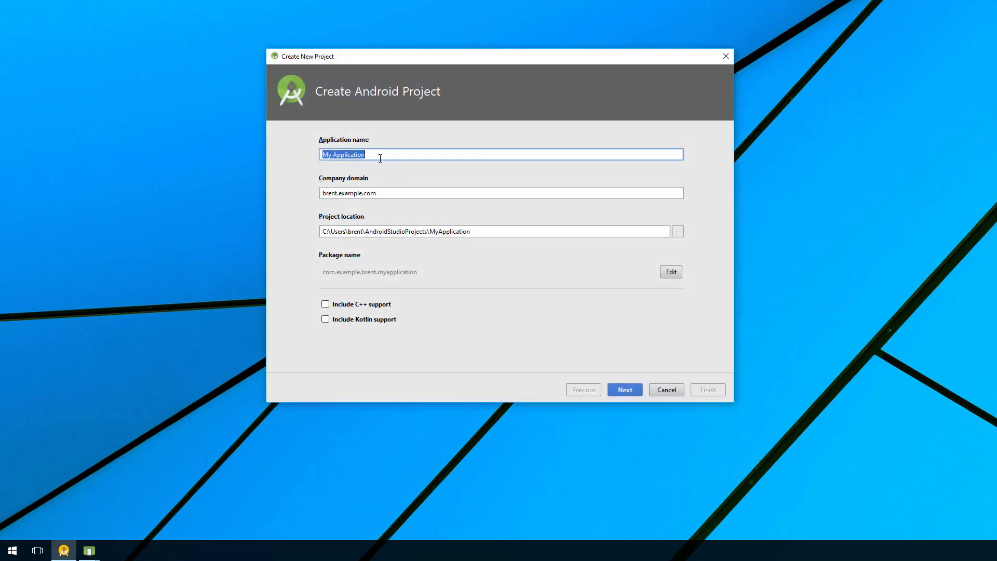
text(MasterDetail)
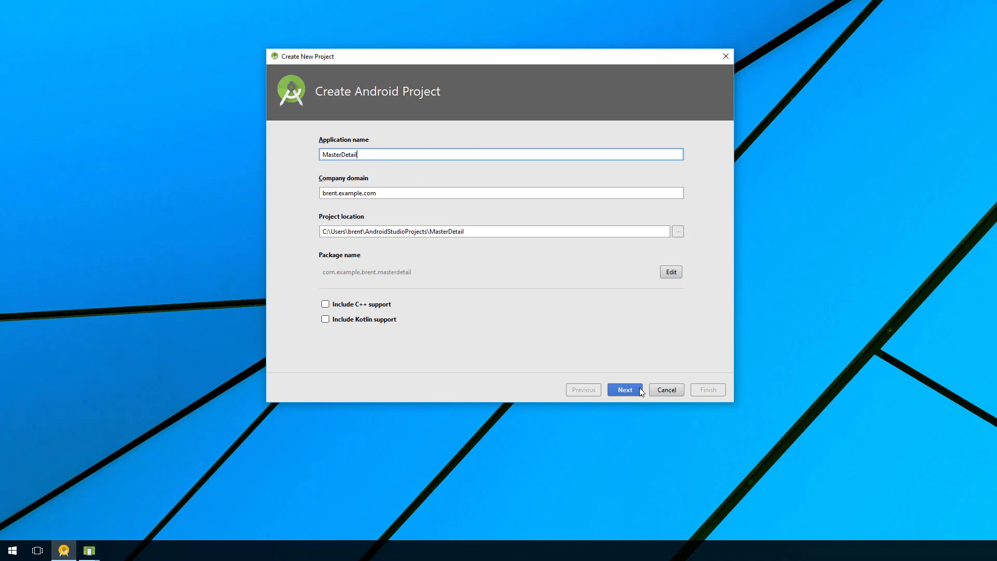
click(624, 389)
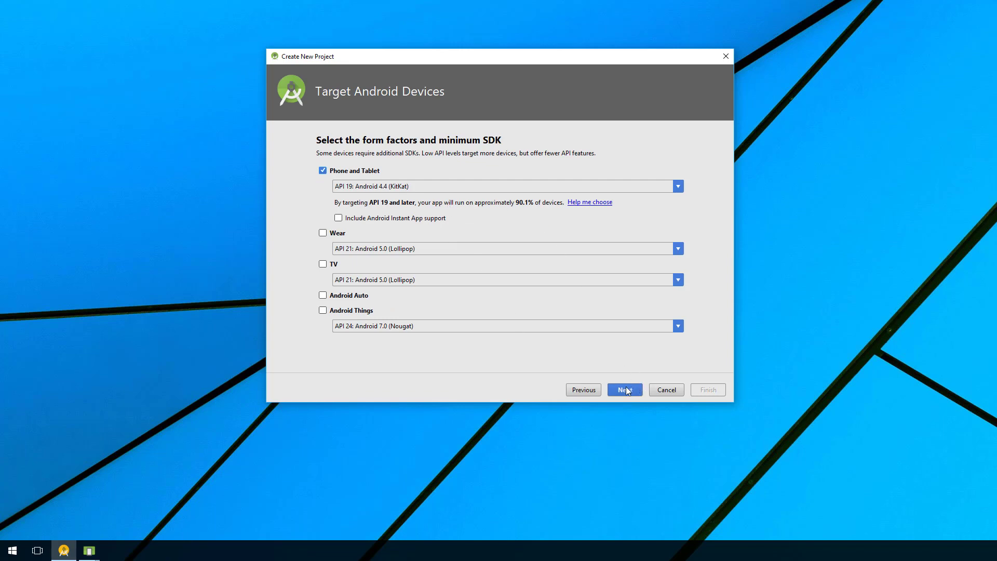
click(624, 389)
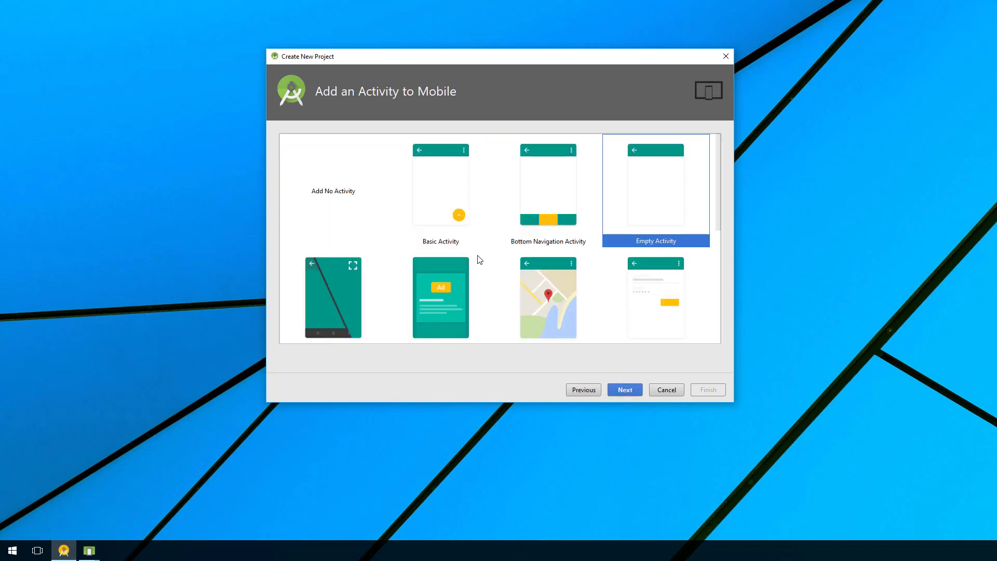
scroll(down, 3)
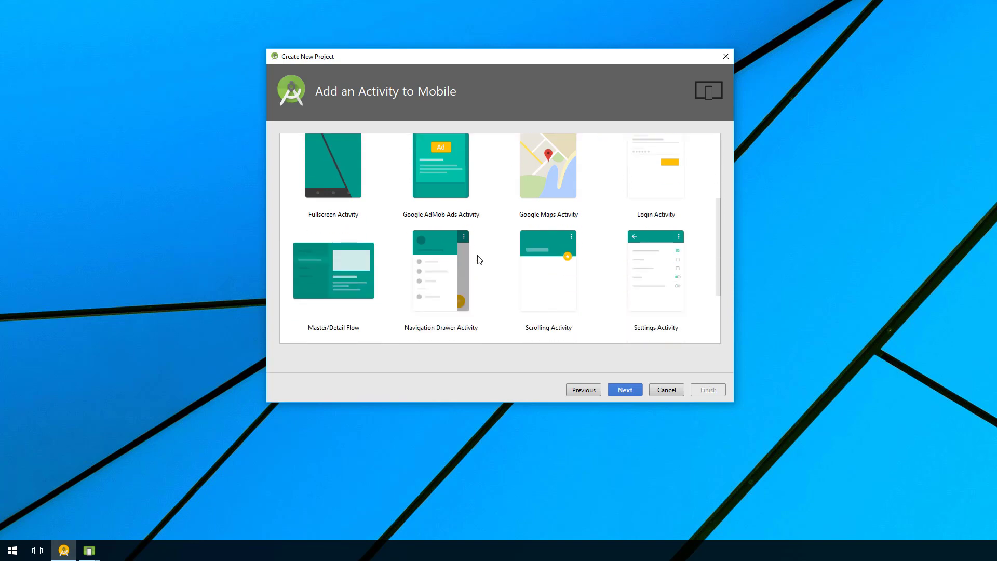
mouse_move(328, 280)
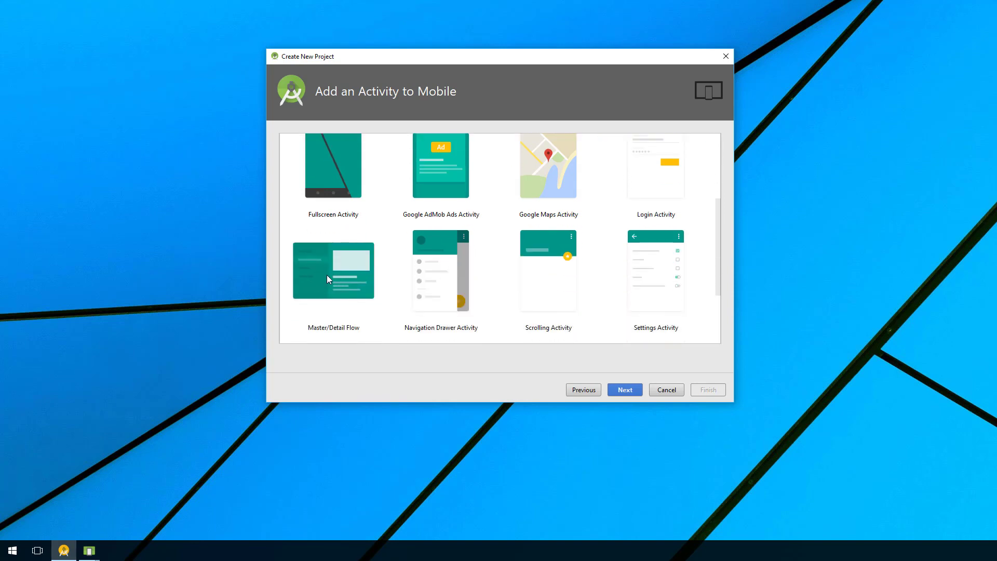
- Choose the Master/Detail Flow template and proceed to its Configure Activity page
click(332, 271)
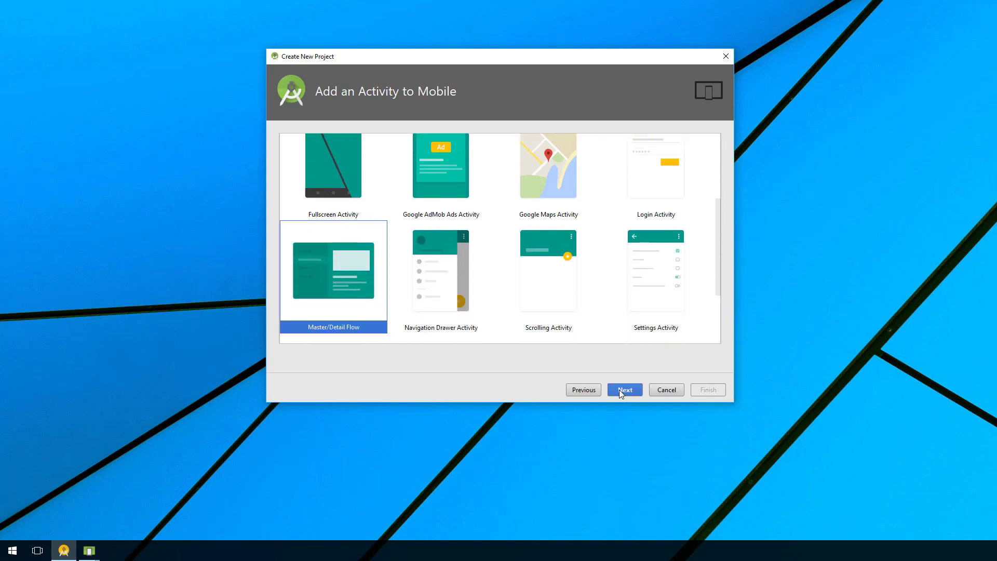
click(624, 390)
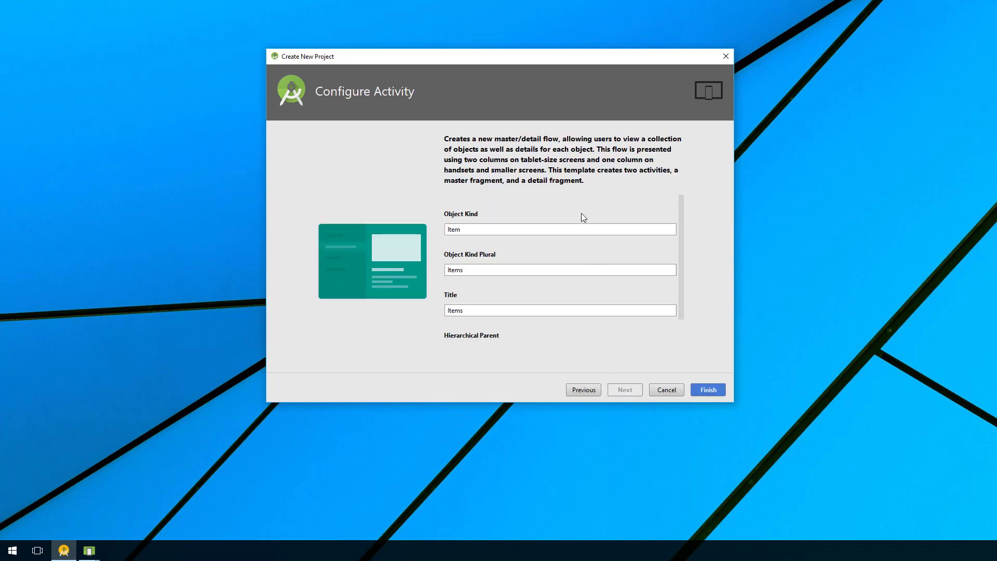
mouse_move(503, 178)
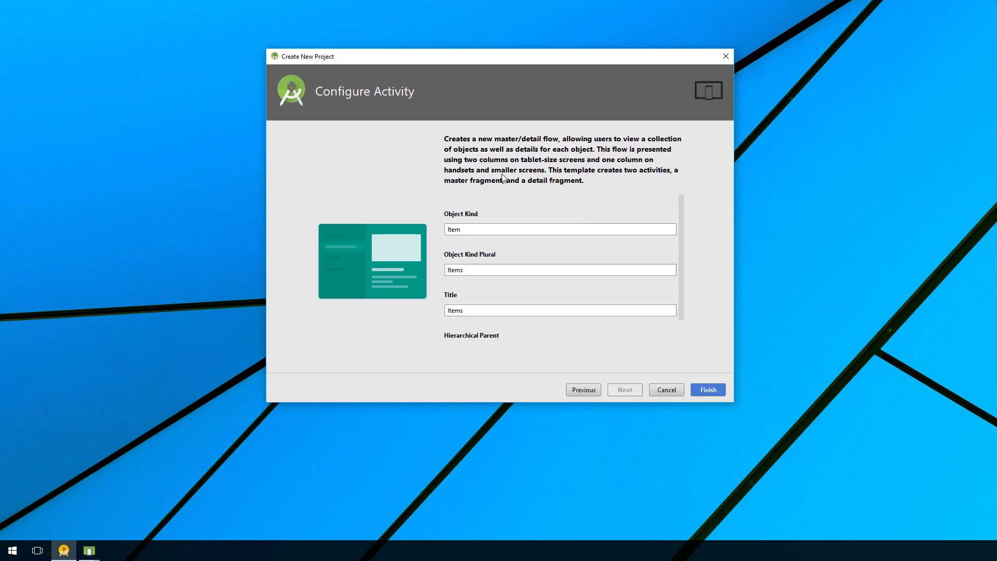
mouse_move(512, 188)
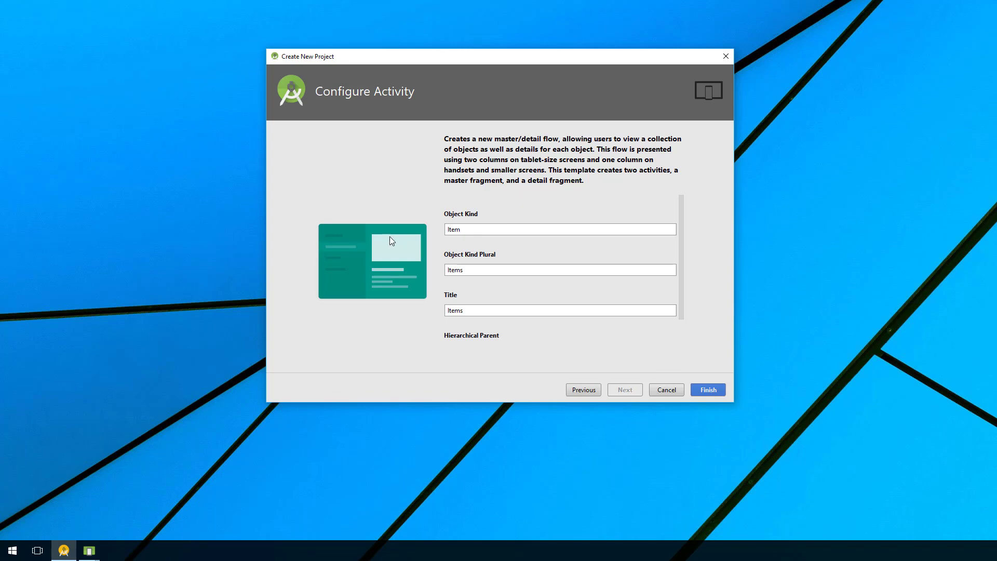
mouse_move(339, 293)
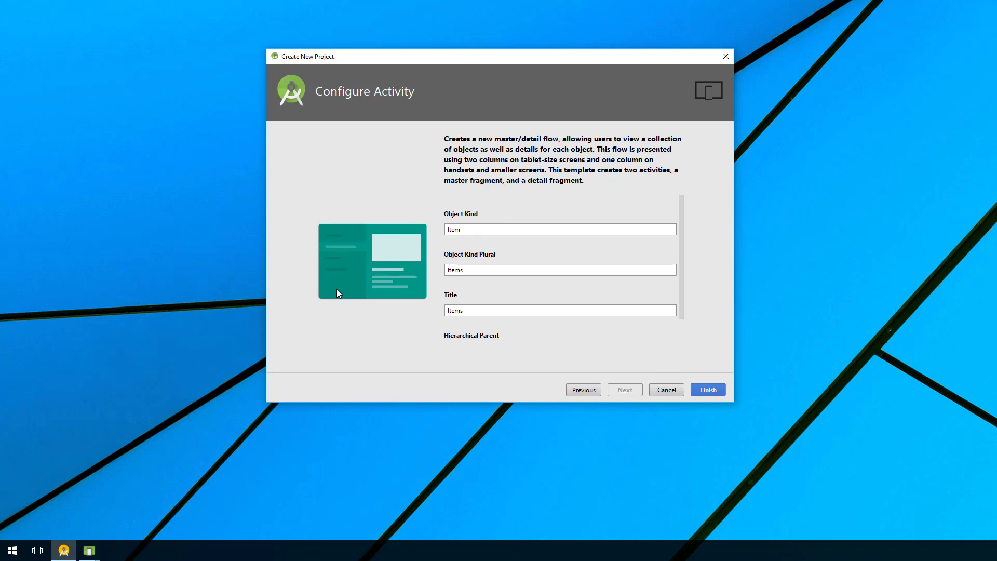
mouse_move(390, 189)
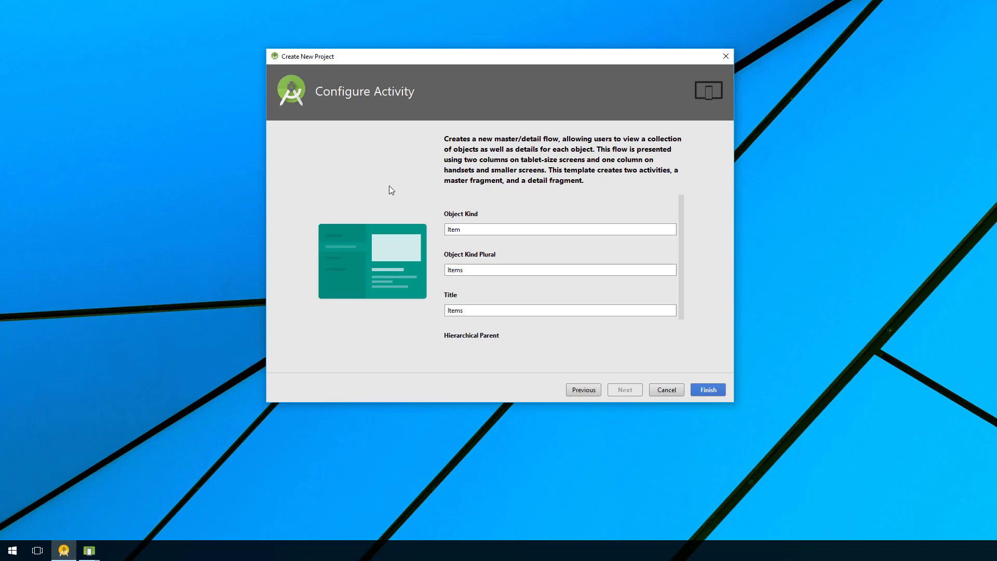
mouse_move(406, 280)
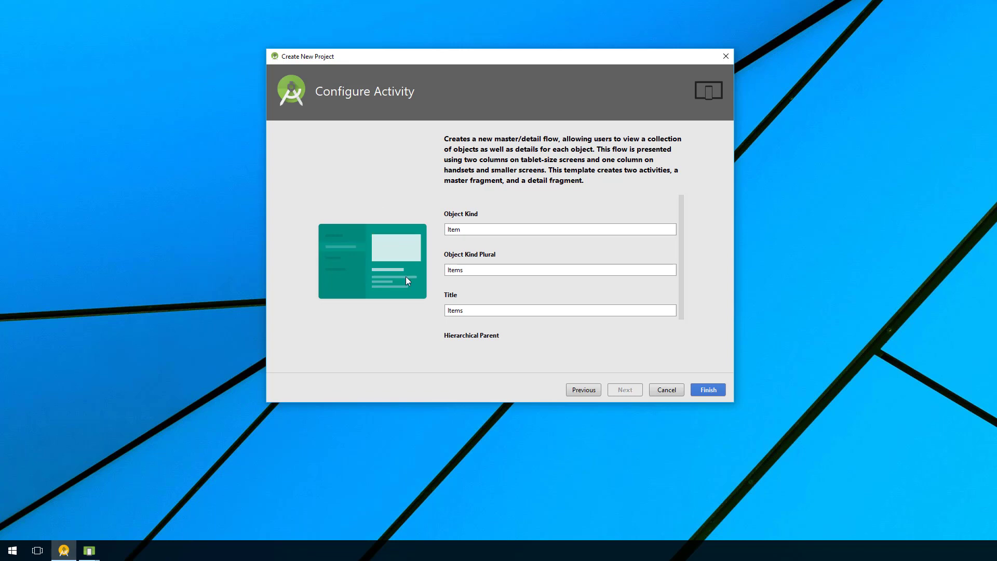
mouse_move(480, 195)
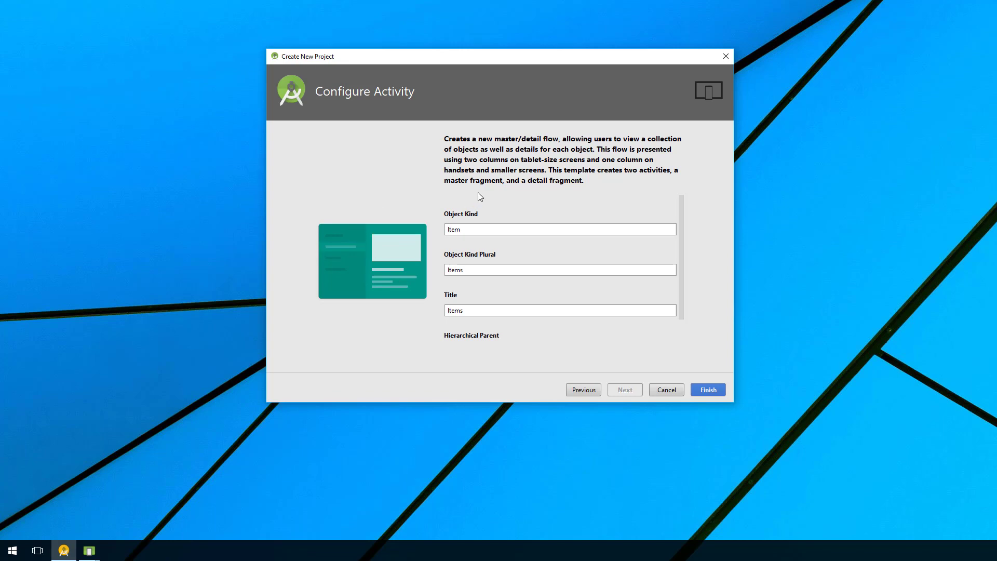
mouse_move(480, 224)
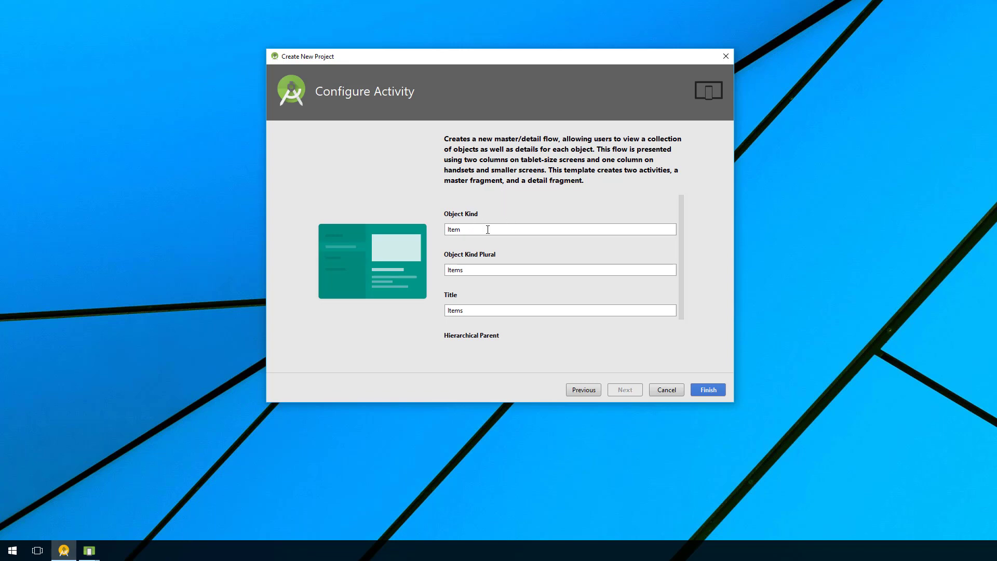
mouse_move(542, 209)
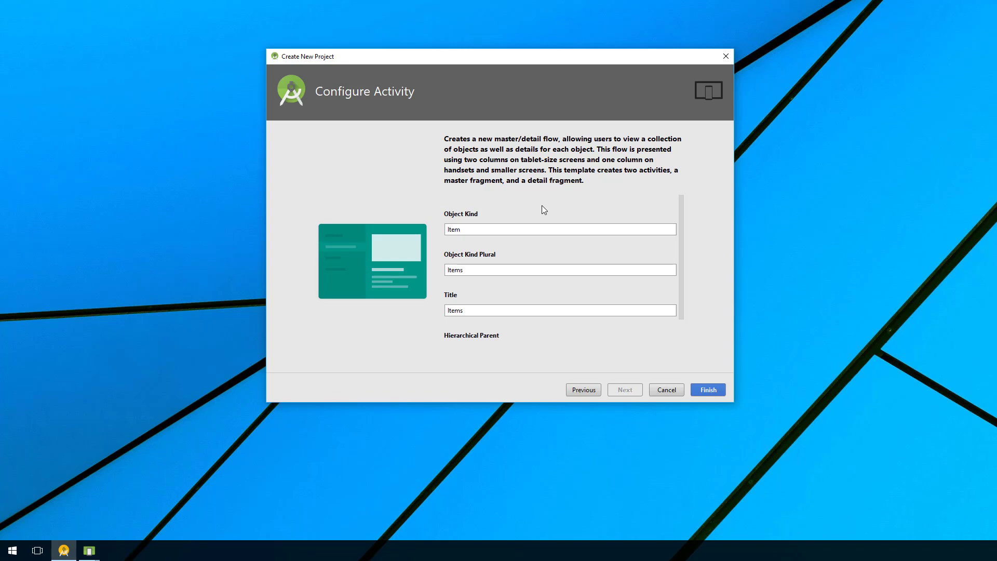
mouse_move(549, 197)
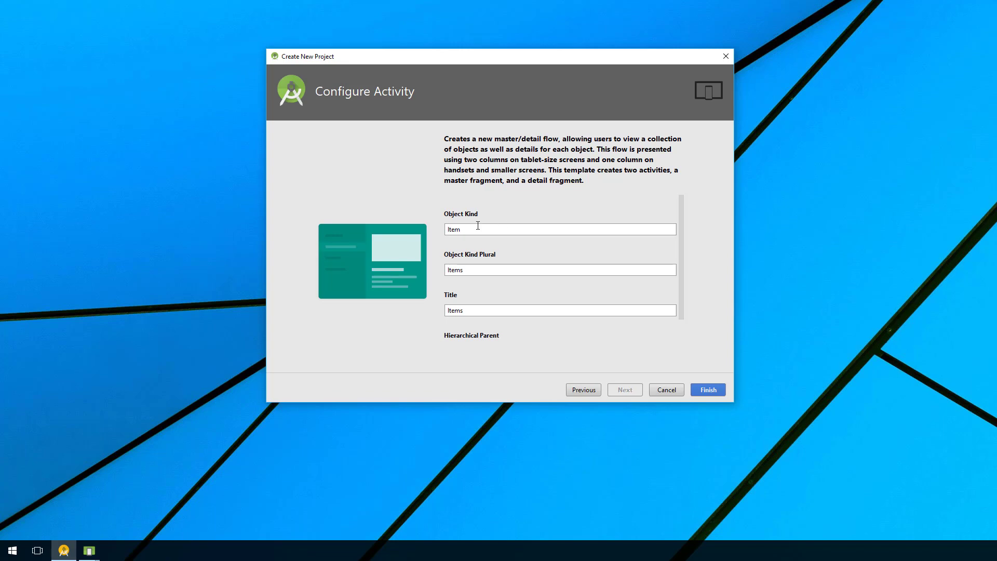
mouse_move(472, 244)
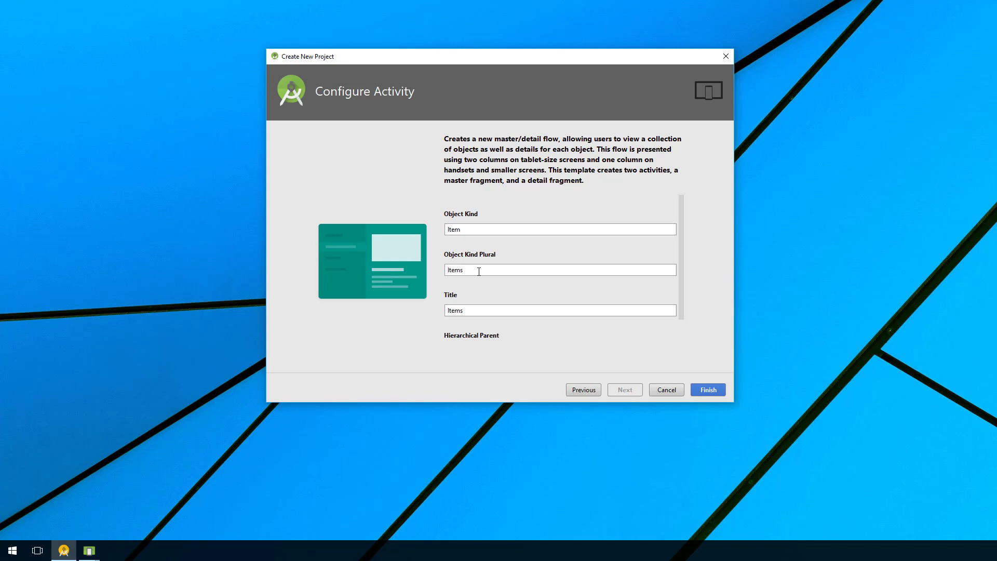
mouse_move(480, 309)
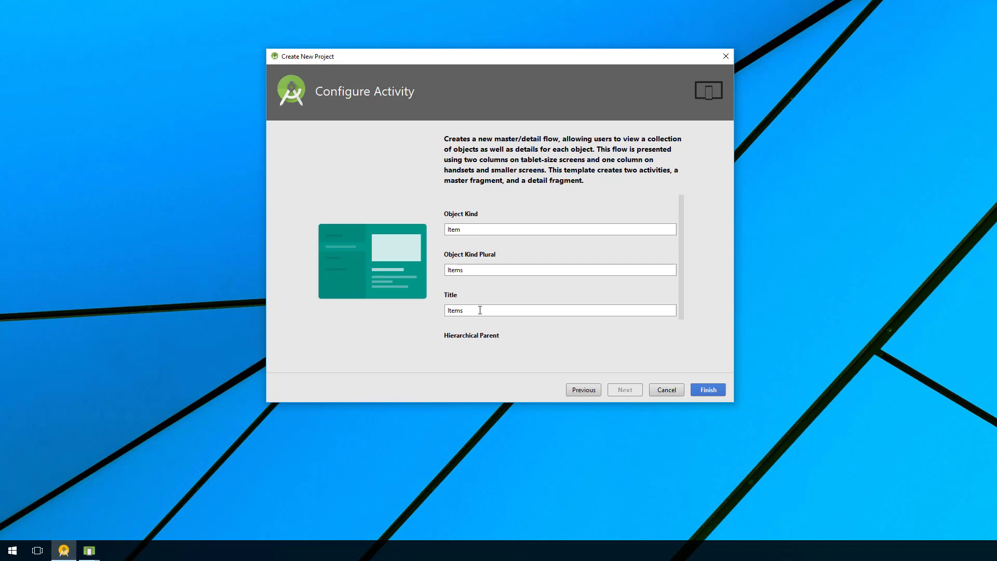
mouse_move(489, 308)
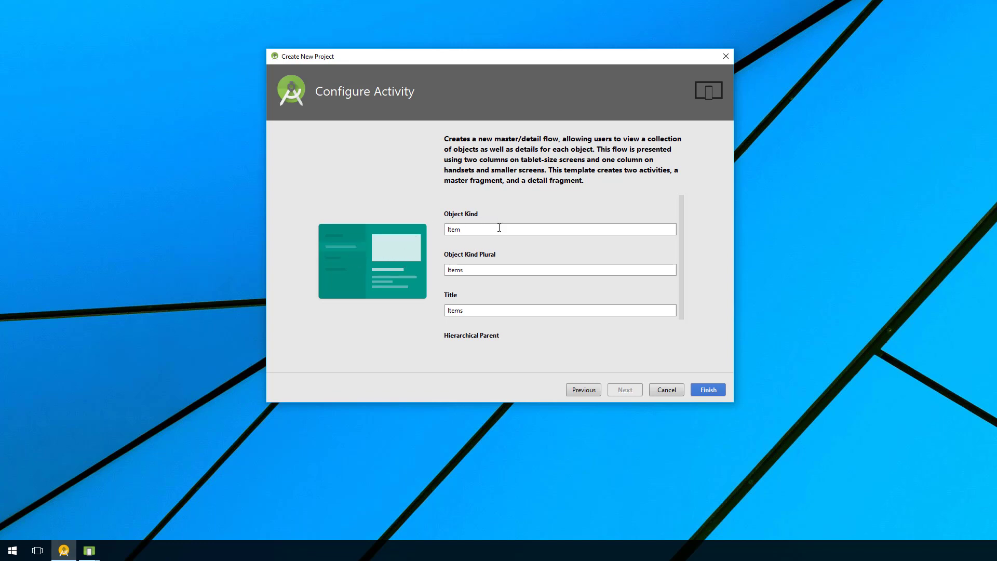
mouse_move(627, 292)
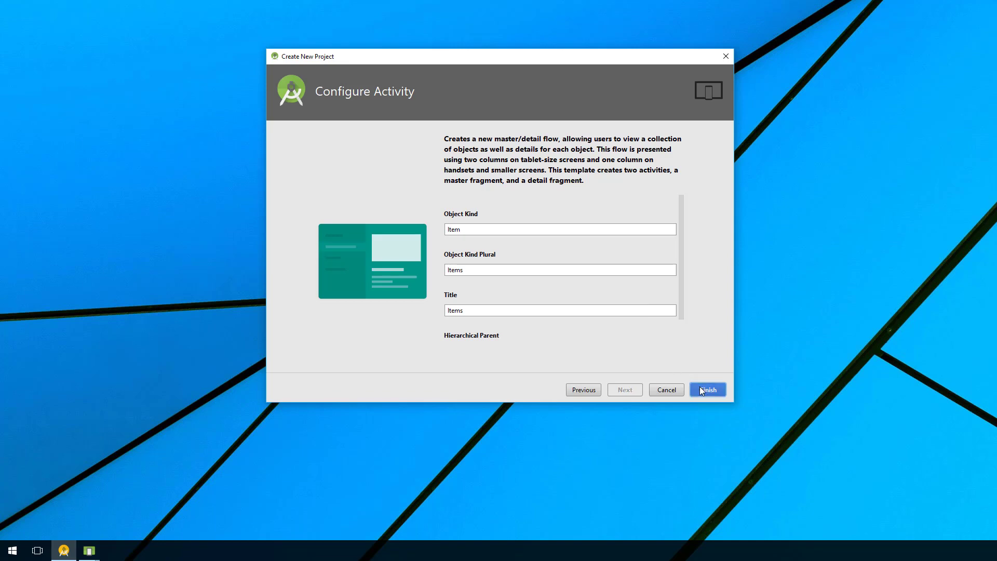
- Finish the wizard so the MasterDetail project is generated and built by Gradle
click(707, 390)
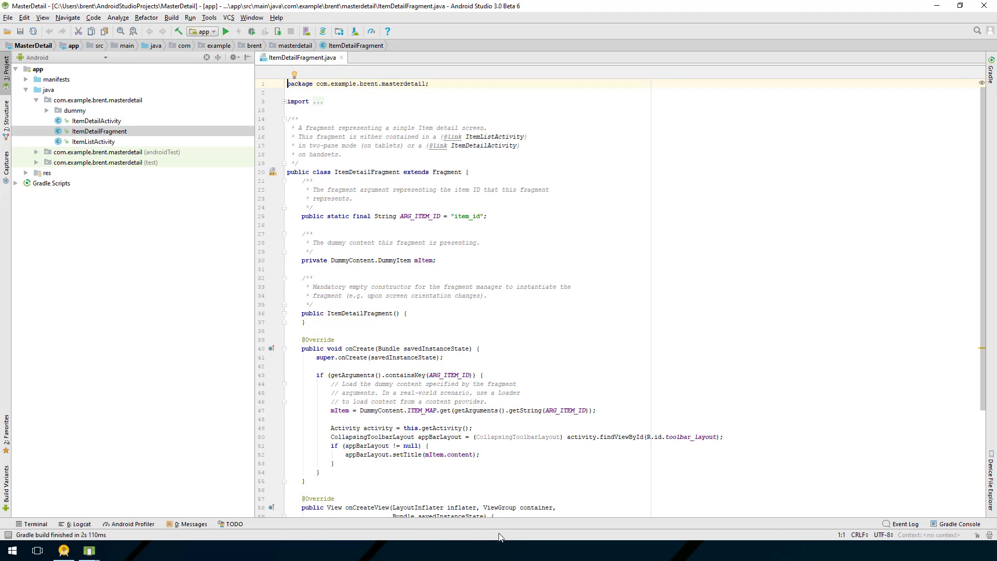
mouse_move(473, 534)
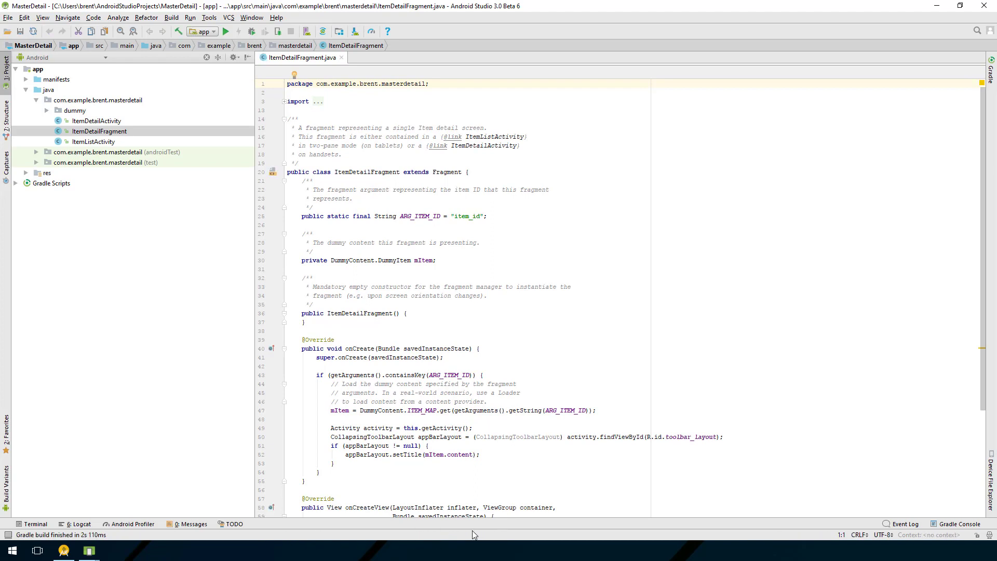
mouse_move(624, 531)
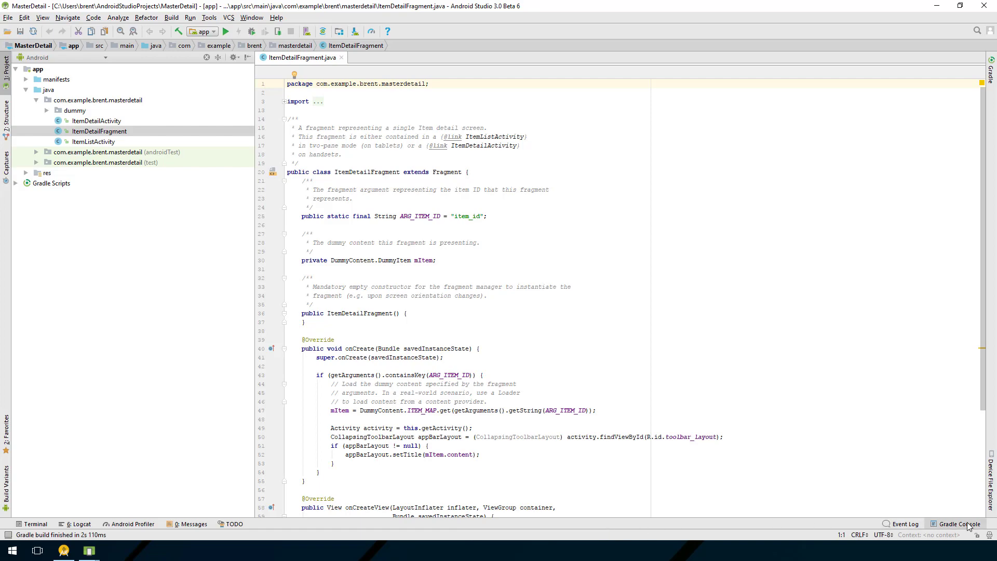
- Check the Gradle build output, then close the Event Log panel
click(960, 524)
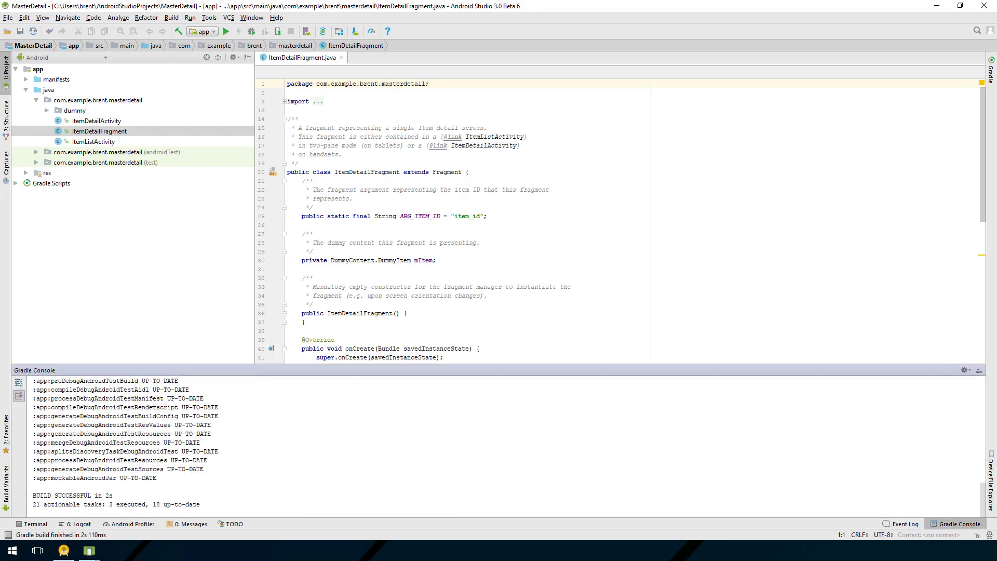
mouse_move(249, 449)
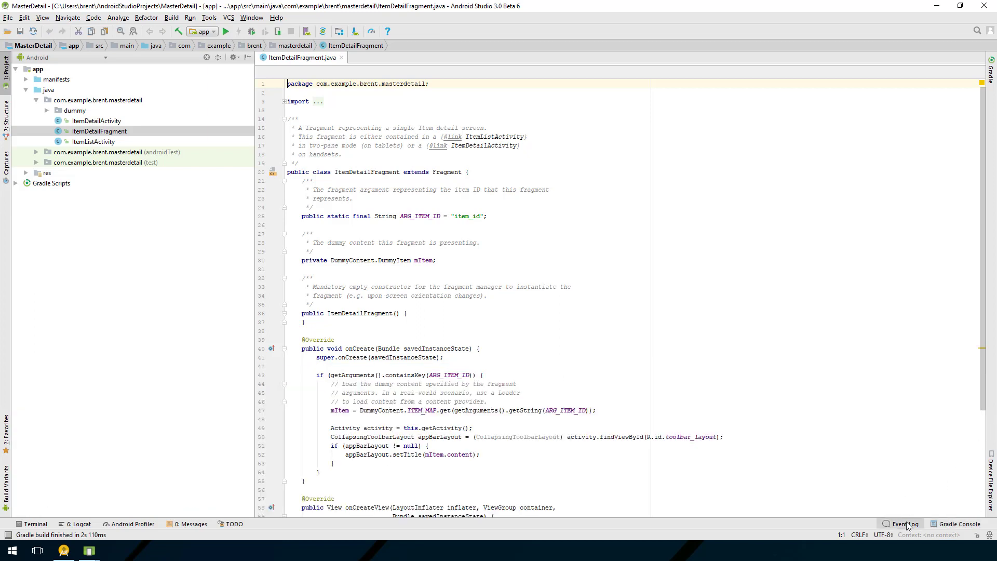
click(904, 523)
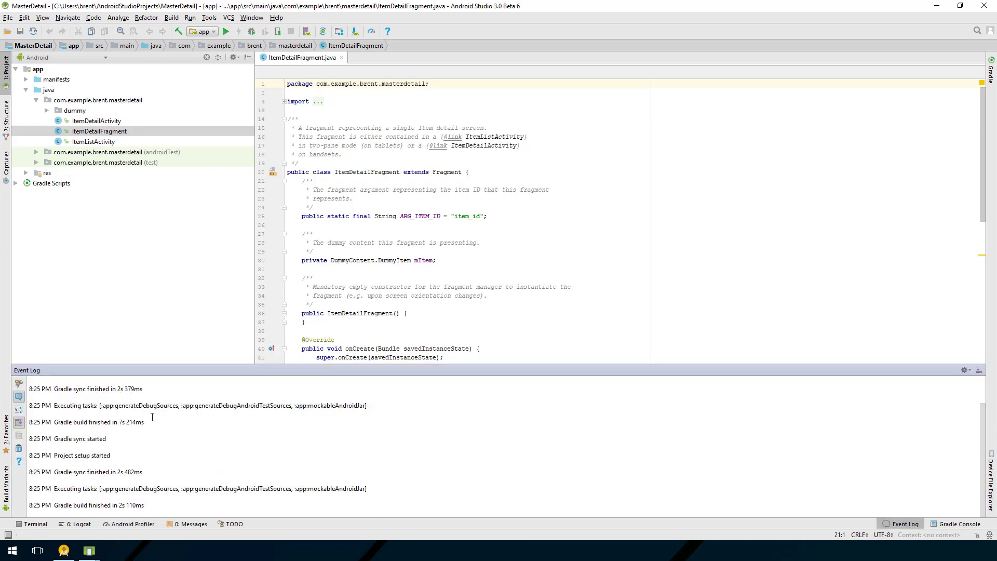
mouse_move(227, 486)
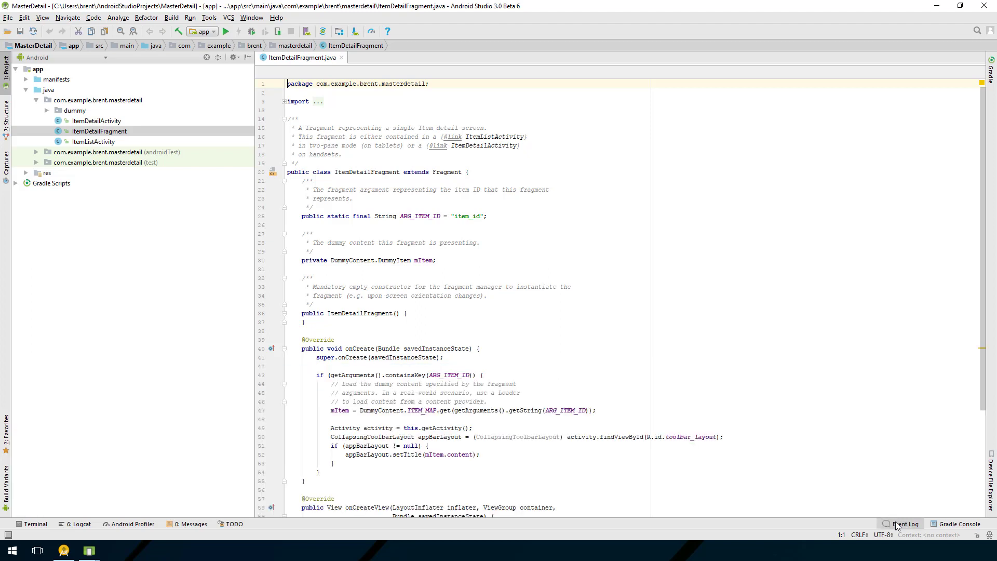
mouse_move(160, 116)
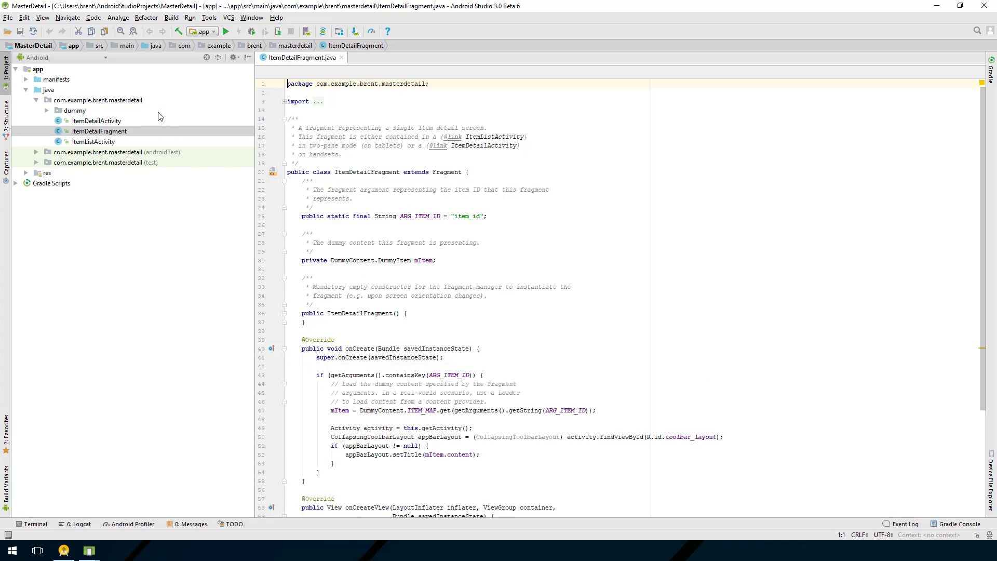
mouse_move(178, 108)
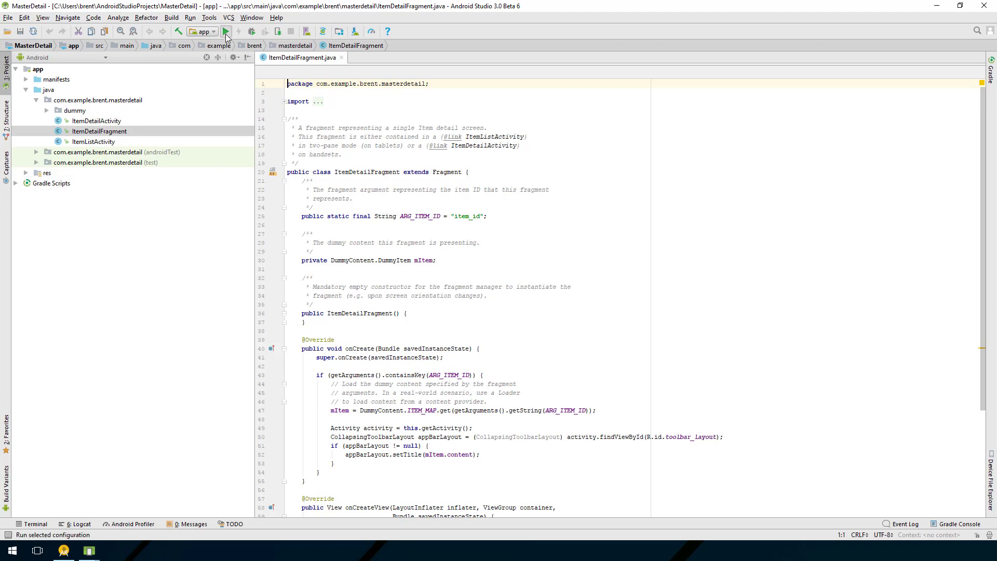
- Run the app on both the Nexus 9 API 25 and Nexus 5X API 24 emulators
click(227, 31)
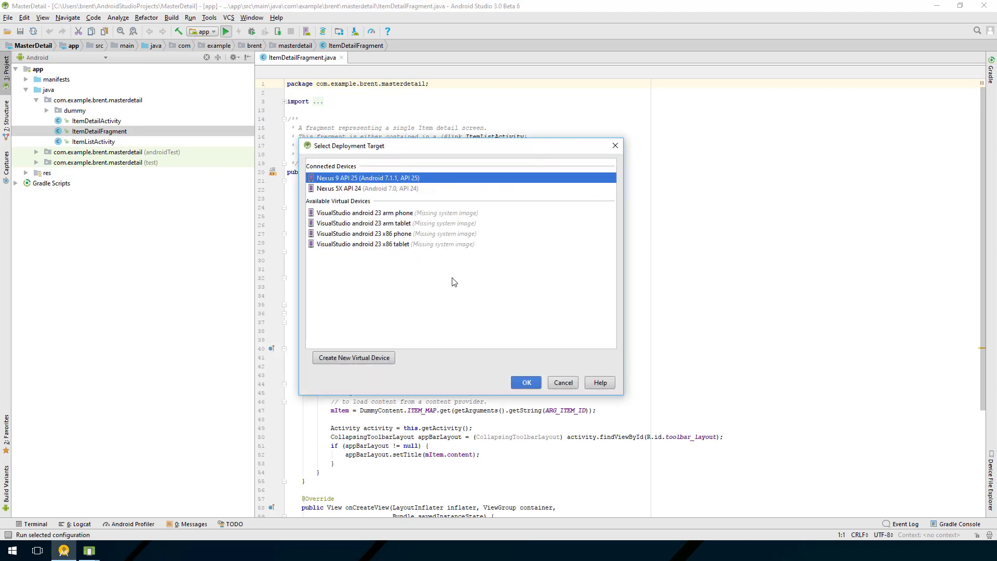
mouse_move(420, 274)
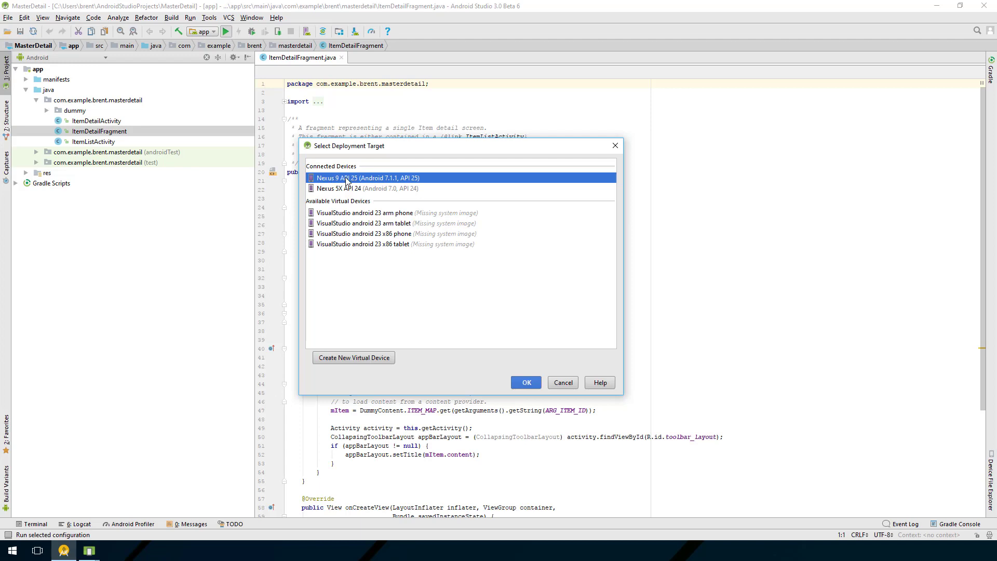
mouse_move(324, 191)
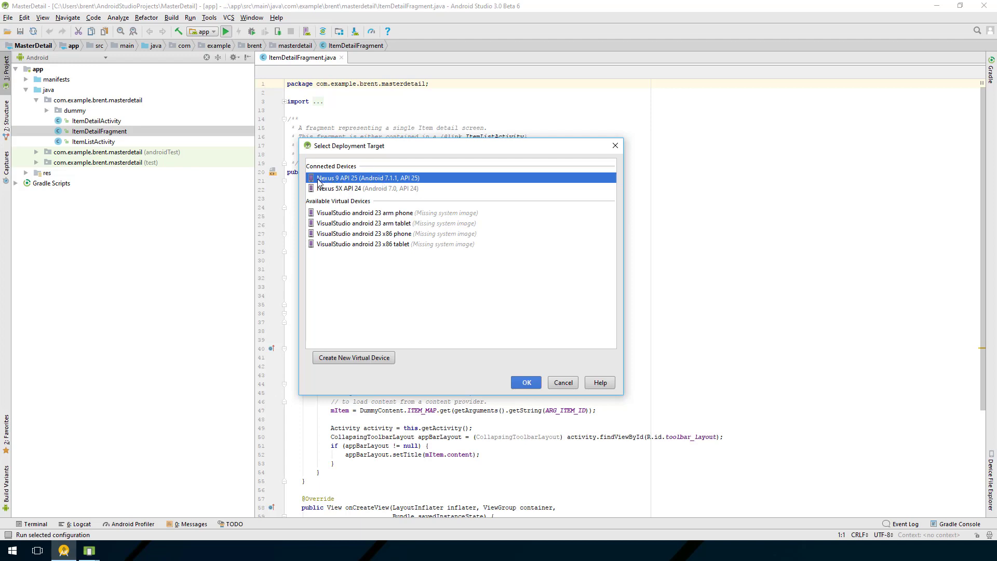
mouse_move(375, 191)
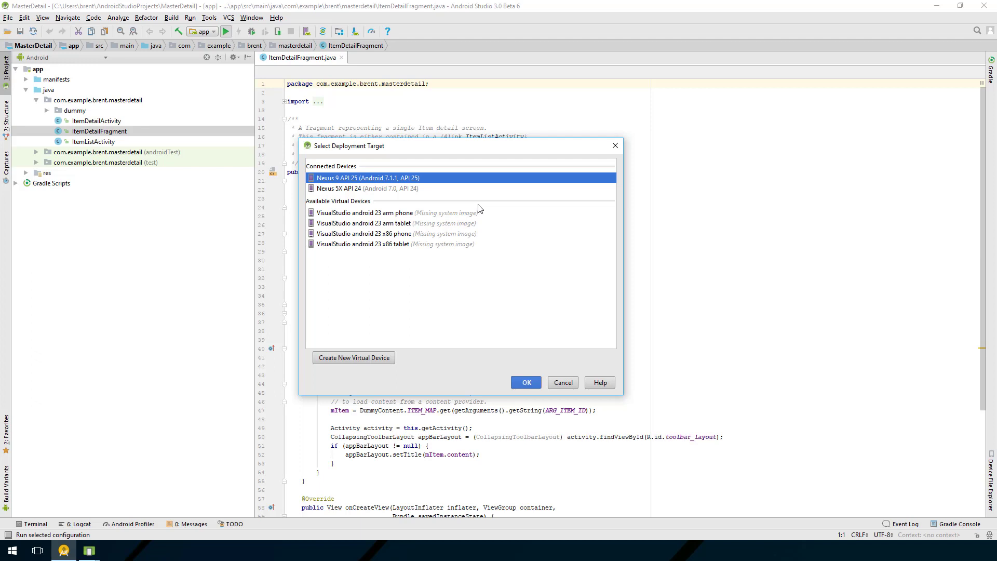
mouse_move(463, 220)
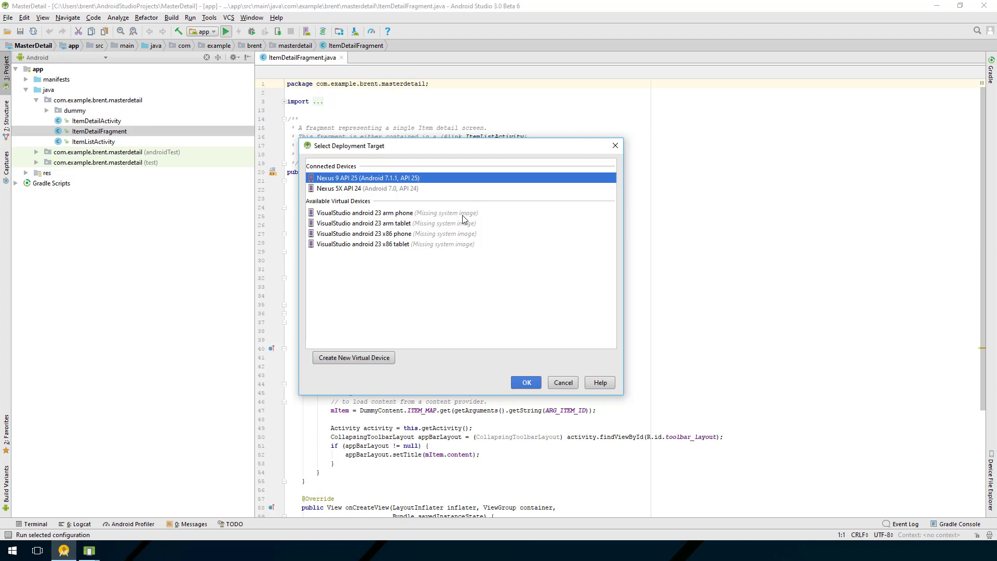
mouse_move(450, 222)
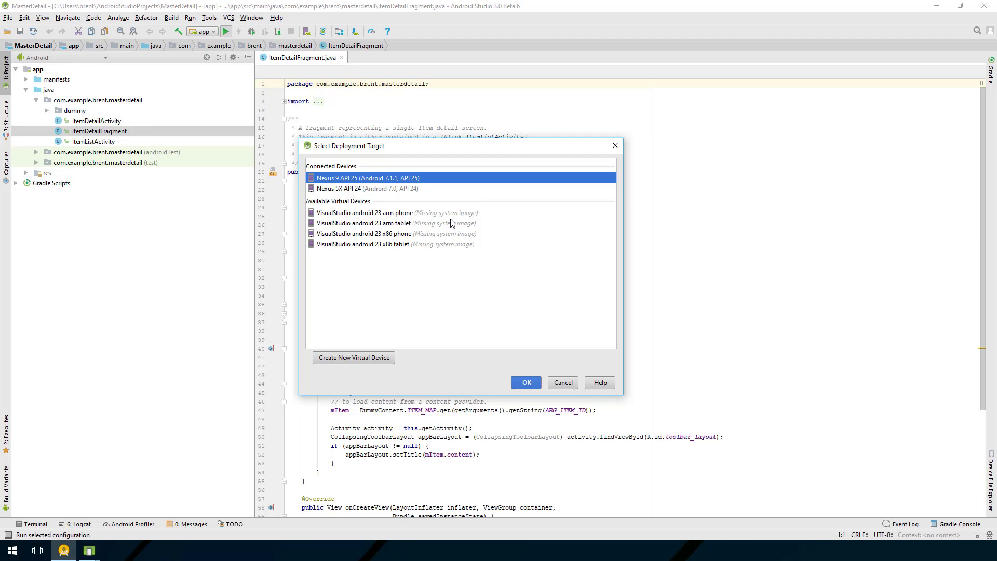
mouse_move(444, 216)
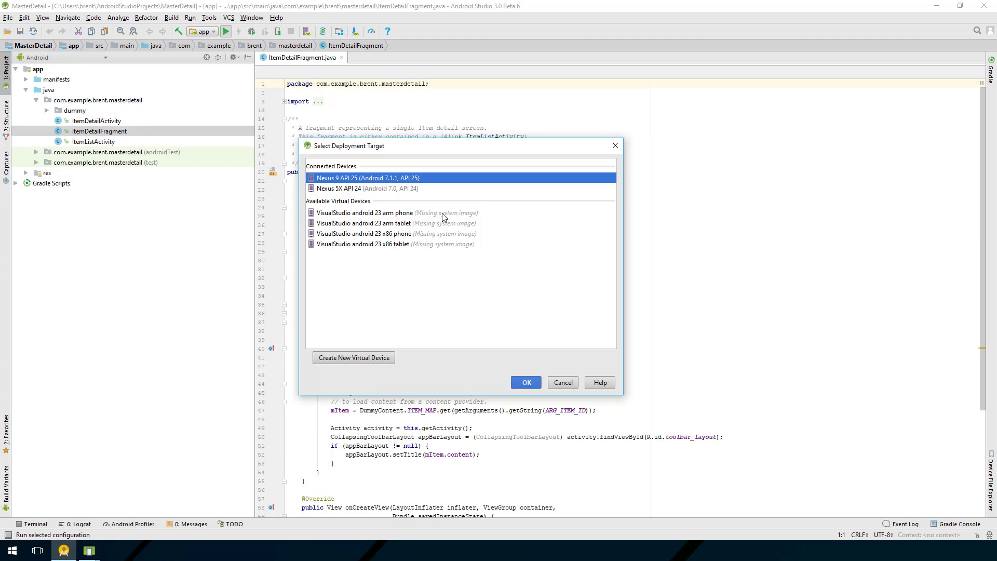
mouse_move(445, 214)
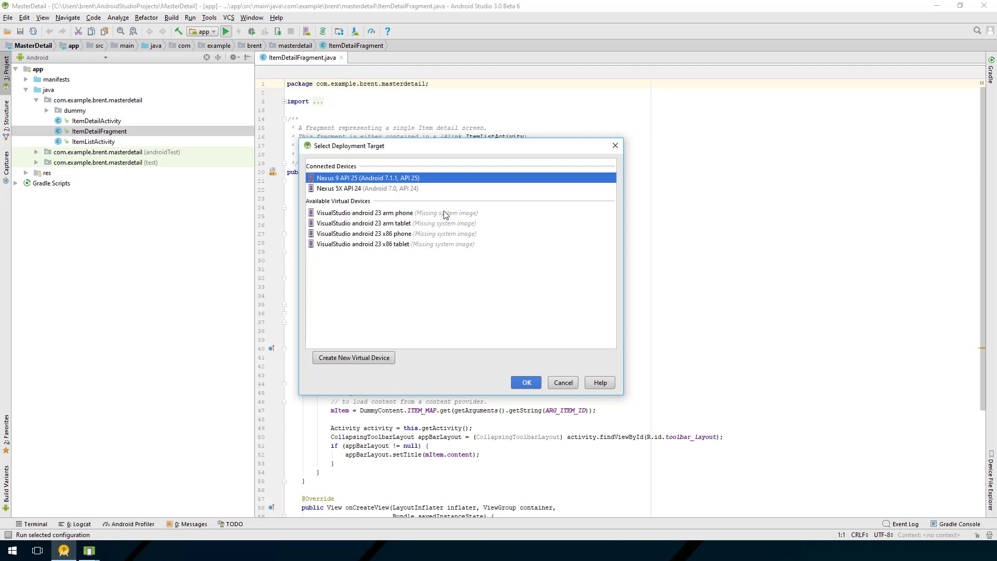
mouse_move(470, 248)
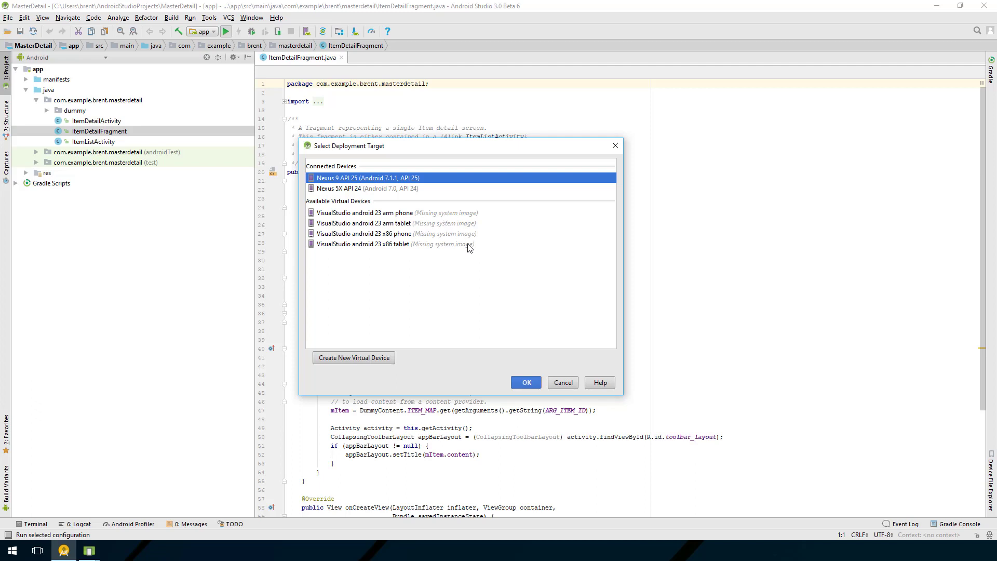
mouse_move(342, 203)
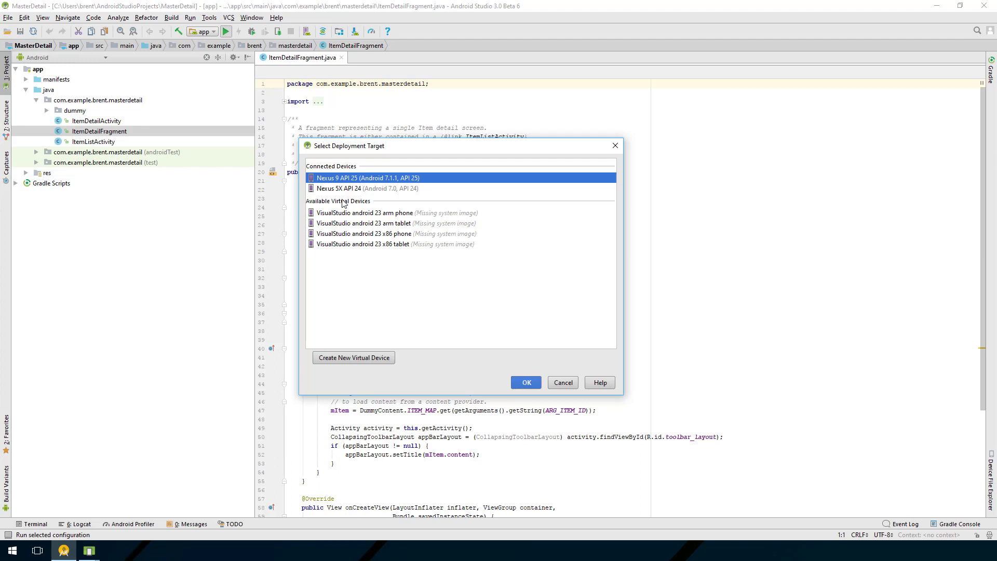
mouse_move(344, 191)
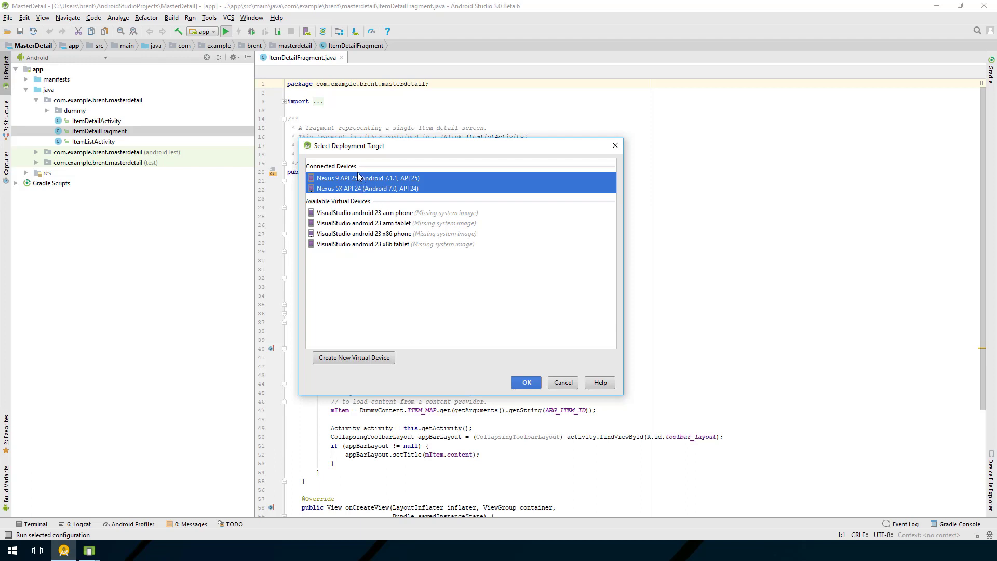
mouse_move(350, 181)
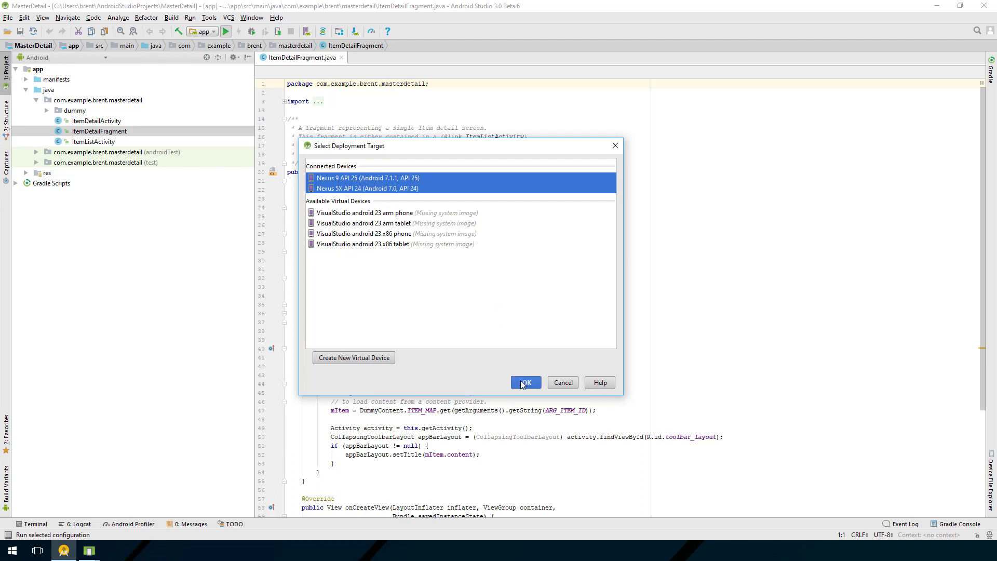
click(524, 382)
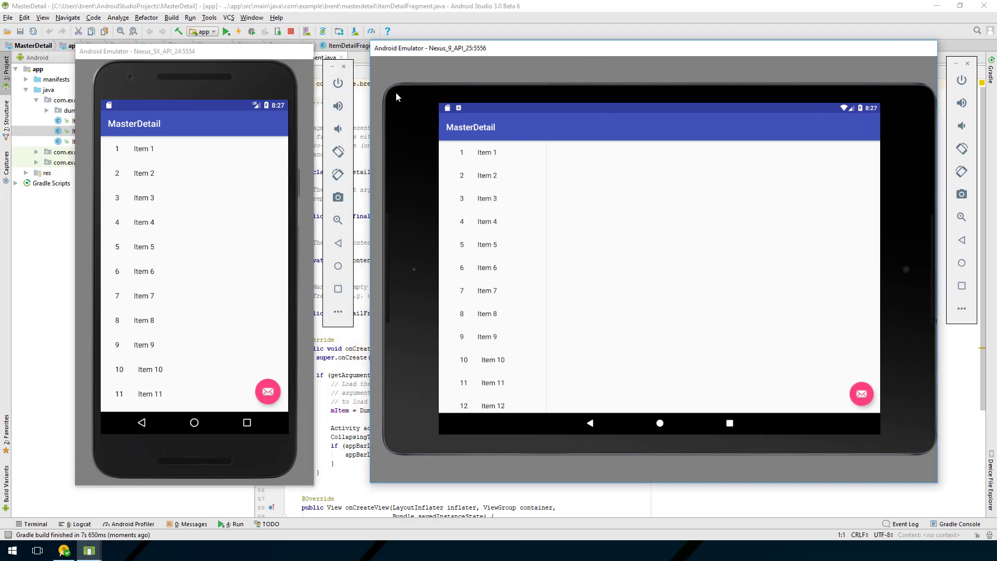
mouse_move(641, 270)
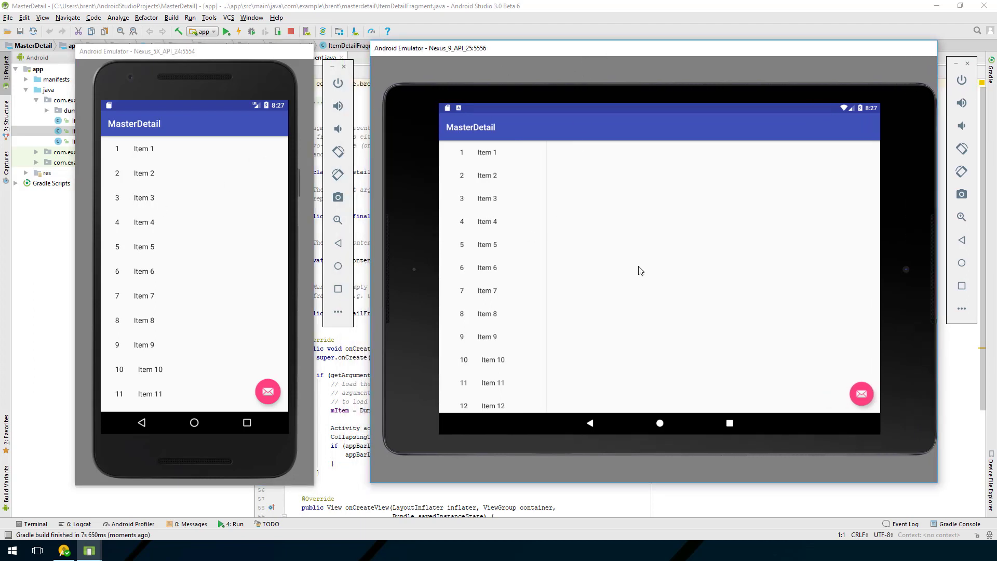
mouse_move(601, 138)
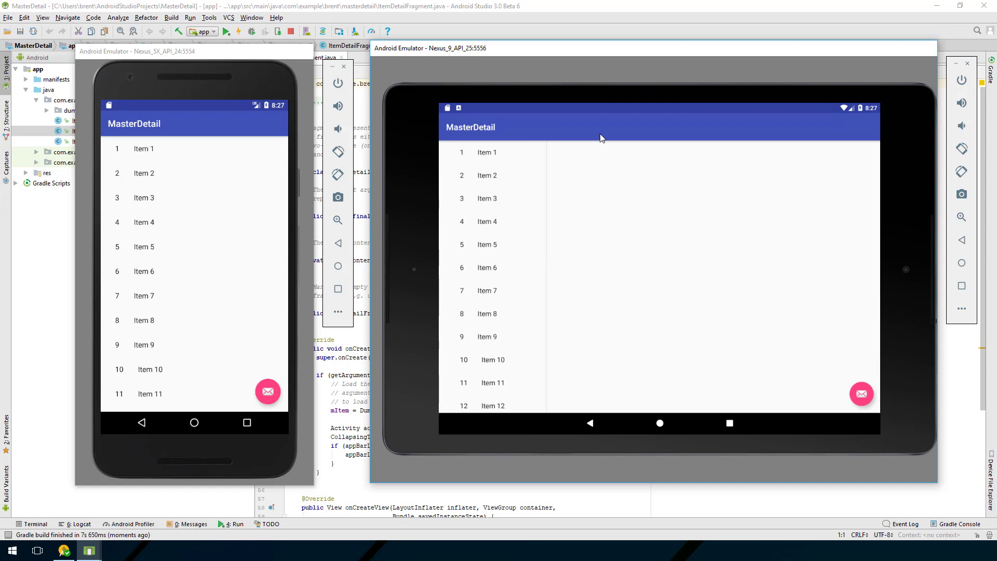
mouse_move(724, 214)
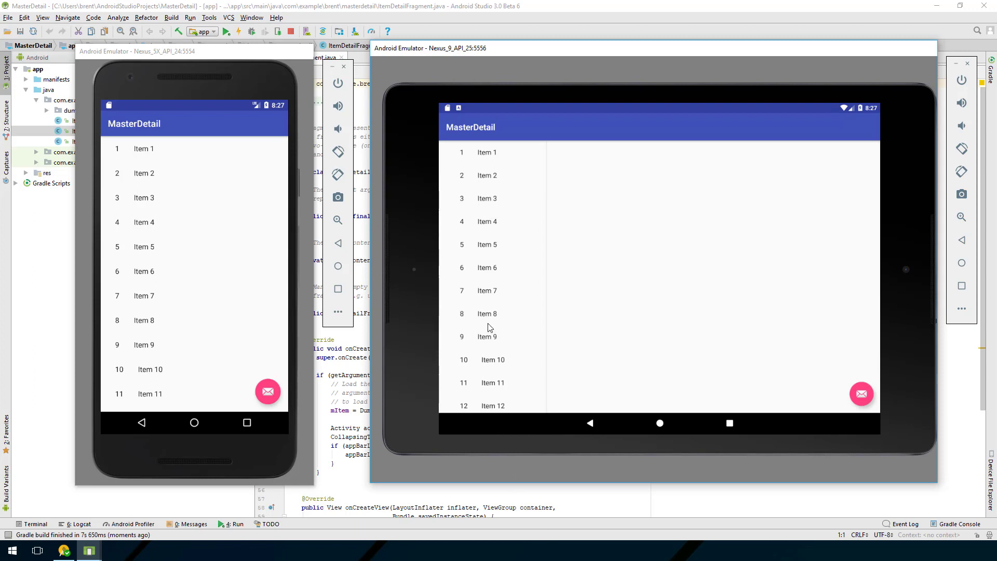
- Scroll the tablet's item list and show Item 5's details beside it
scroll(down, 3)
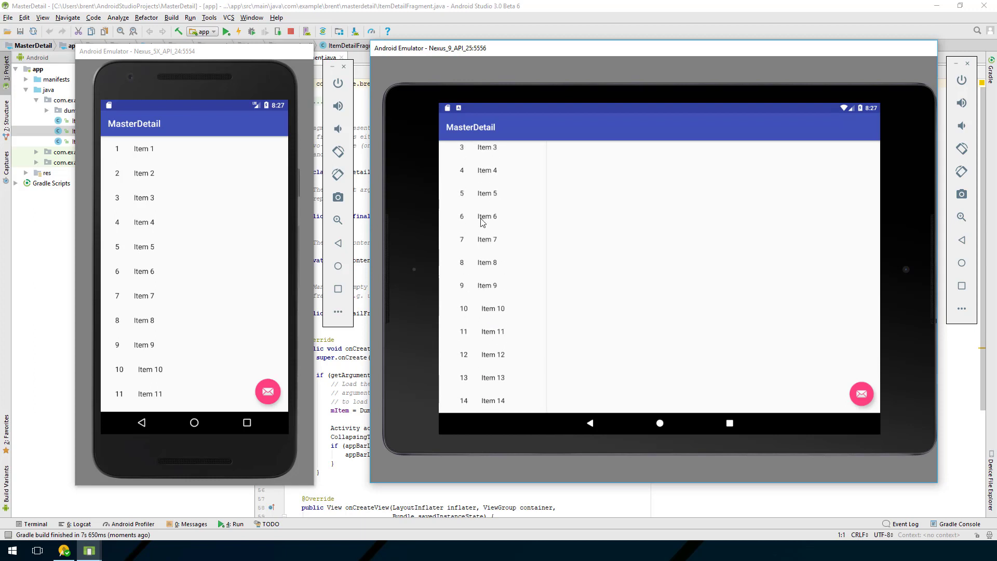
click(486, 193)
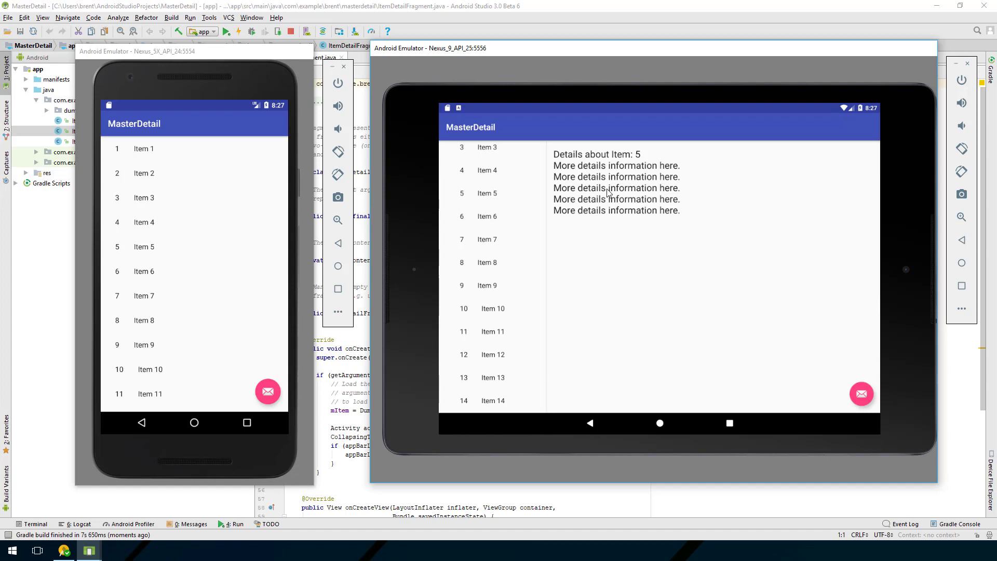
mouse_move(331, 214)
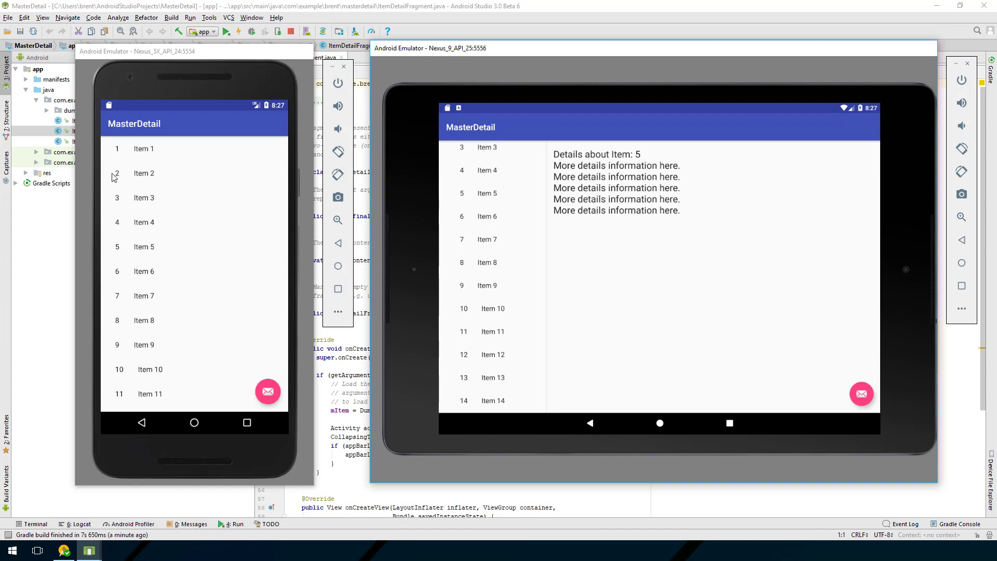
- Scroll the phone's item list and open Item 10's full detail screen
scroll(down, 3)
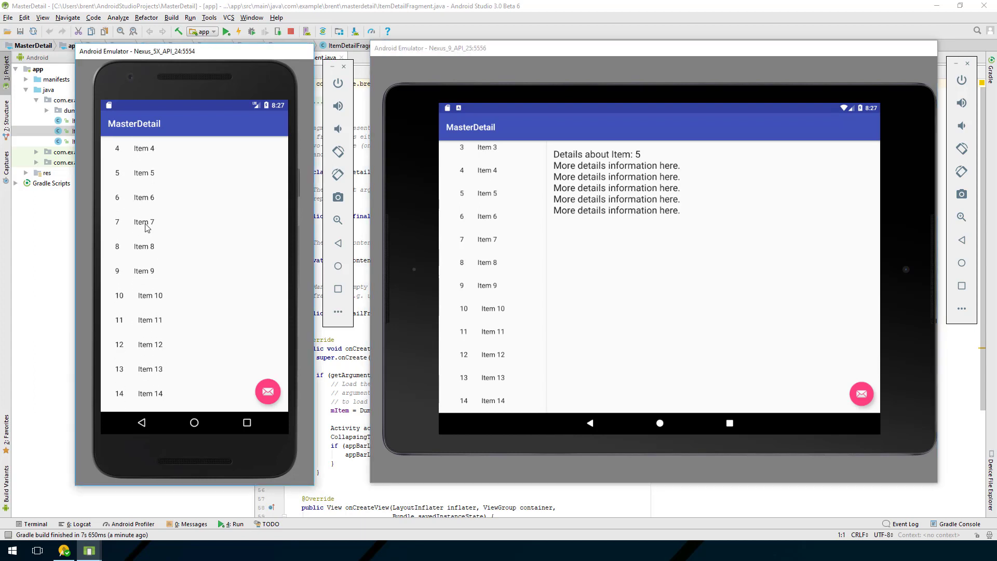
scroll(down, 3)
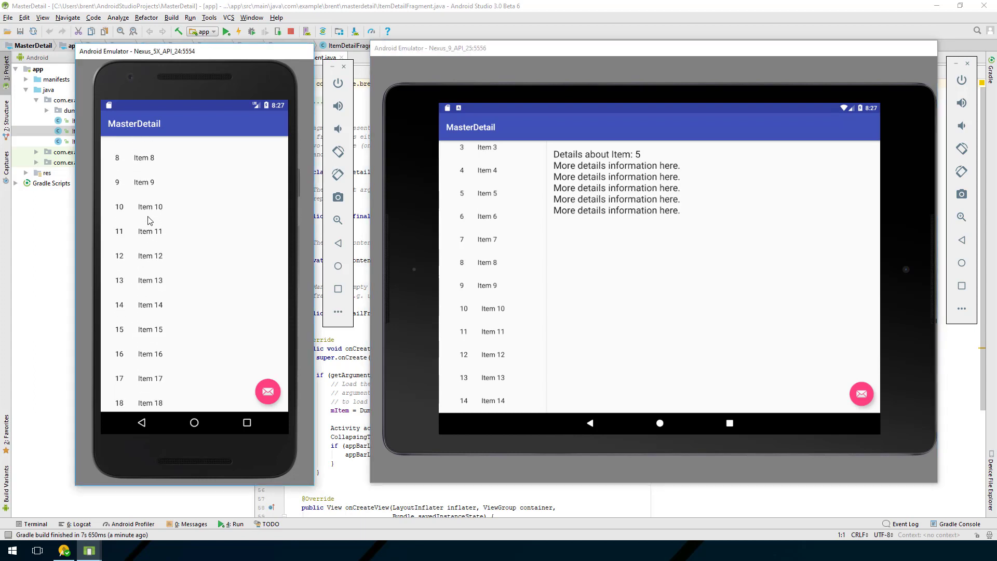
scroll(down, 3)
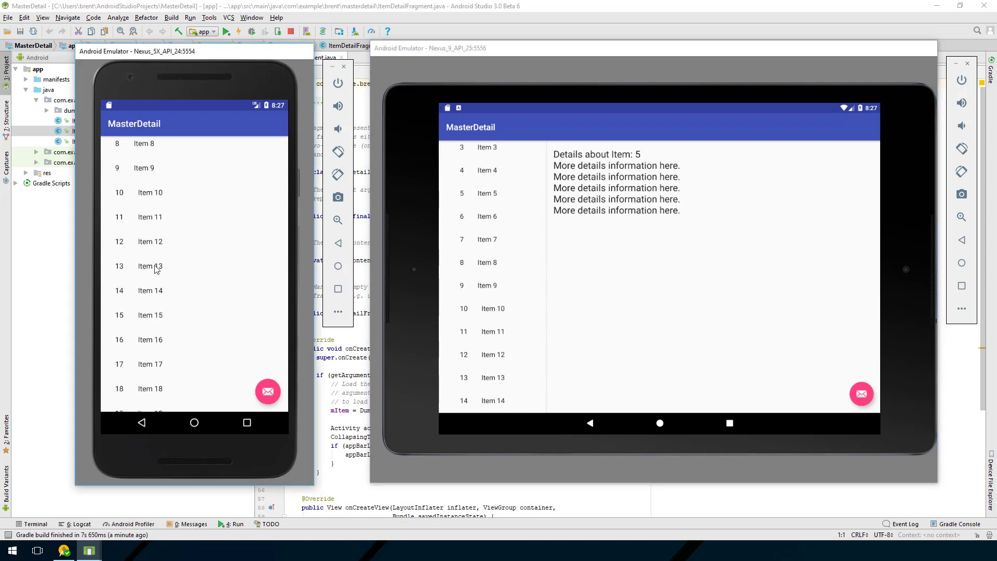
click(149, 192)
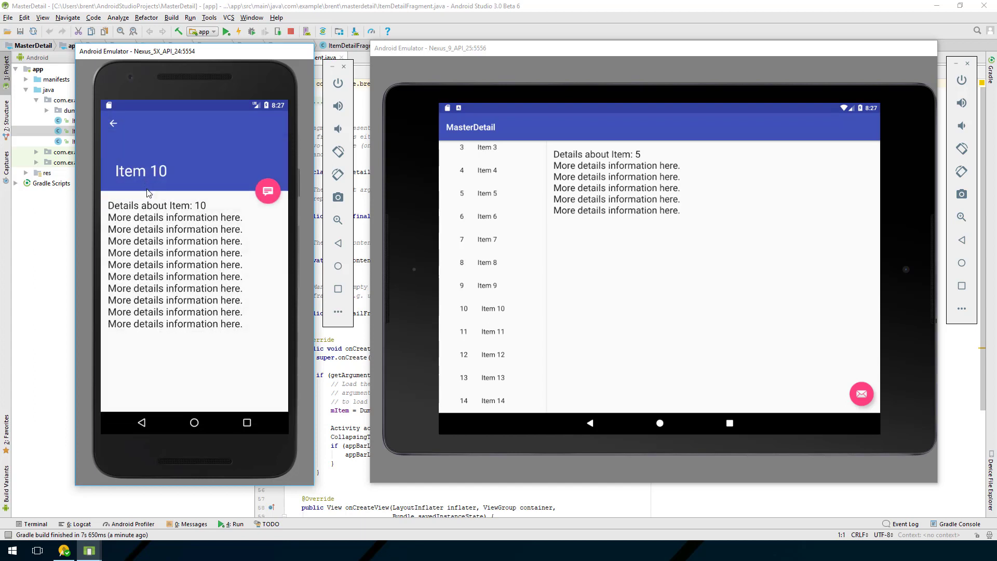
mouse_move(153, 271)
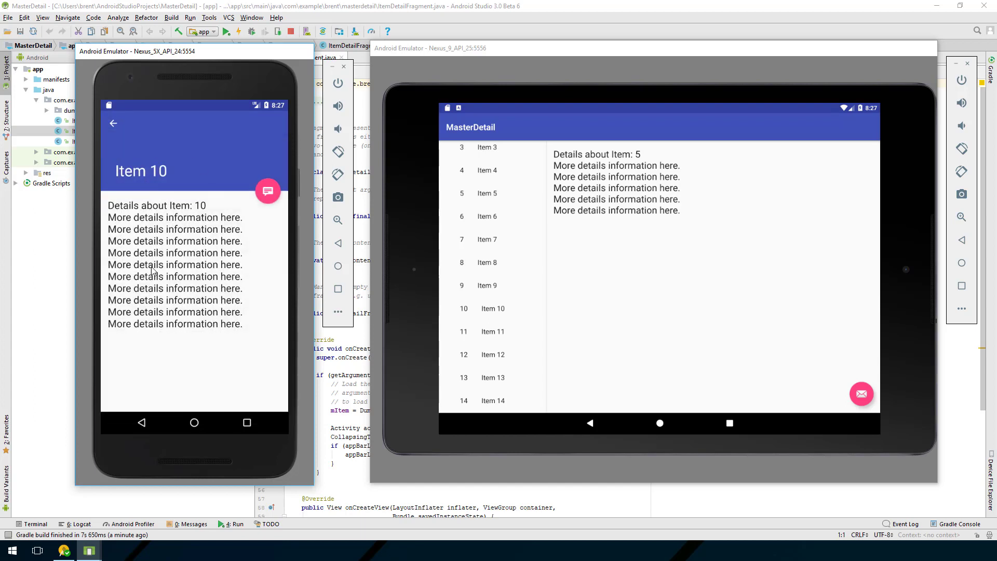
mouse_move(162, 243)
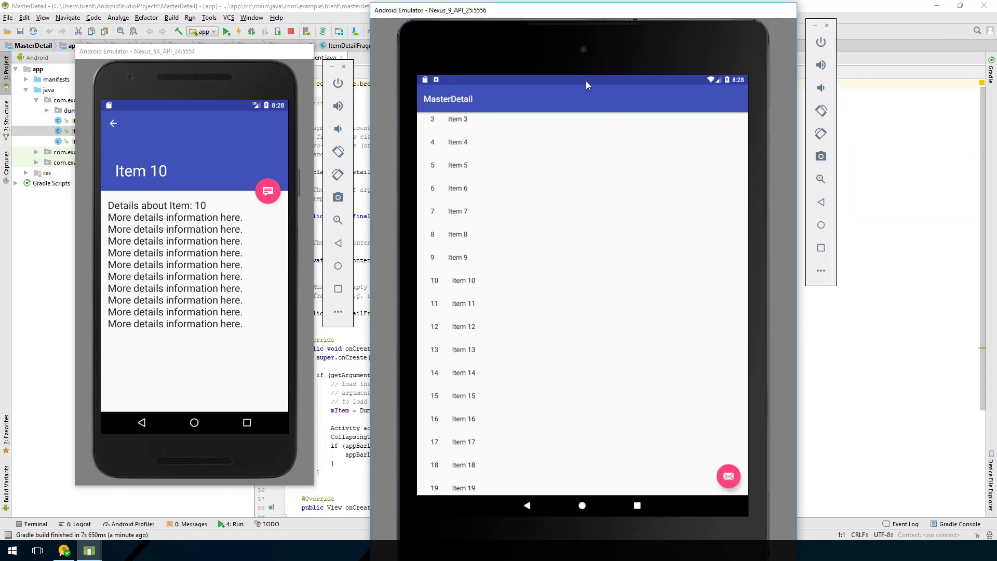
mouse_move(466, 282)
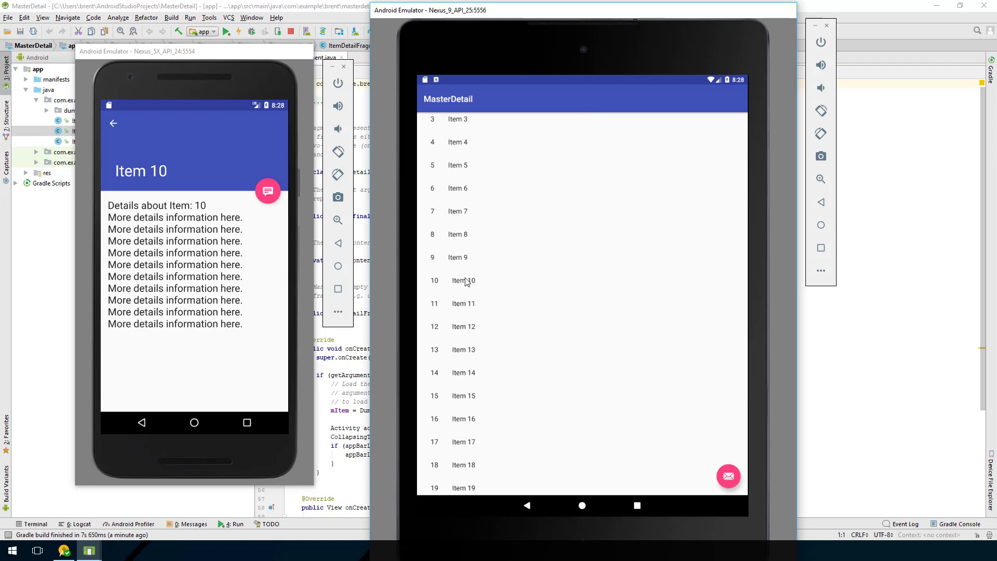
mouse_move(446, 172)
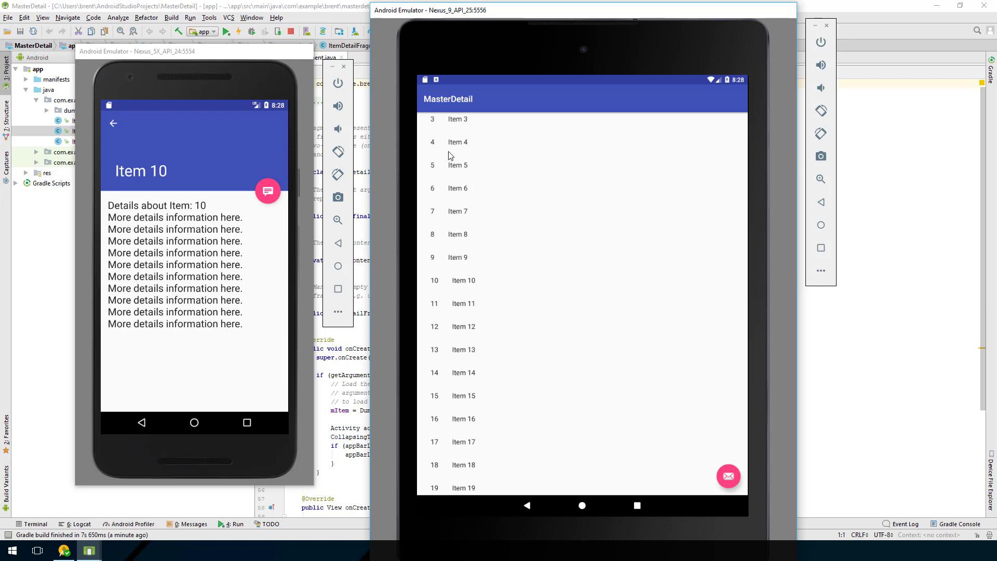
mouse_move(463, 168)
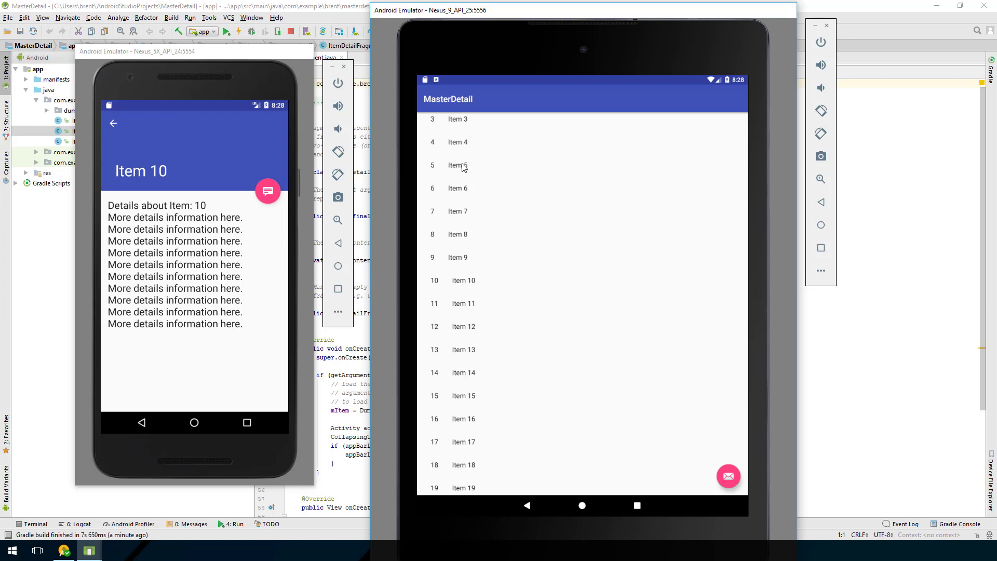
- Open Item 5 full-screen on the tablet, go back, then show Item 6 beside the list in landscape
click(457, 165)
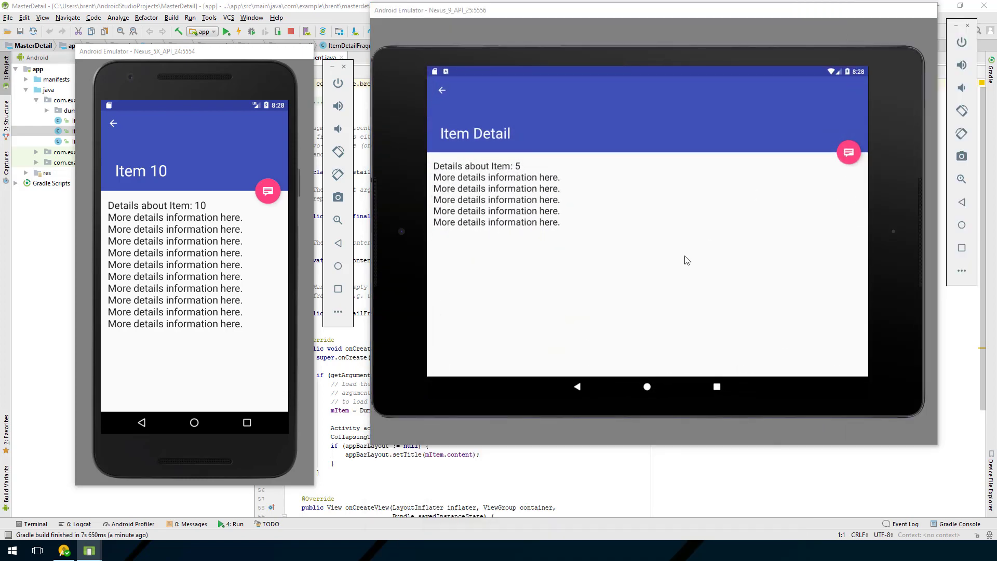
mouse_move(471, 110)
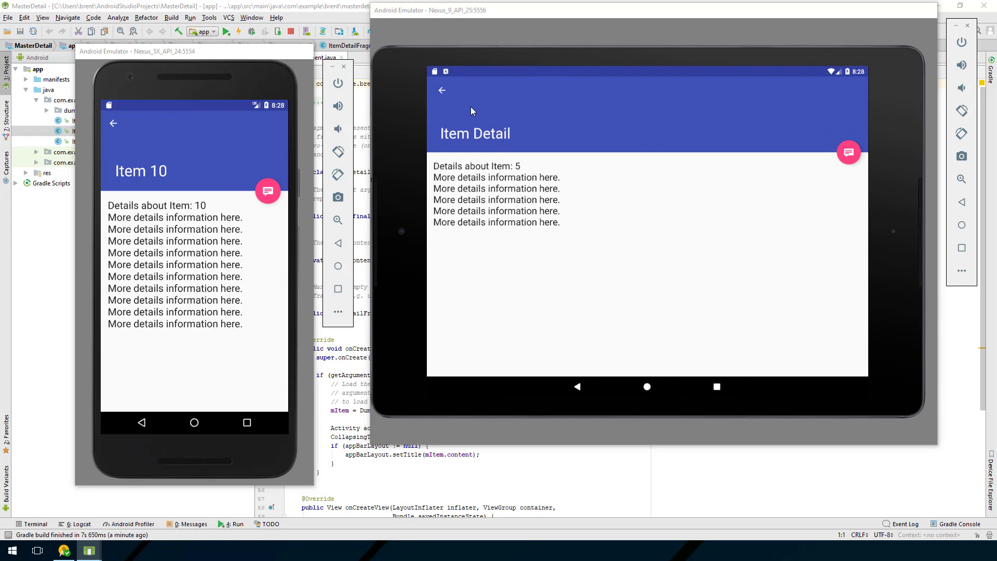
mouse_move(529, 115)
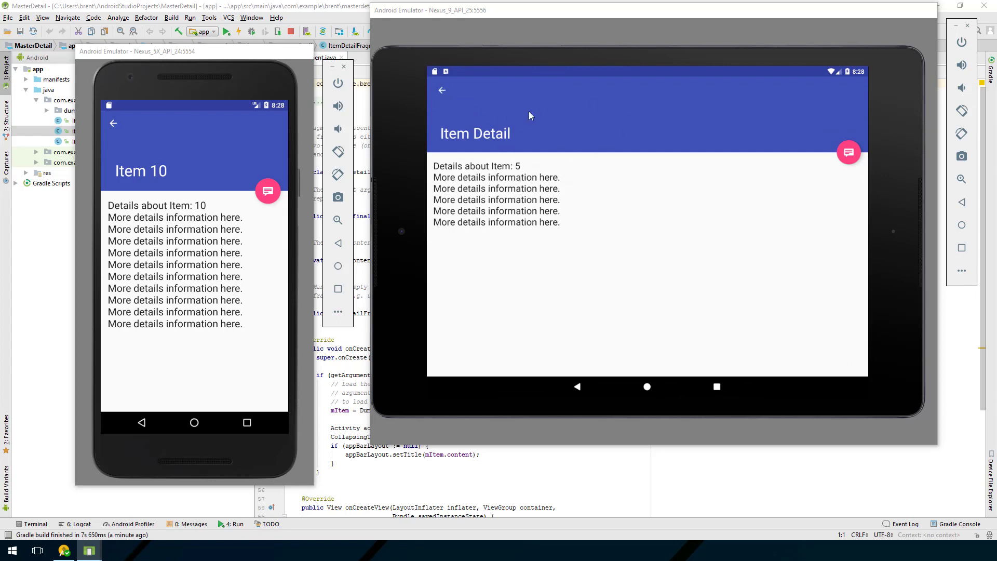
click(442, 90)
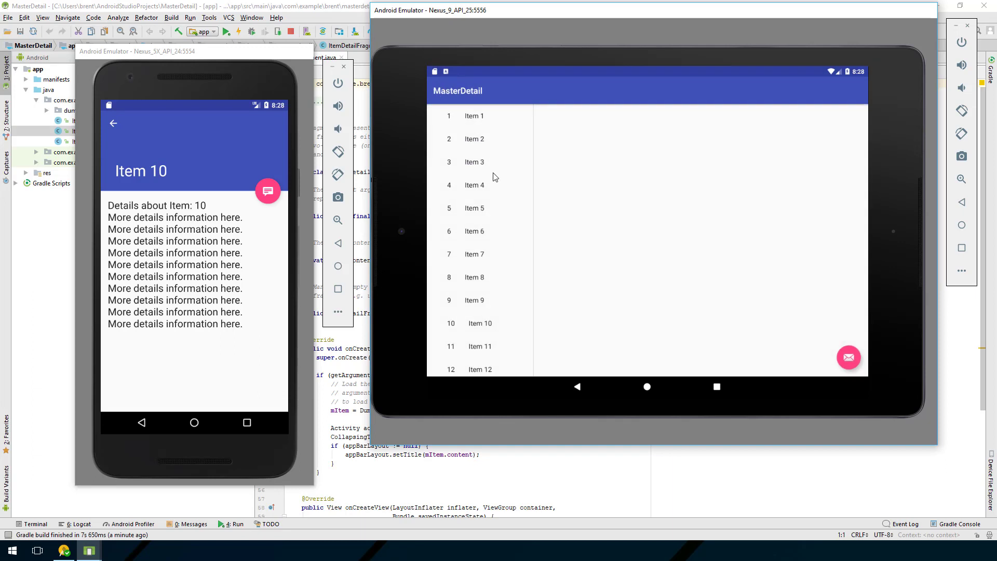
mouse_move(476, 210)
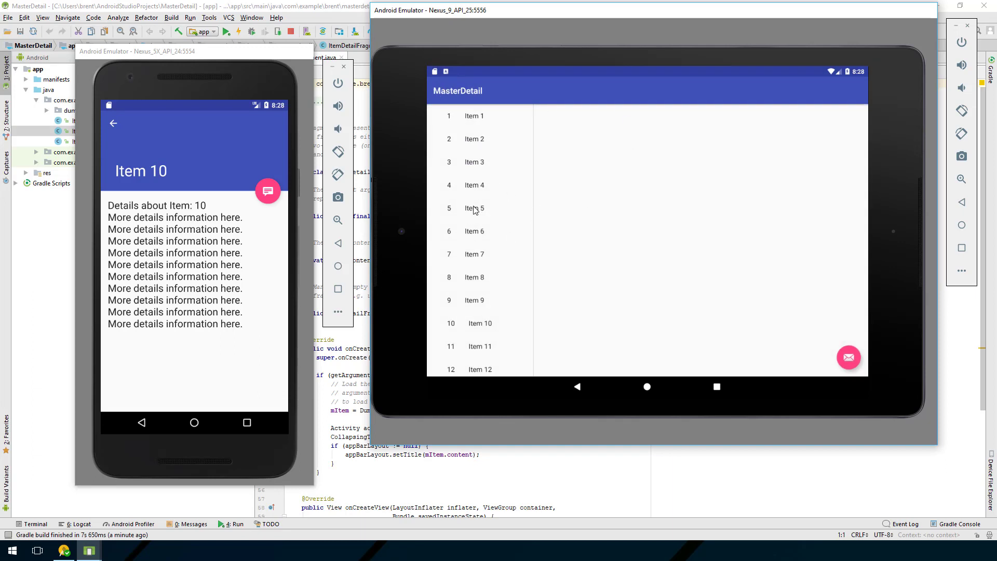
click(473, 231)
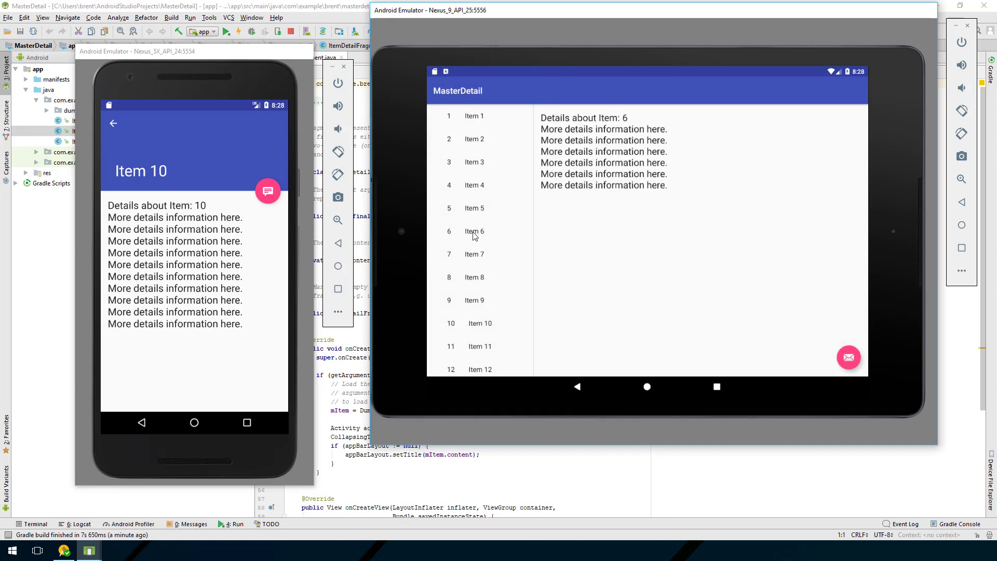
mouse_move(689, 175)
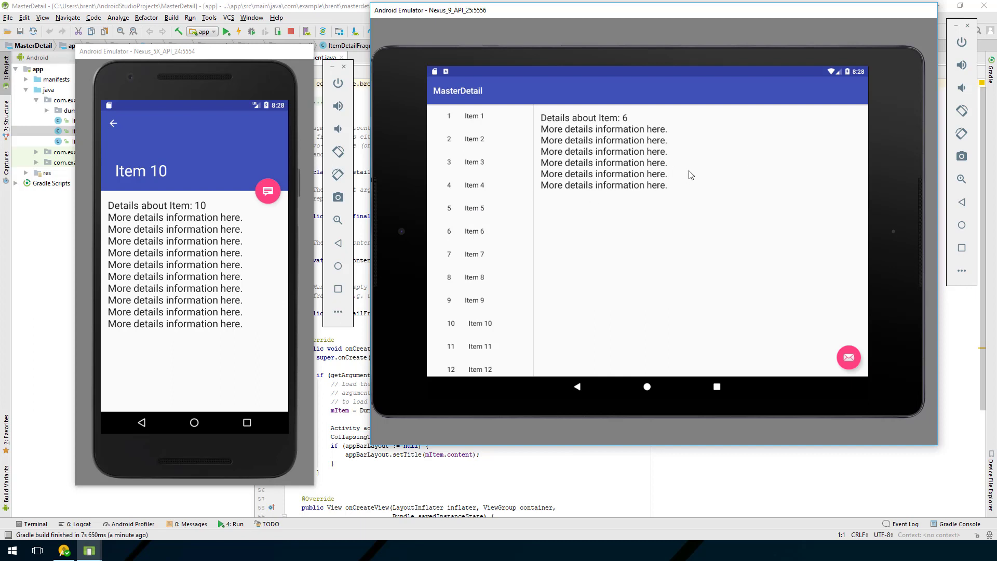
mouse_move(695, 170)
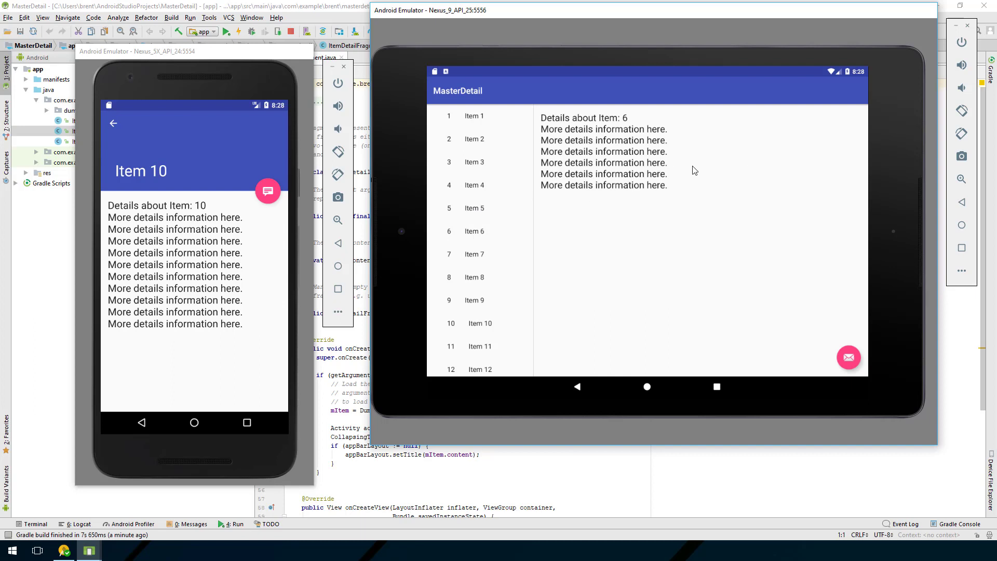
mouse_move(46, 239)
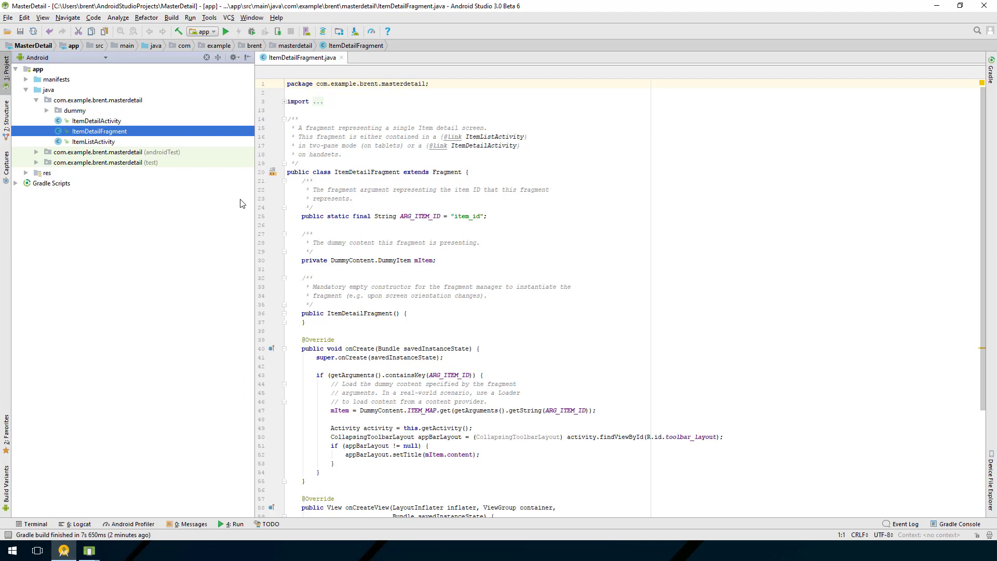
mouse_move(222, 174)
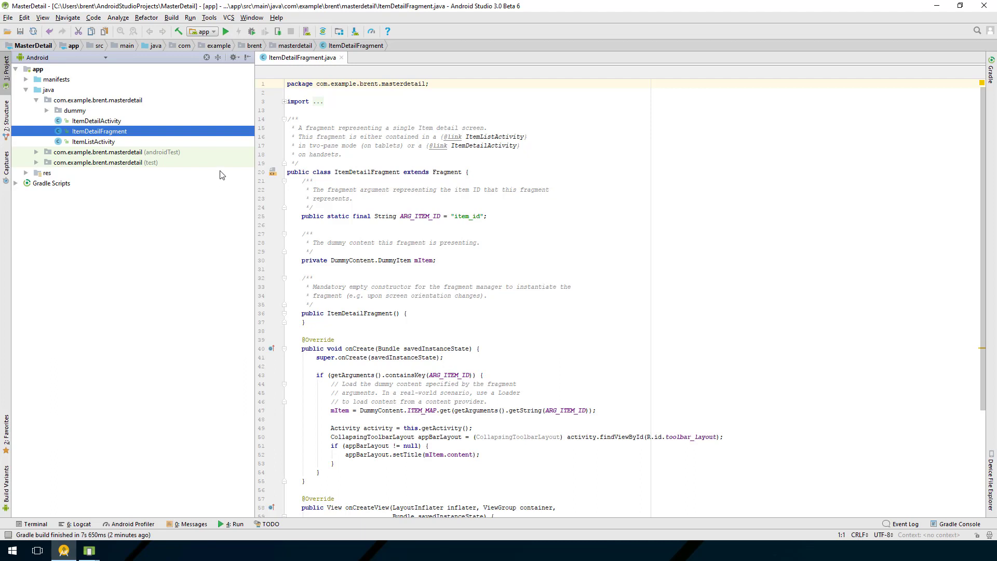
mouse_move(138, 140)
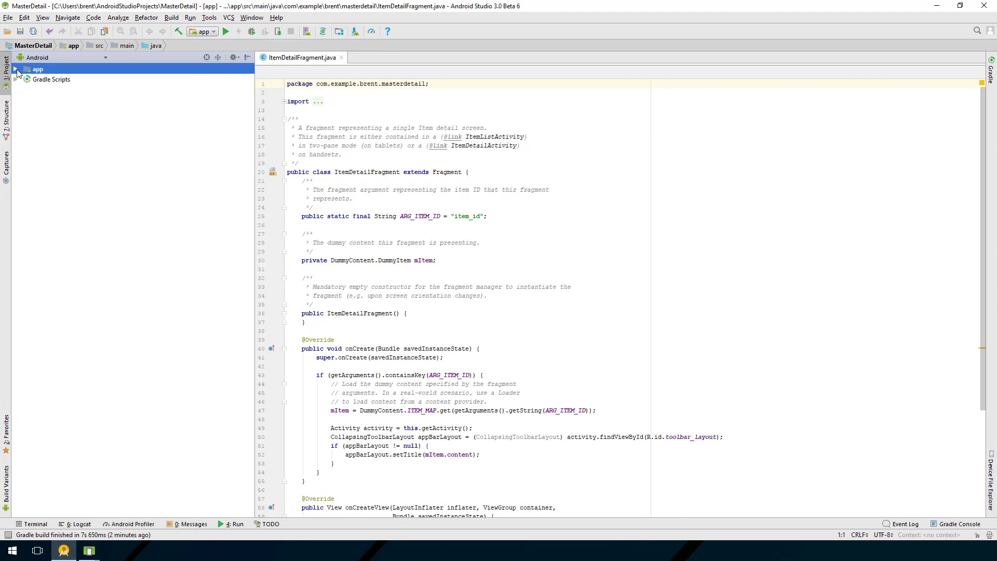
- Expand the app module's manifests, java, res and Gradle Scripts folders in the project tree
click(22, 69)
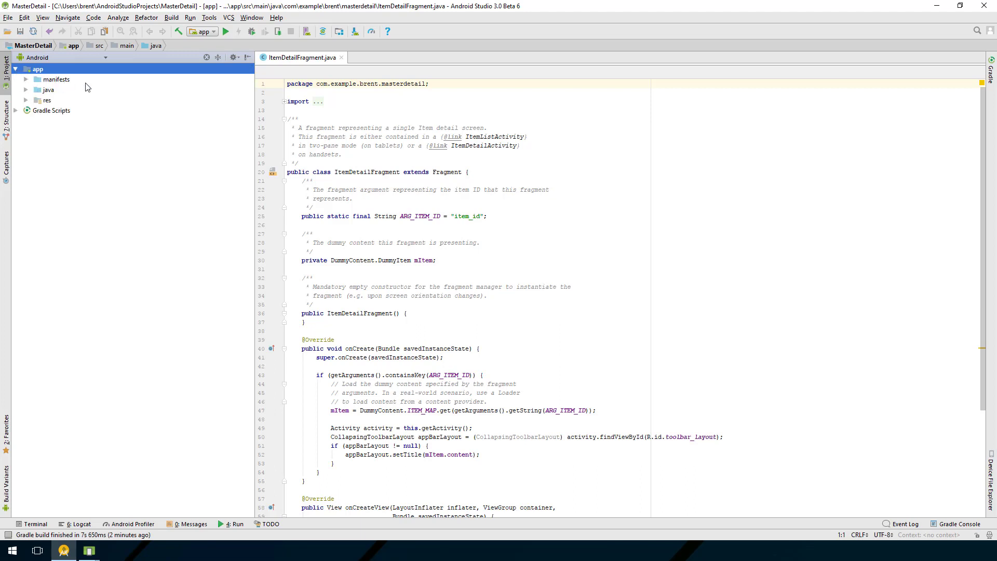
mouse_move(90, 81)
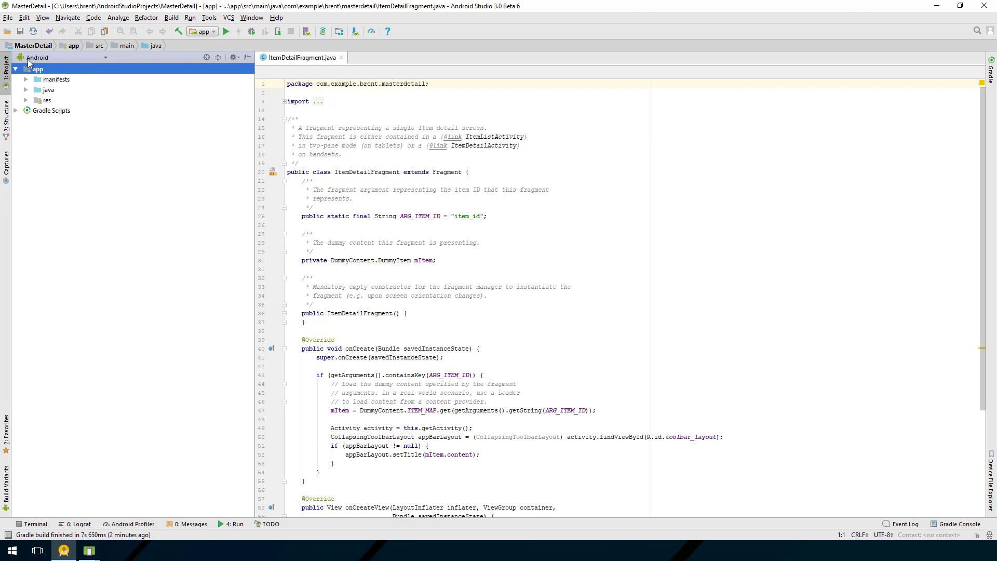
mouse_move(106, 60)
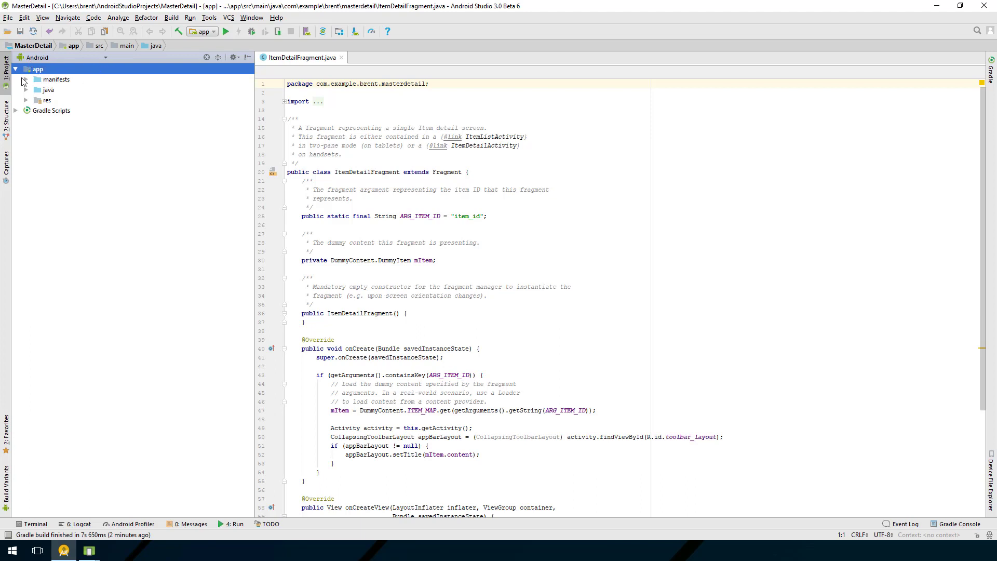
click(29, 79)
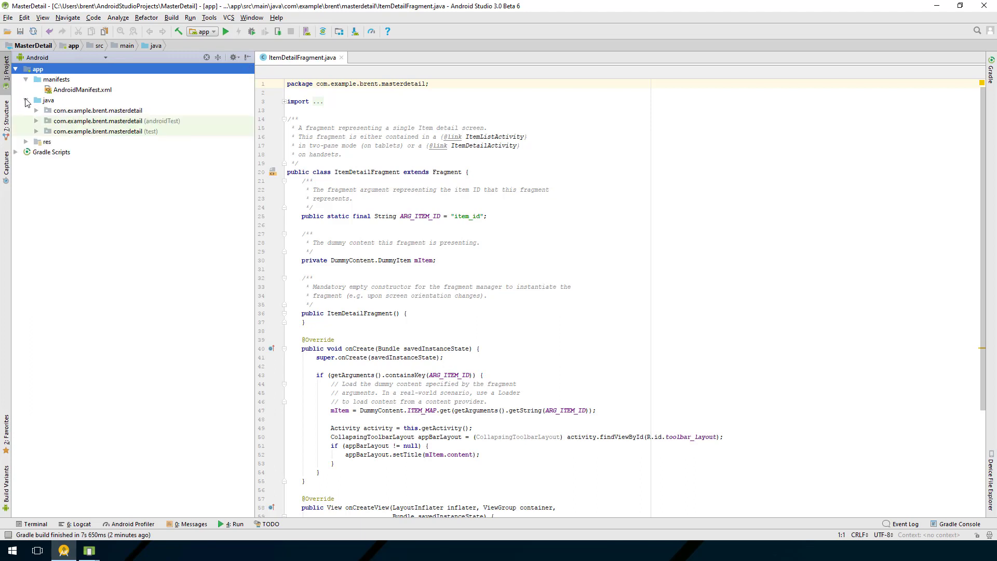
click(25, 141)
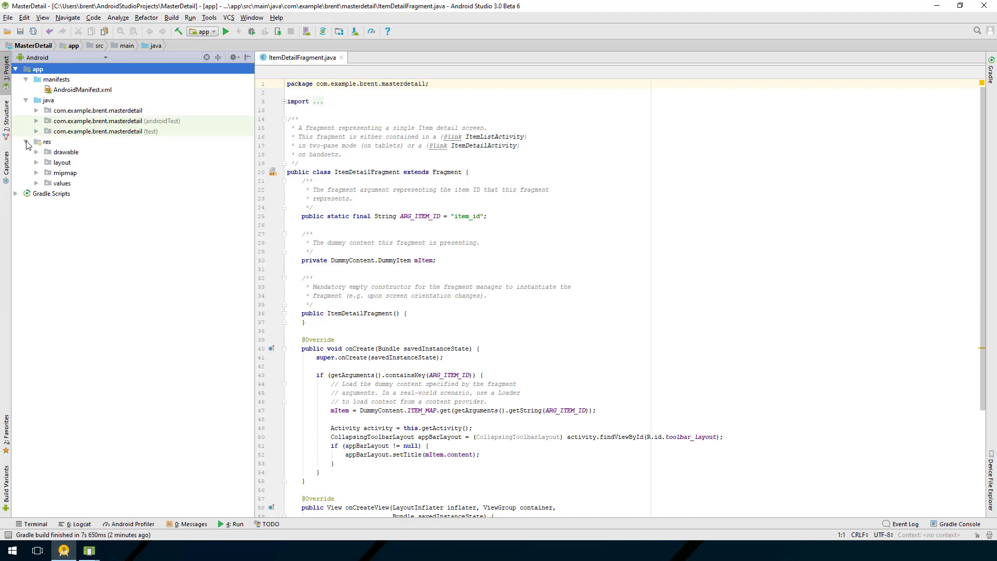
mouse_move(56, 159)
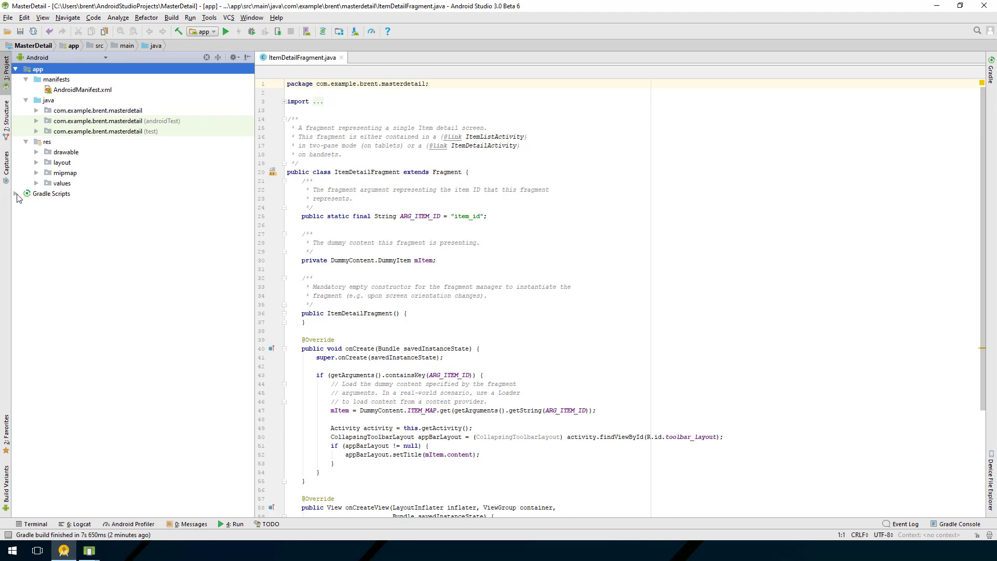
click(17, 194)
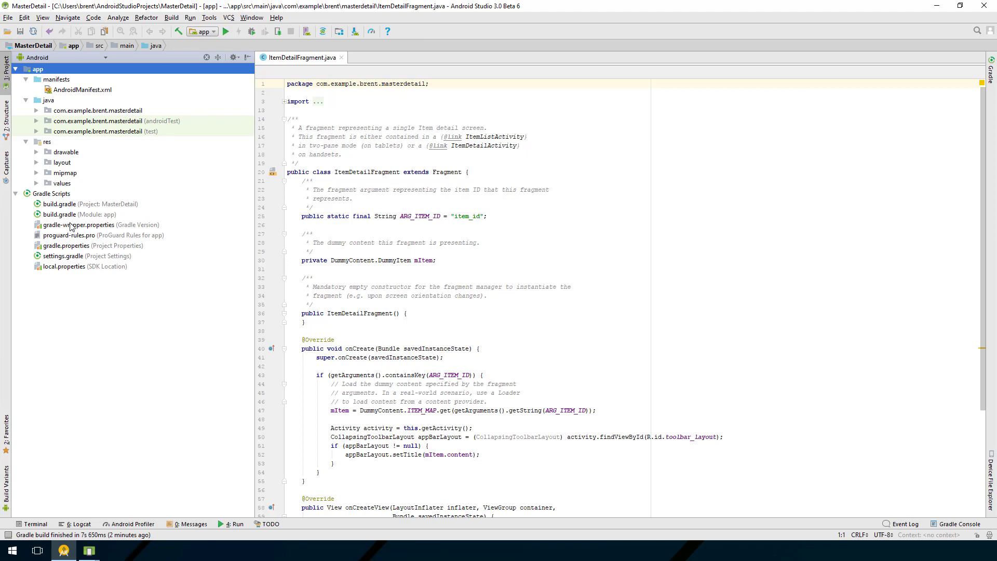
mouse_move(65, 231)
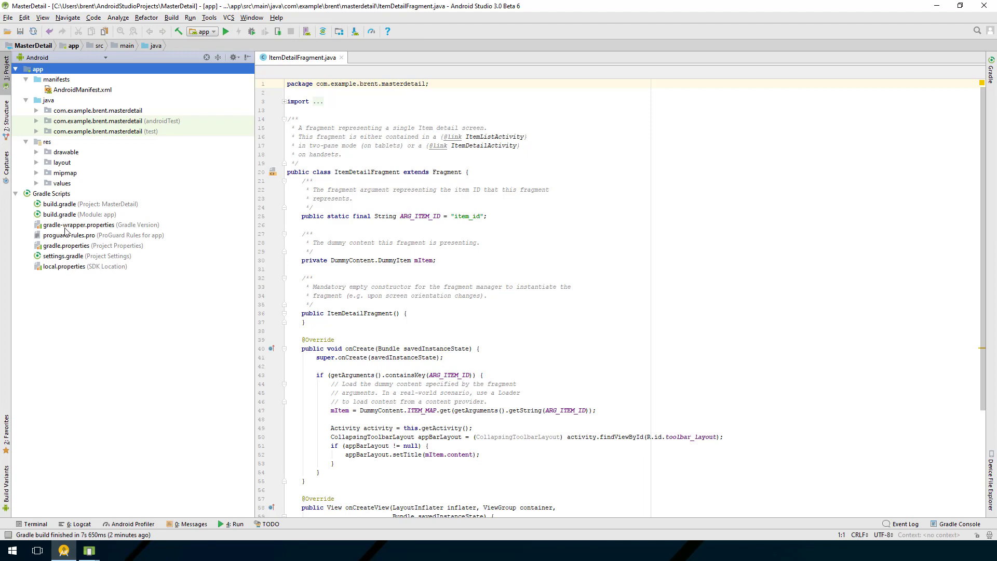
mouse_move(108, 167)
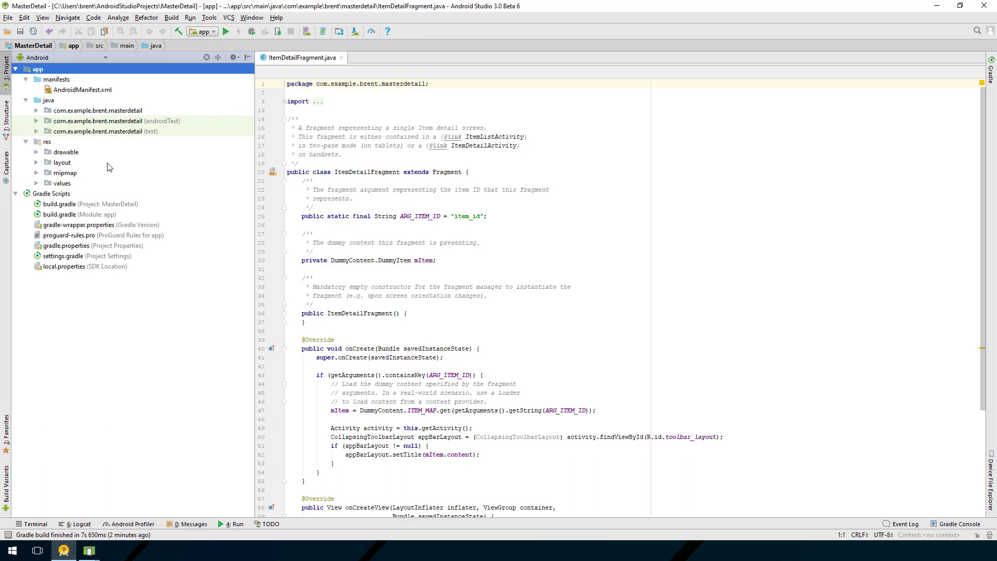
mouse_move(110, 160)
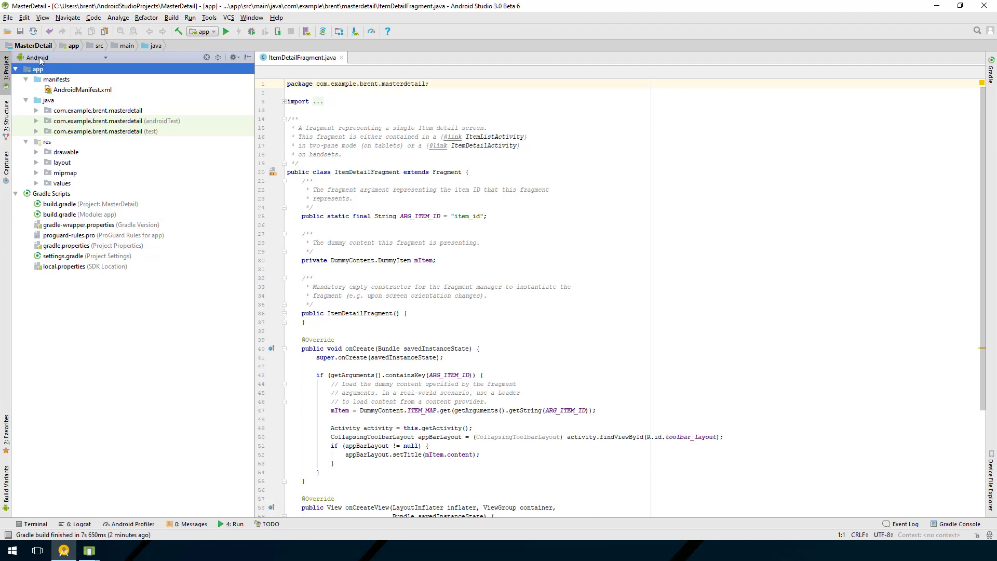
mouse_move(105, 58)
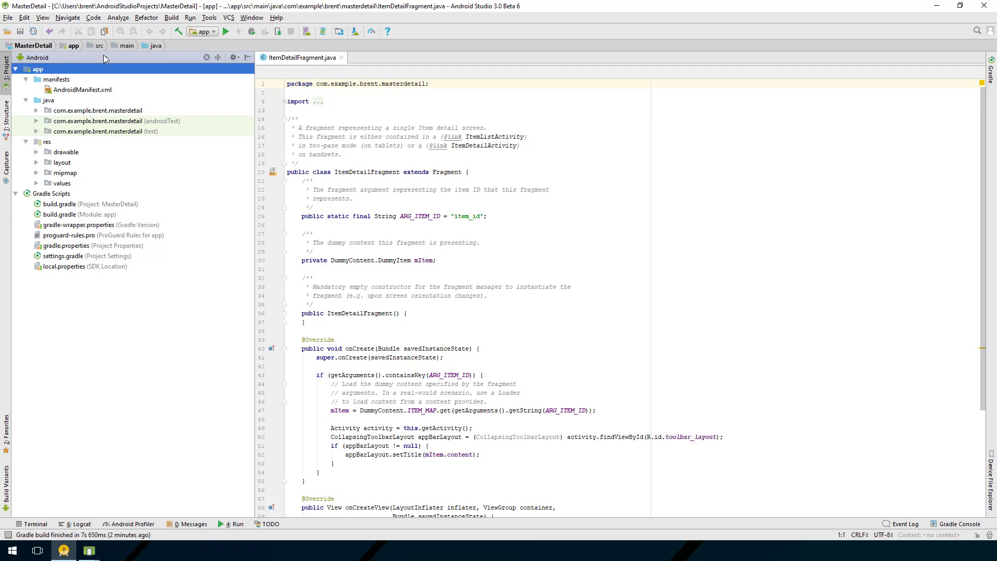
- Switch the project pane from Android view to Project view
click(61, 57)
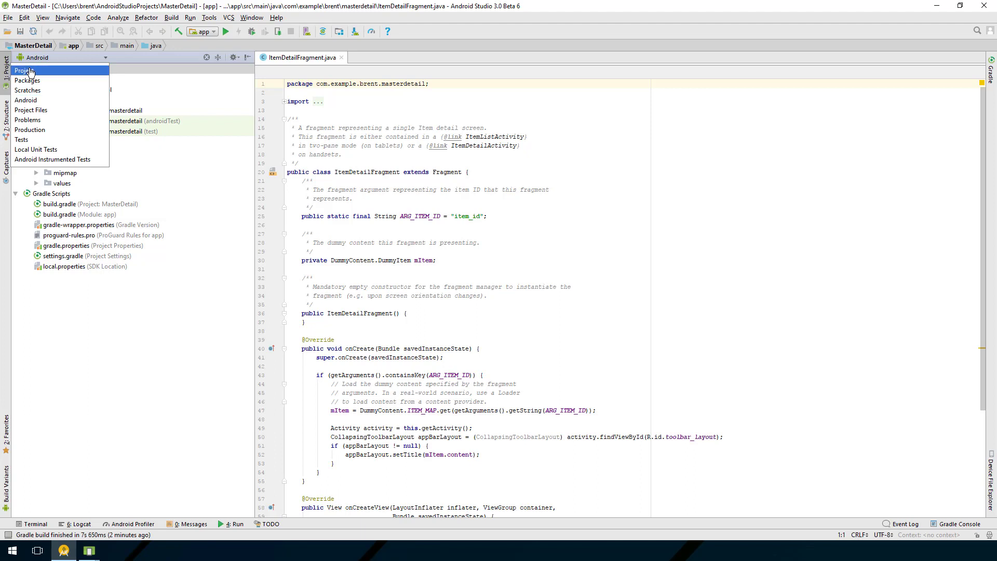
click(23, 70)
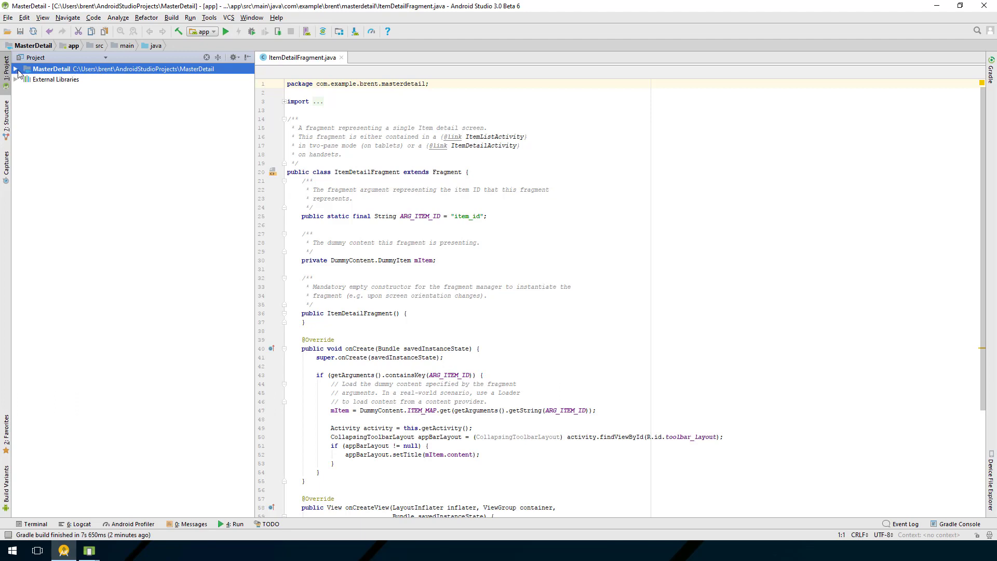
- Expand app > src > main in the Project tree, browsing the java and res/layout folders
click(21, 69)
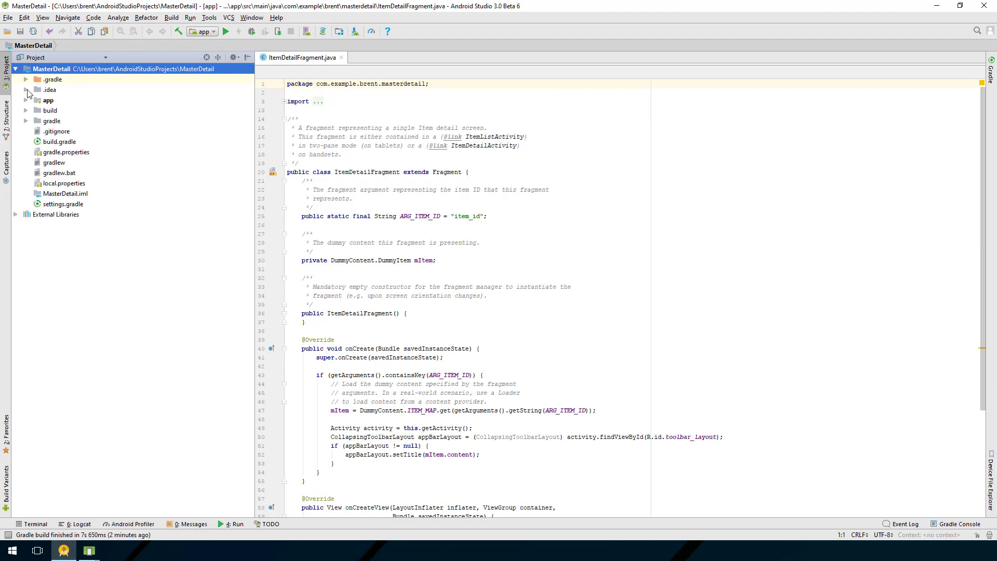
mouse_move(31, 85)
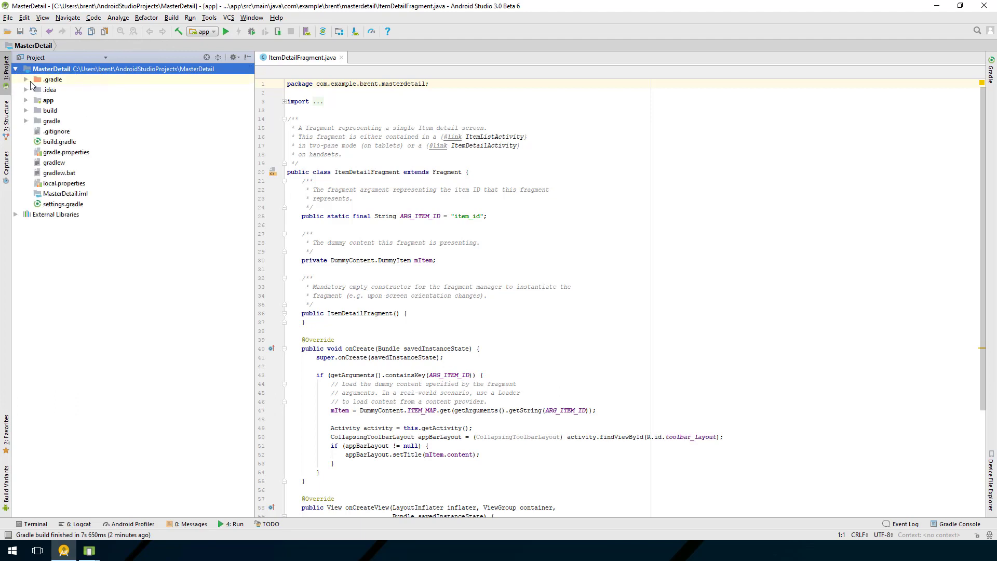
mouse_move(23, 102)
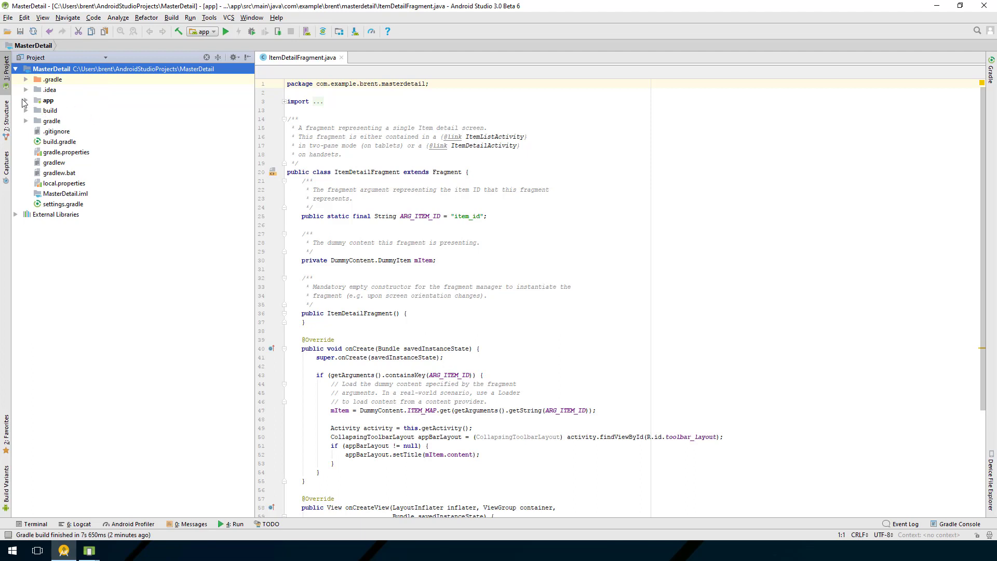
click(29, 100)
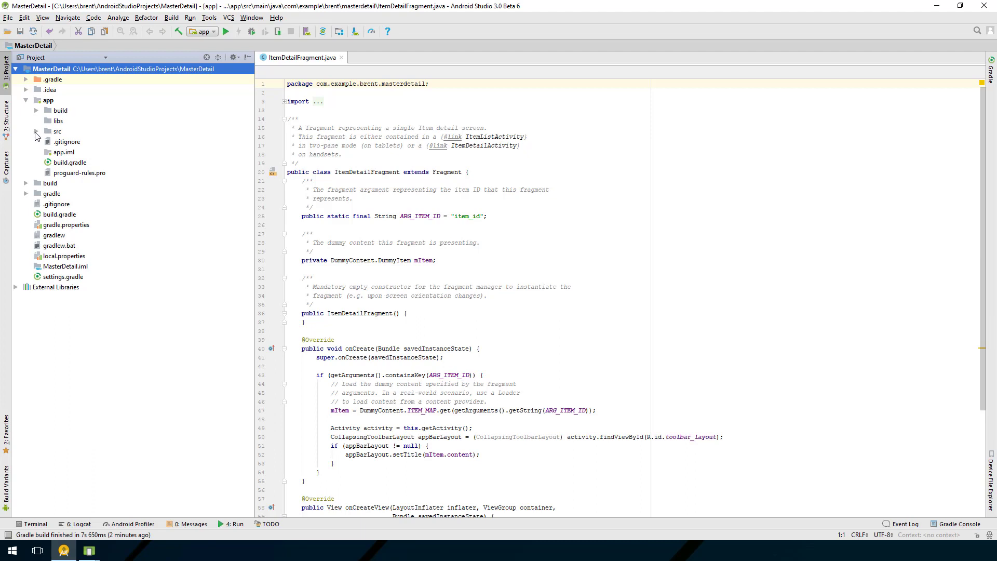
click(37, 131)
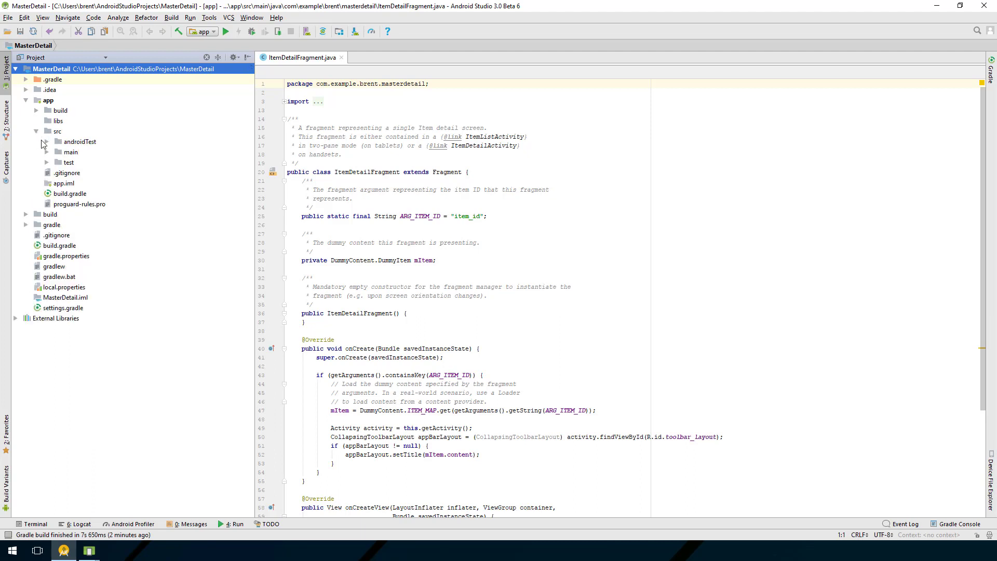
click(46, 151)
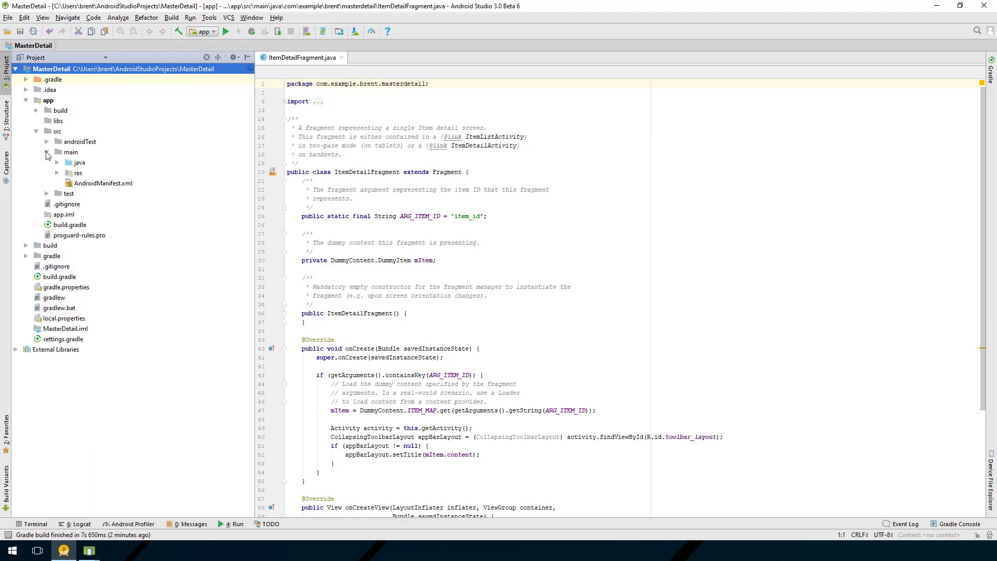
click(47, 162)
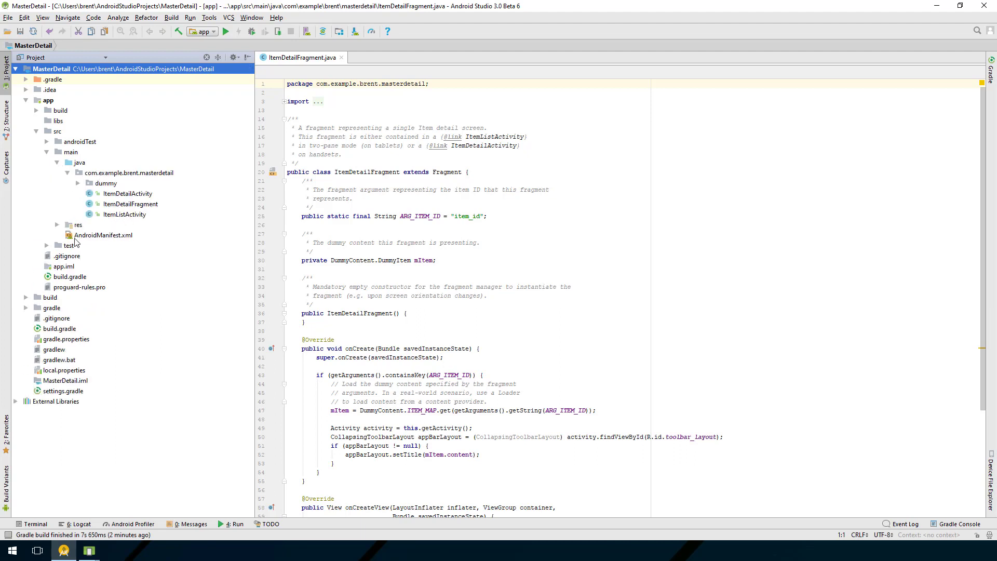
click(56, 224)
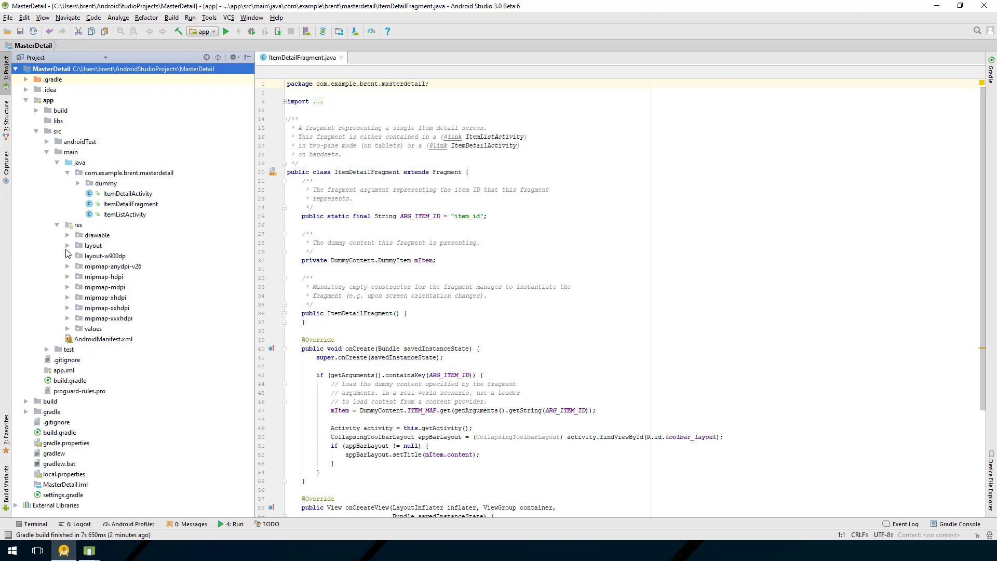
click(68, 245)
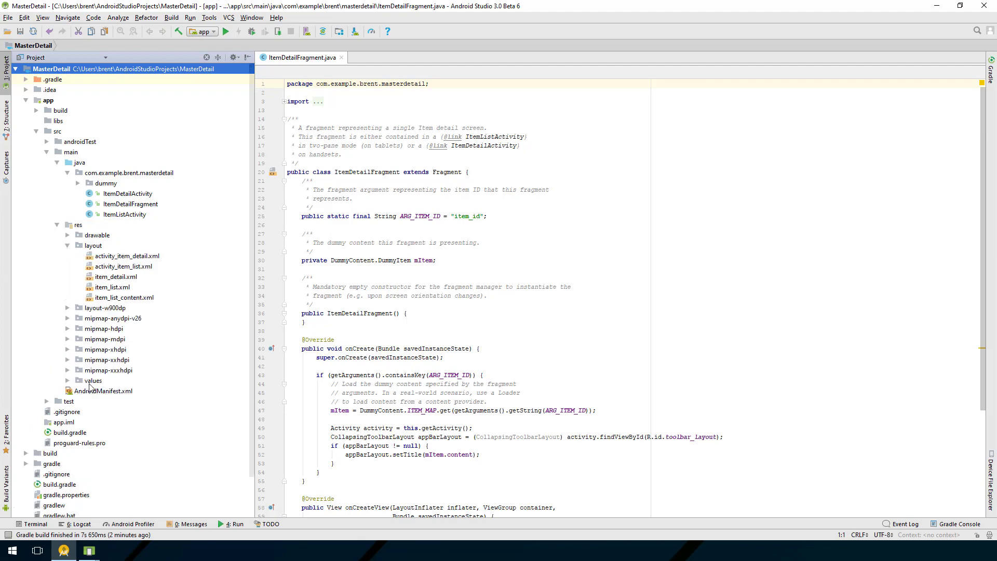
click(104, 390)
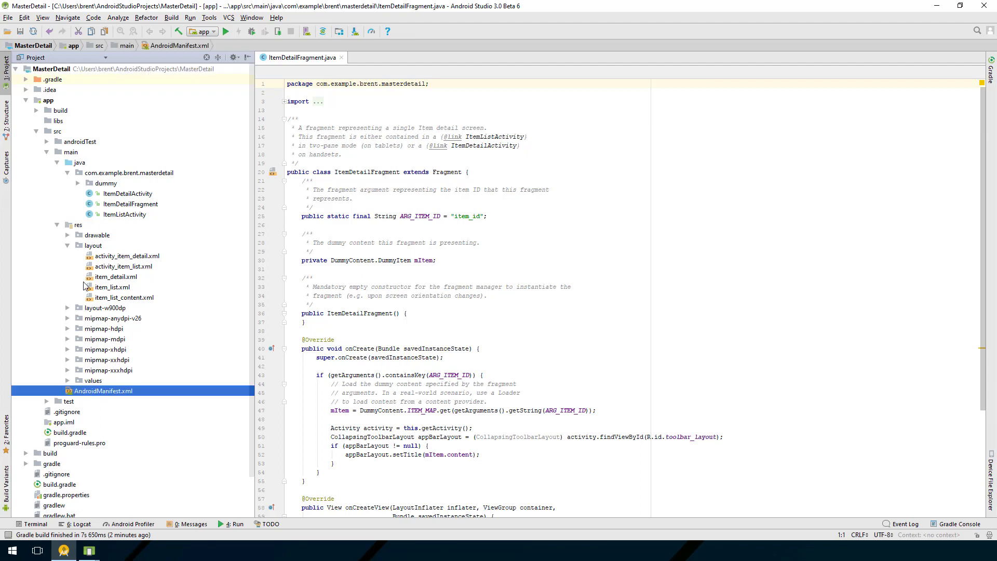
- Collapse and re-expand the main folder, then select its AndroidManifest.xml
click(48, 152)
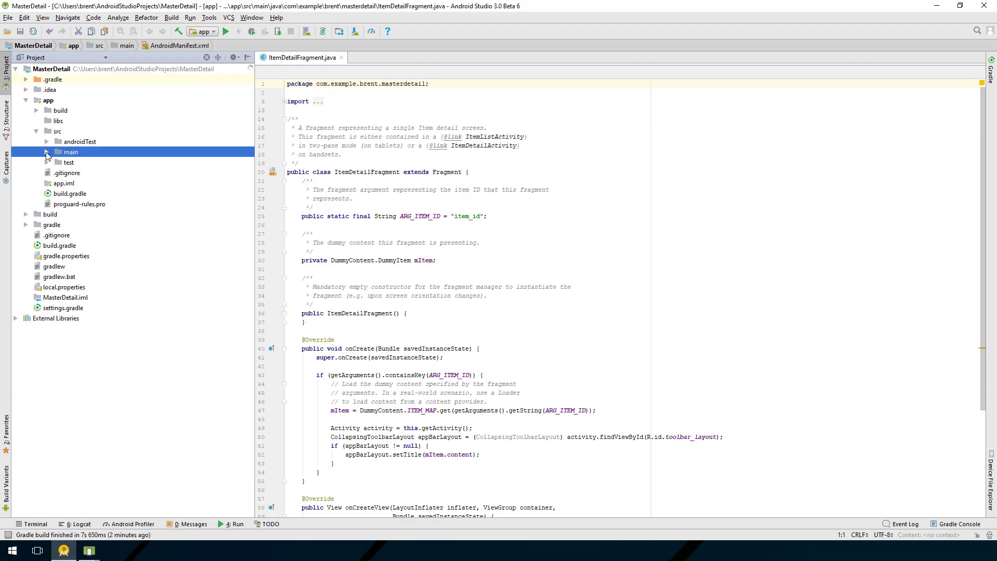
click(48, 151)
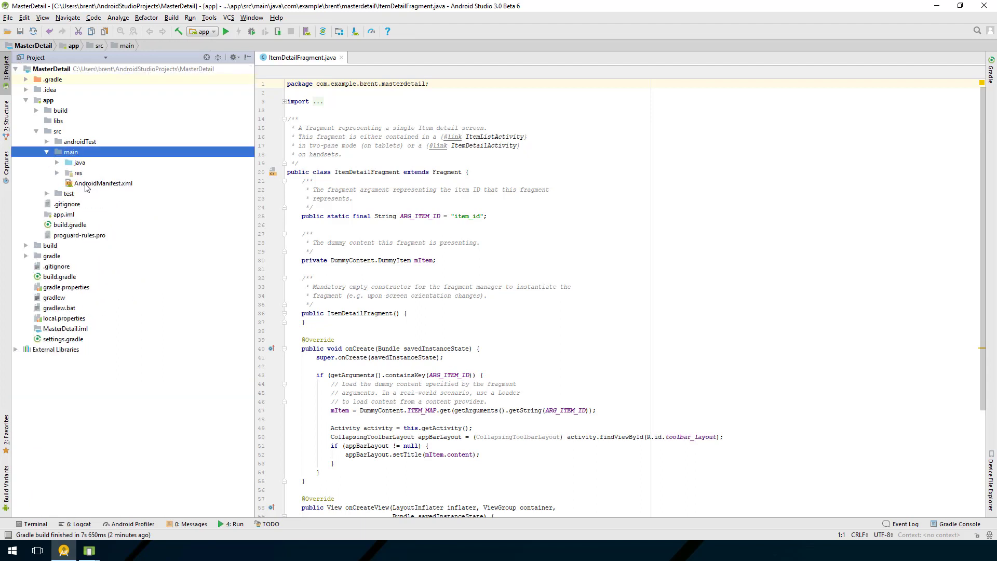
click(103, 182)
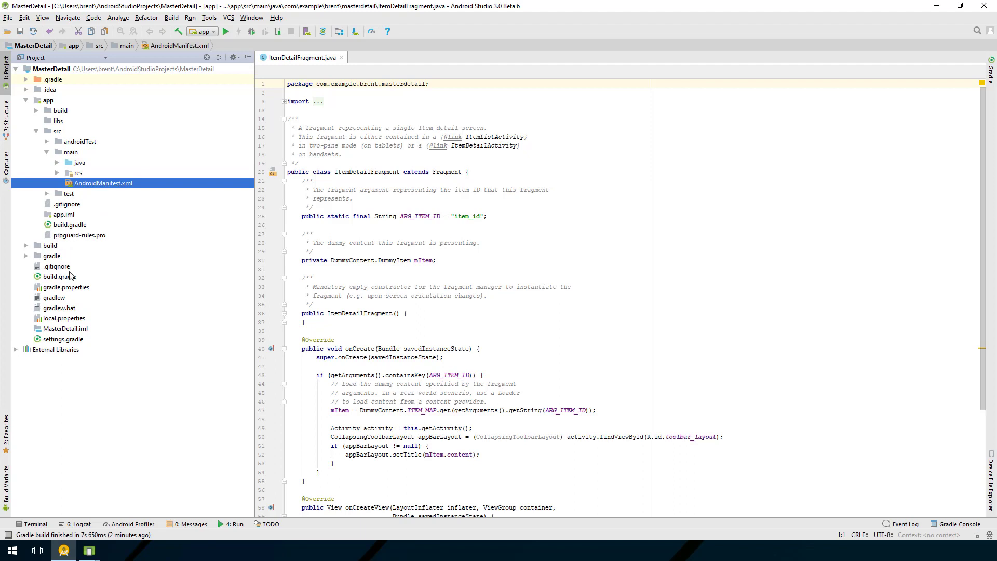
mouse_move(47, 276)
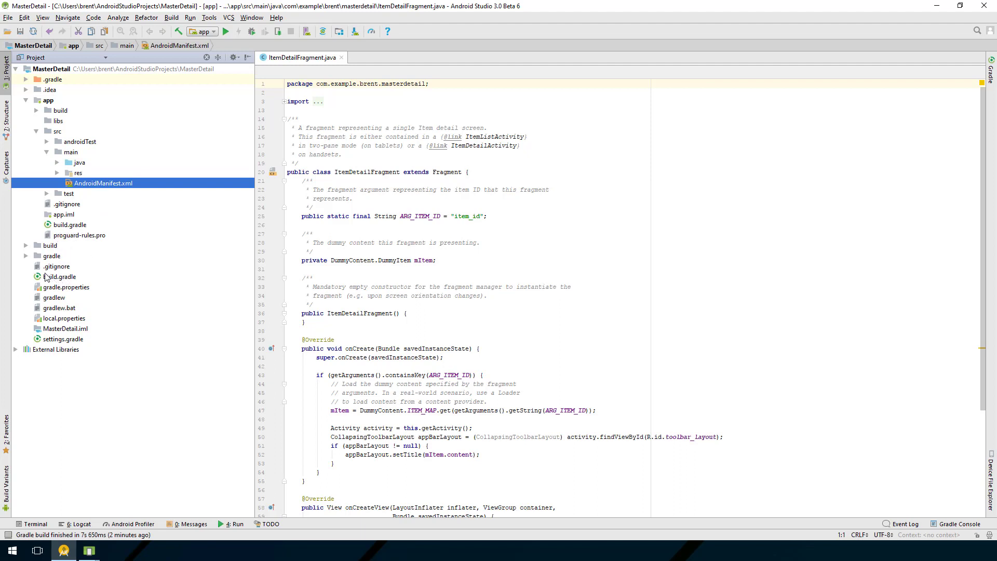
mouse_move(63, 255)
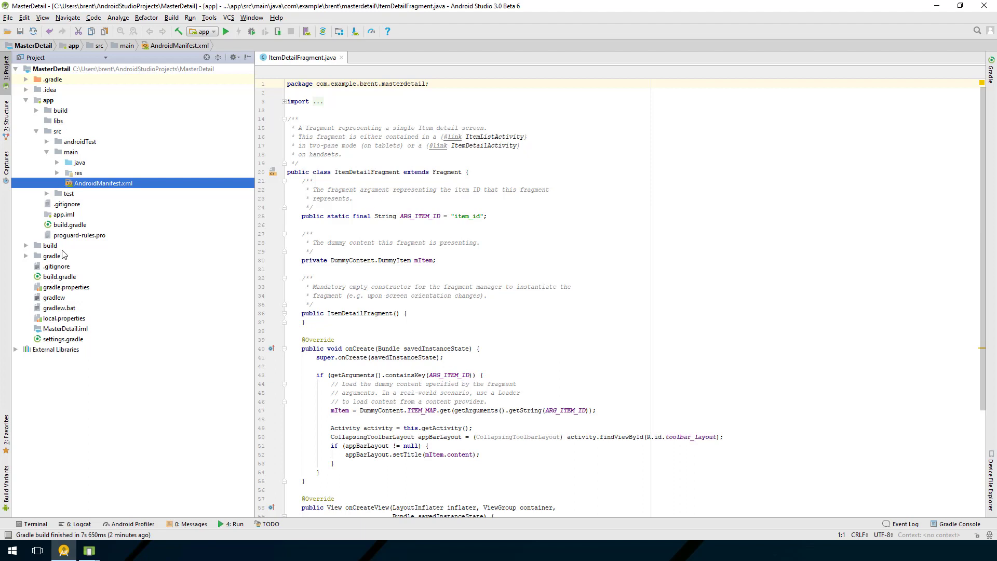
mouse_move(63, 205)
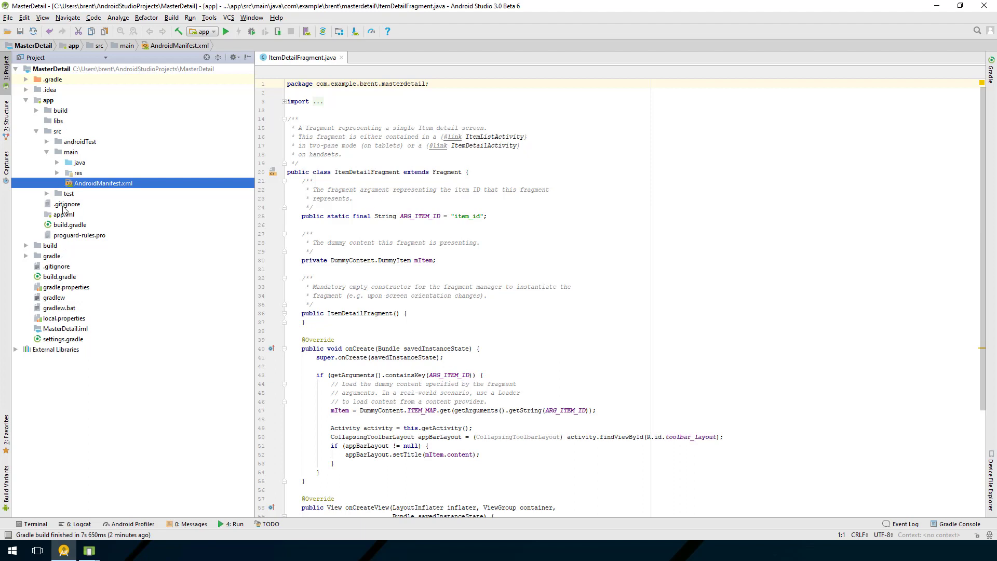
mouse_move(87, 142)
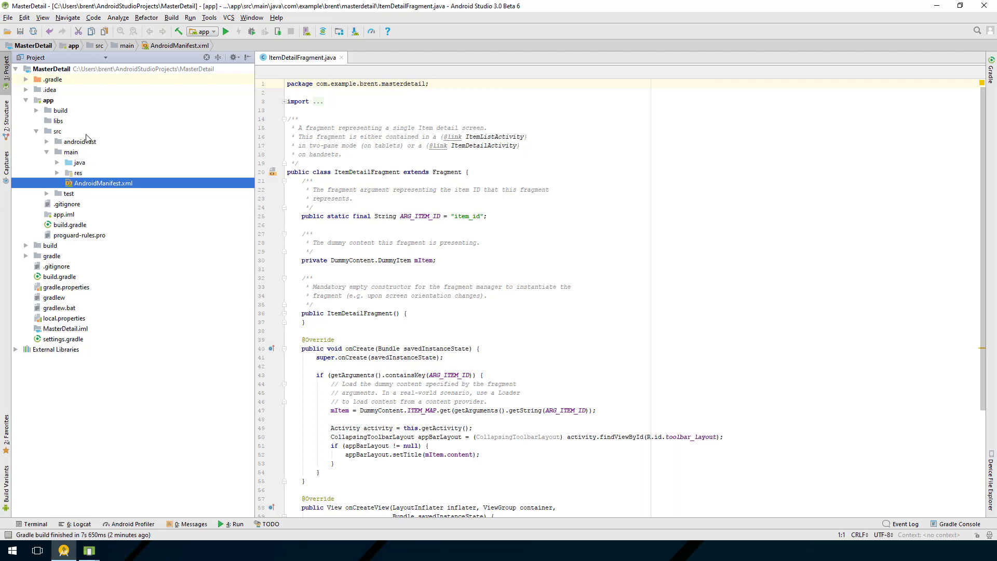
mouse_move(118, 58)
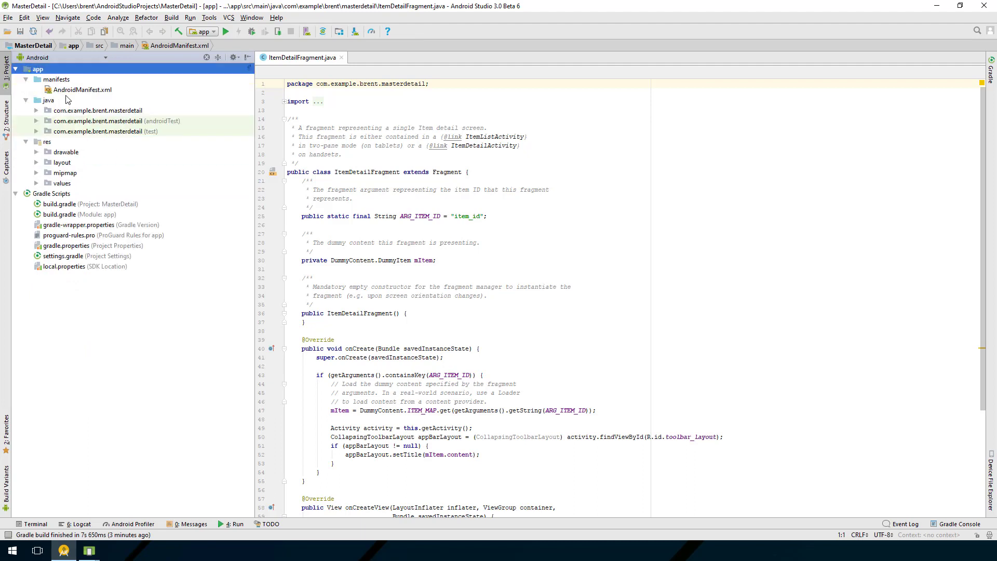
mouse_move(88, 107)
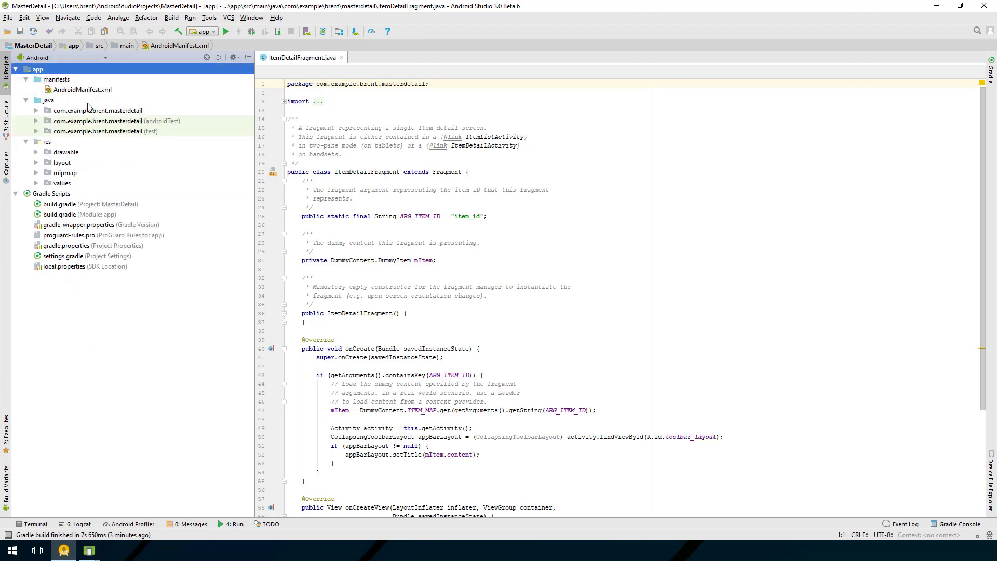
mouse_move(71, 98)
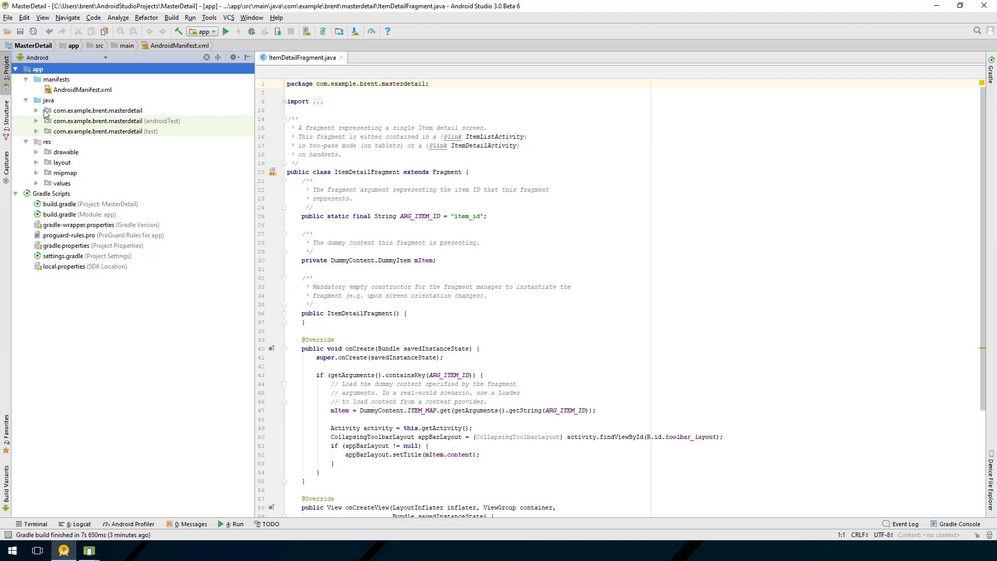
- Expand the com.example.brent.masterdetail package to list its activity and dummy classes
click(36, 111)
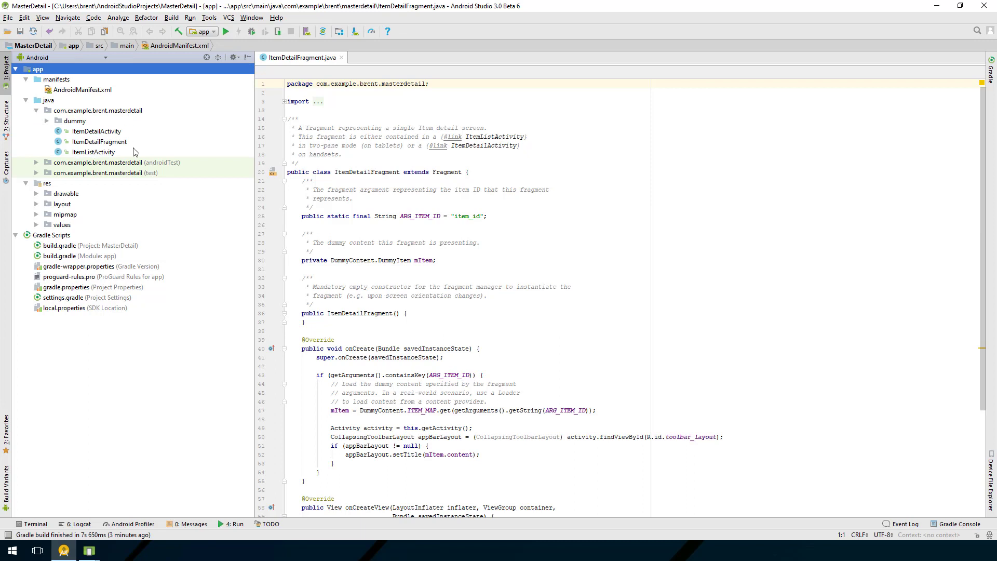
mouse_move(142, 137)
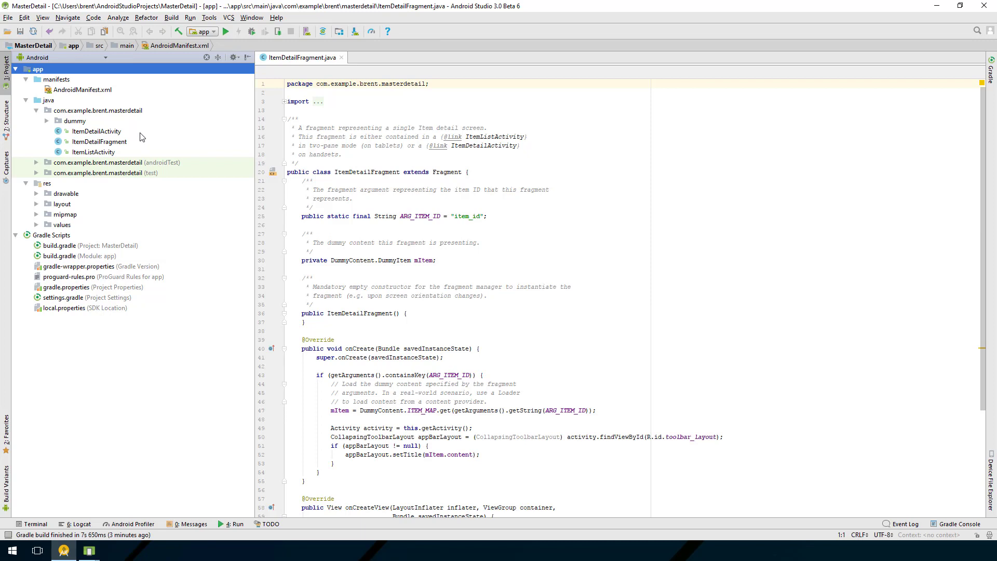
mouse_move(107, 139)
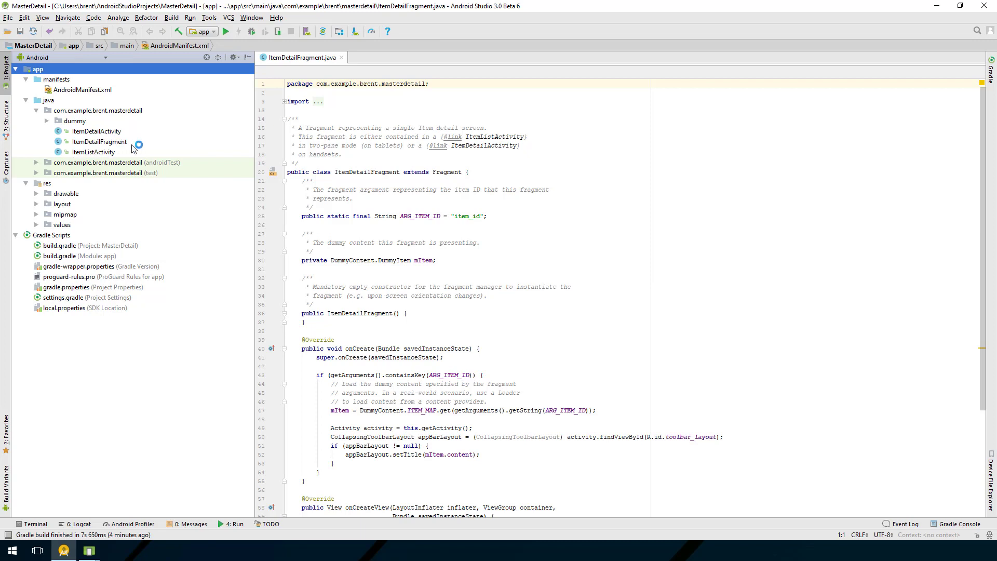
mouse_move(136, 142)
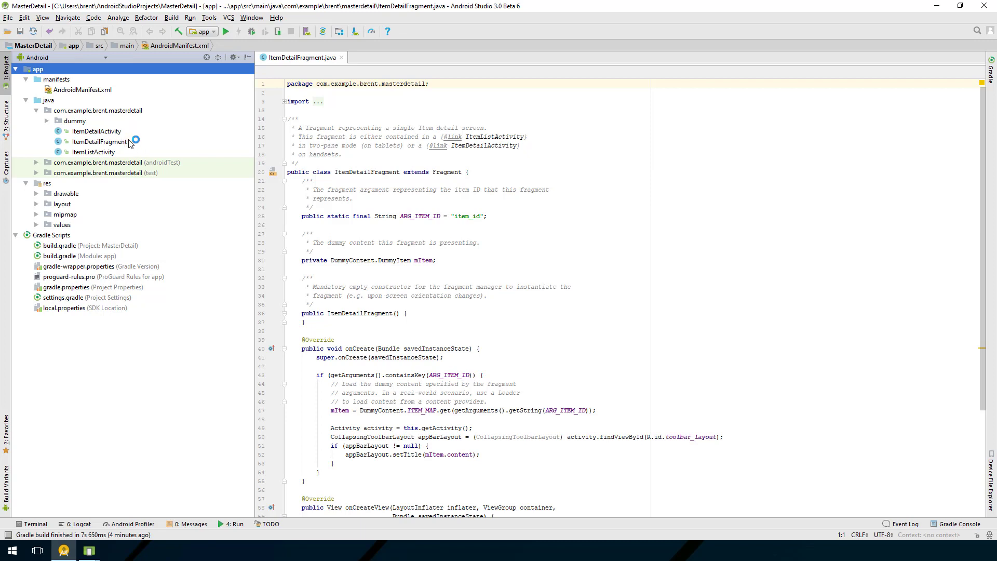
mouse_move(109, 152)
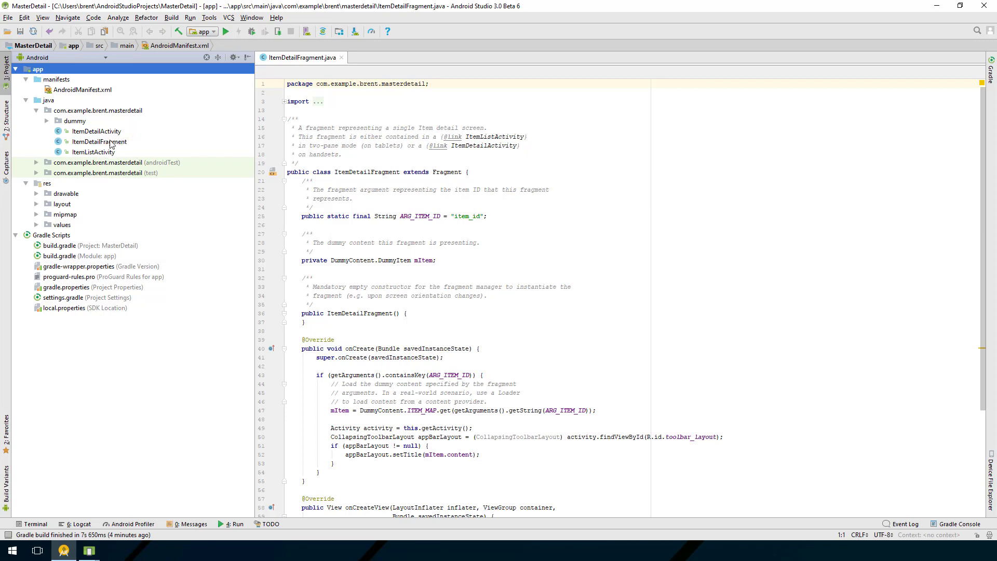
mouse_move(118, 144)
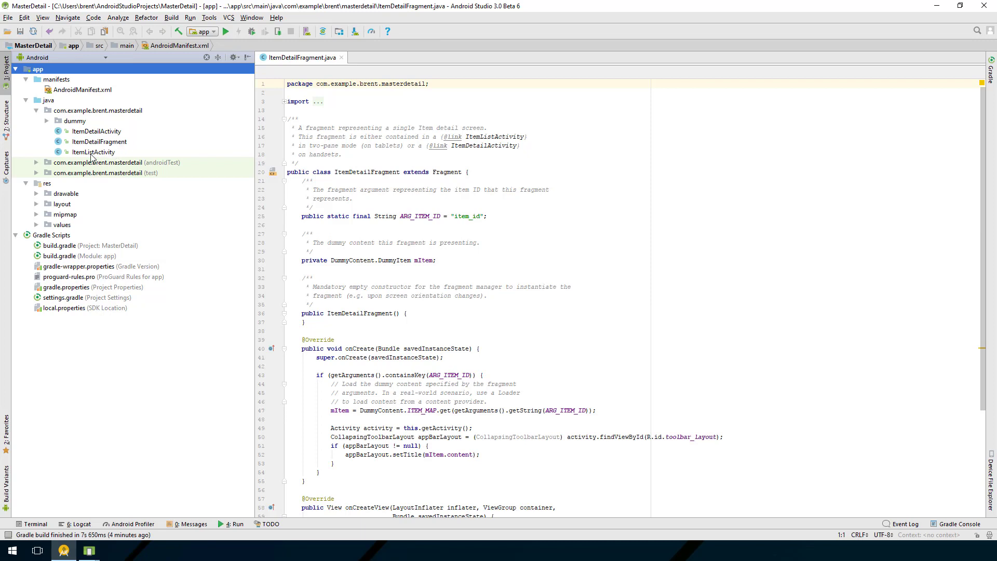
mouse_move(102, 157)
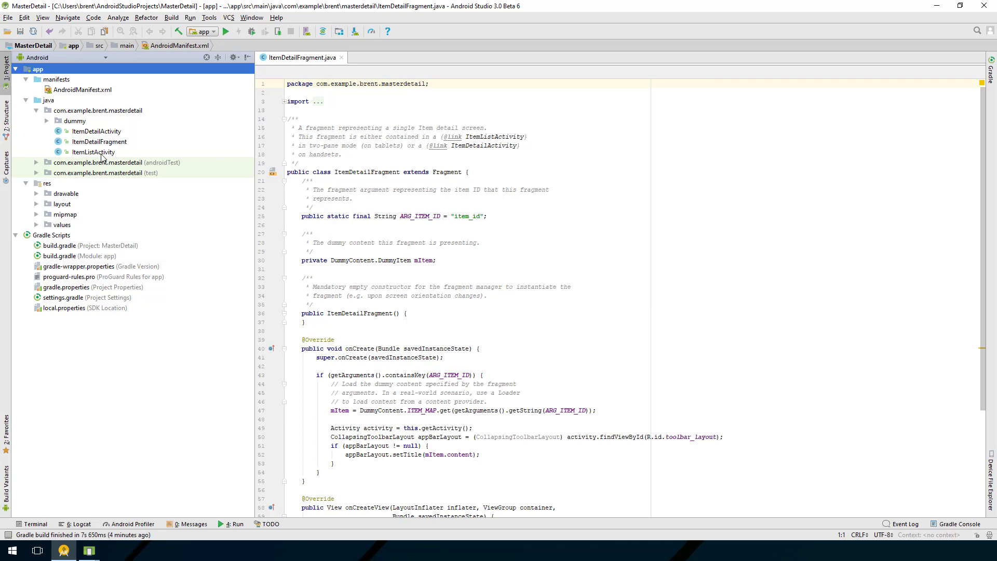
click(93, 152)
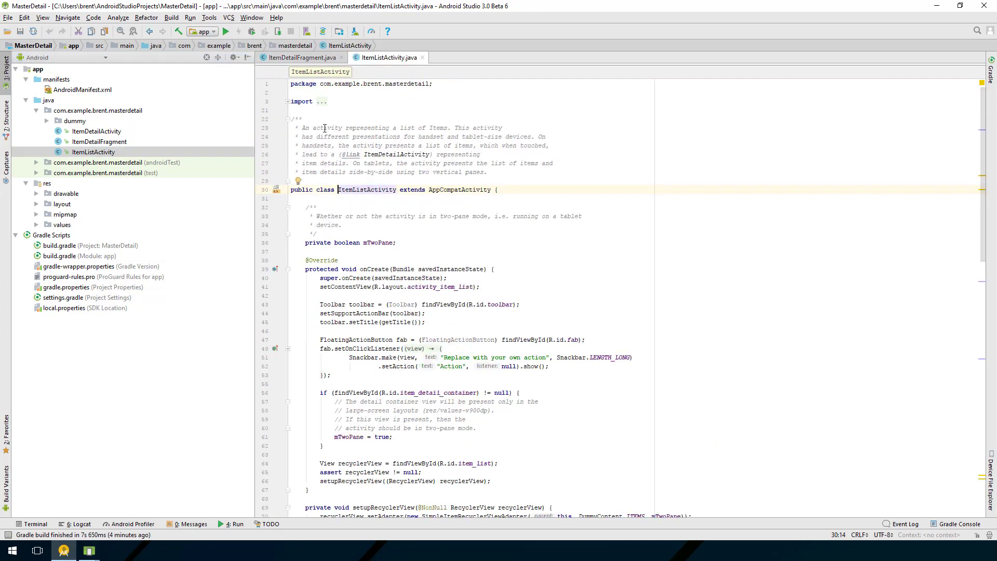
mouse_move(401, 63)
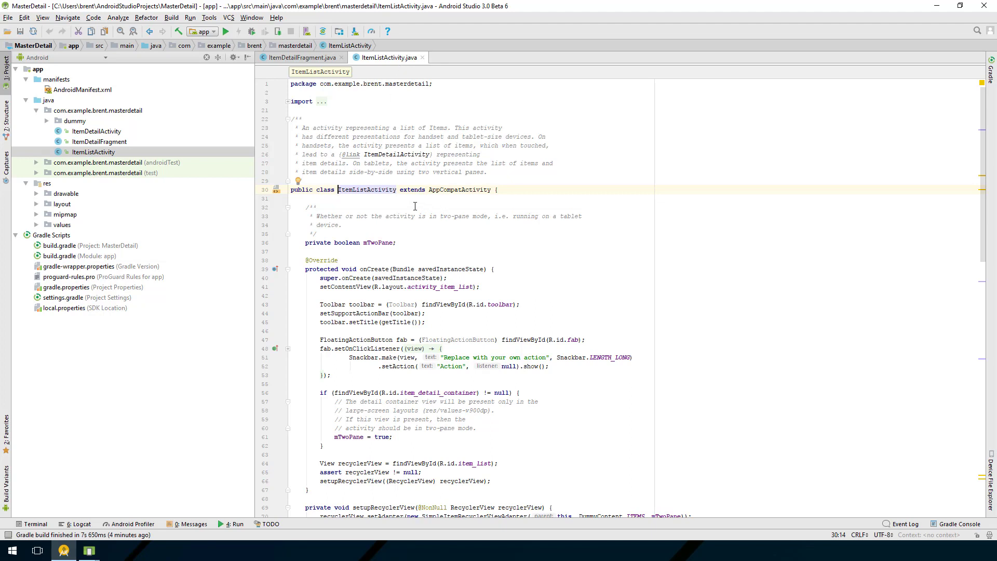
mouse_move(447, 224)
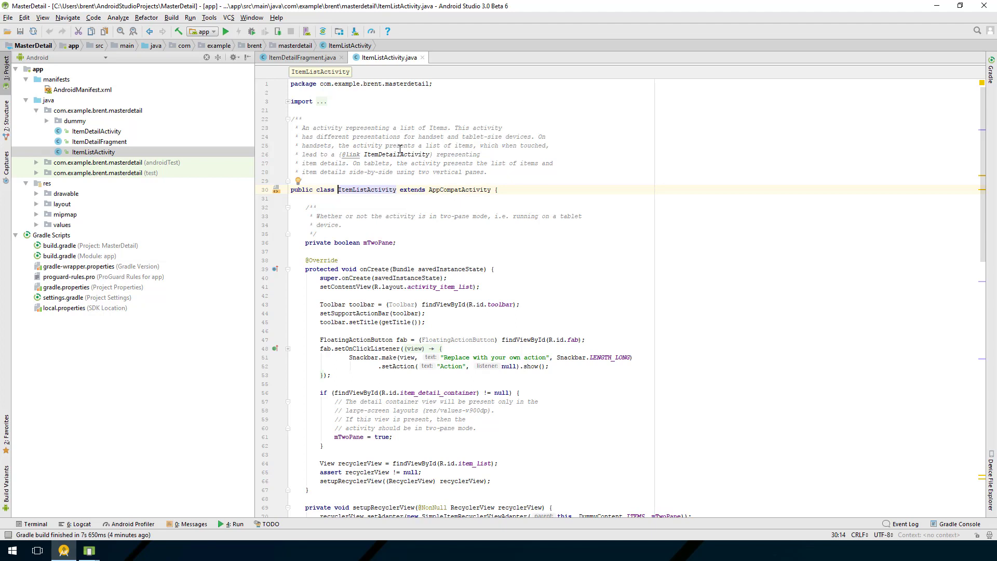
mouse_move(119, 144)
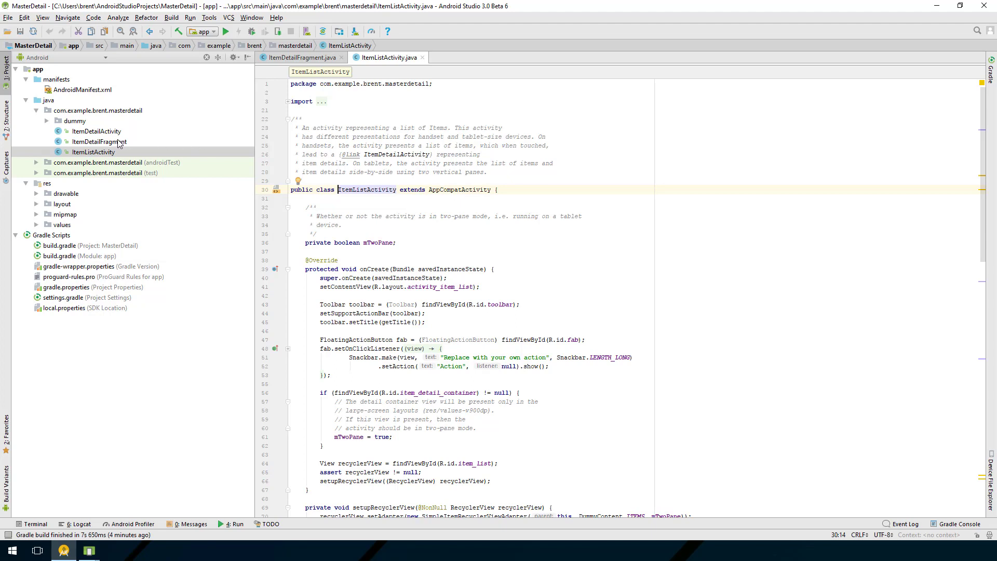
mouse_move(238, 152)
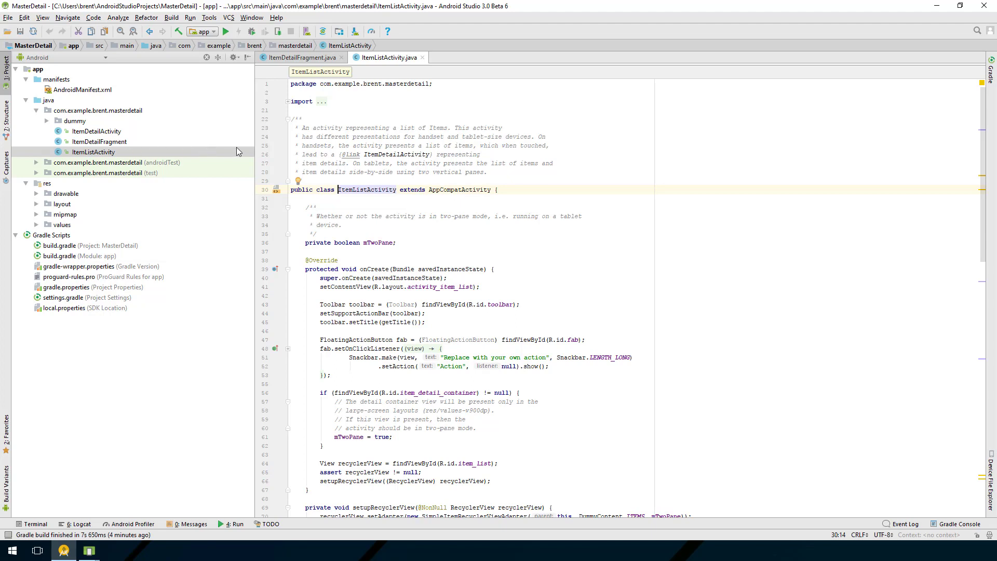
mouse_move(72, 141)
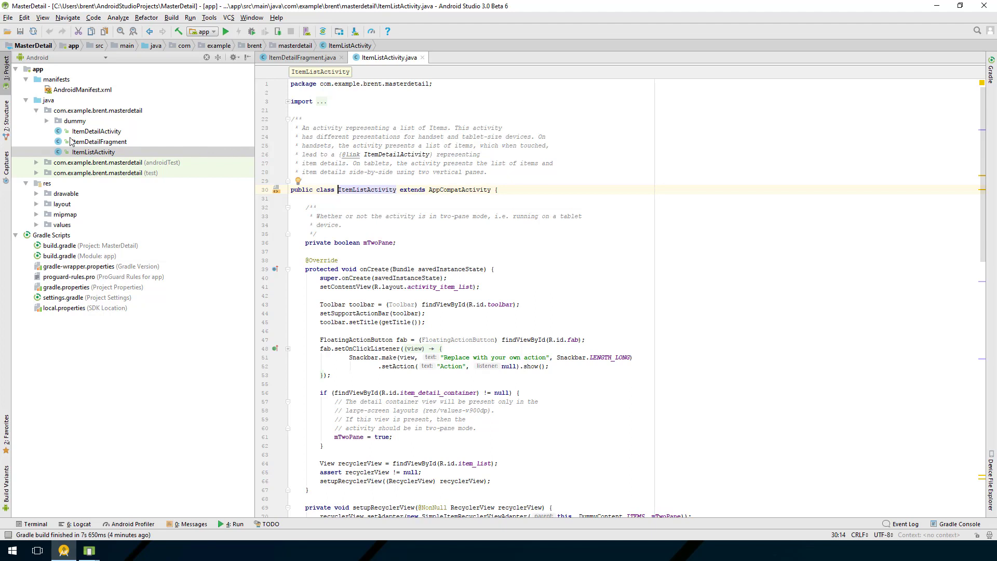
mouse_move(129, 130)
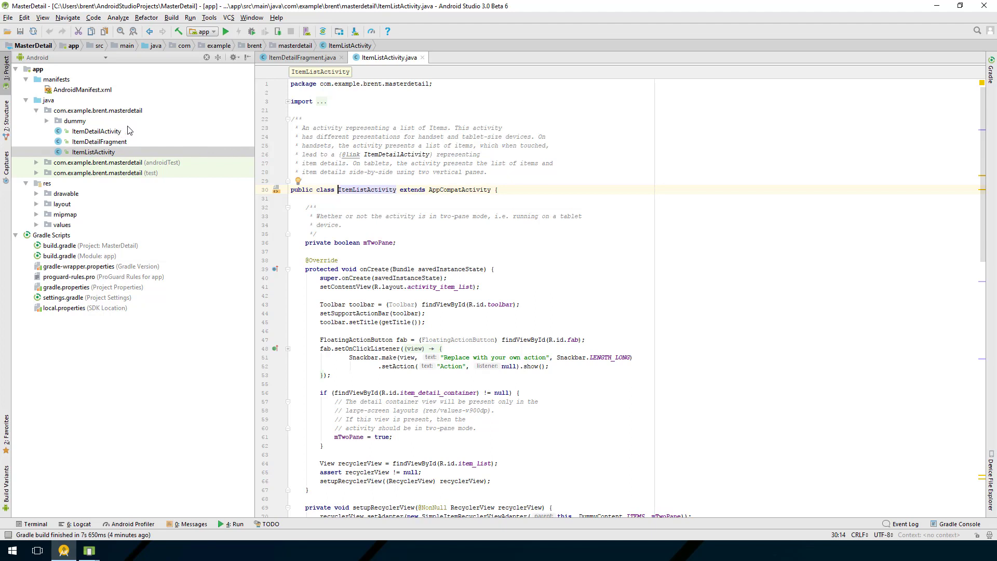
mouse_move(155, 131)
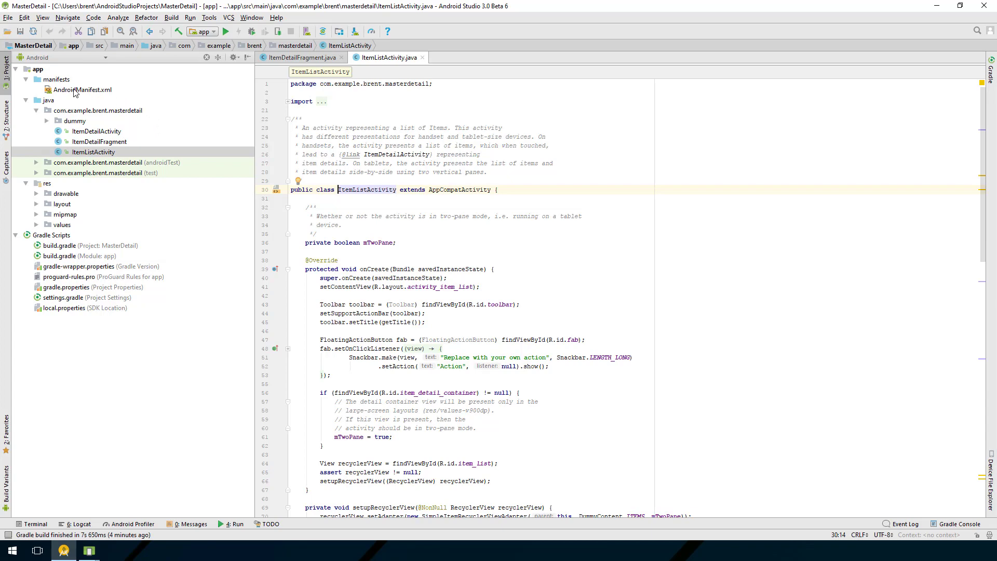
- Open AndroidManifest.xml from the manifests folder into the editor
double_click(81, 89)
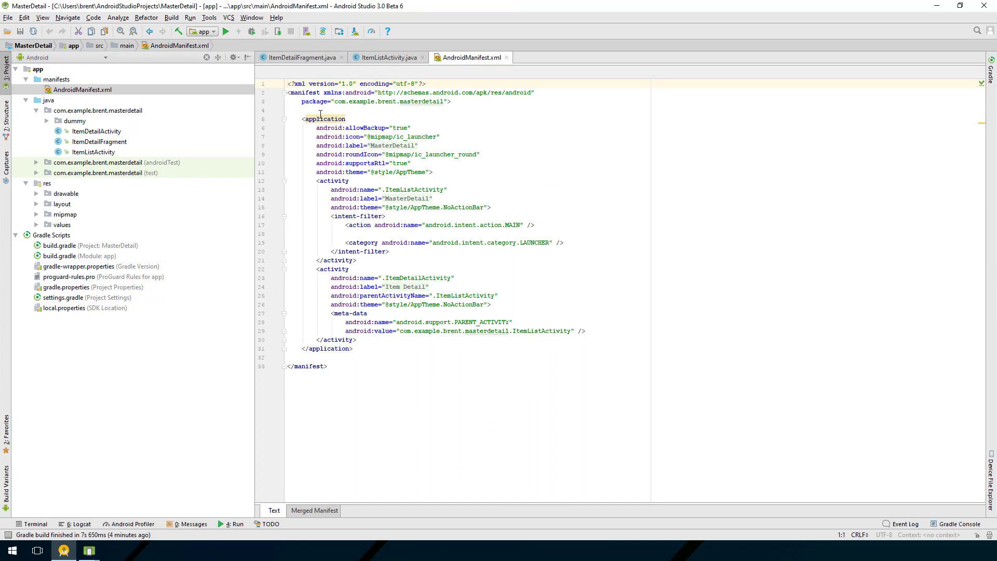
mouse_move(584, 187)
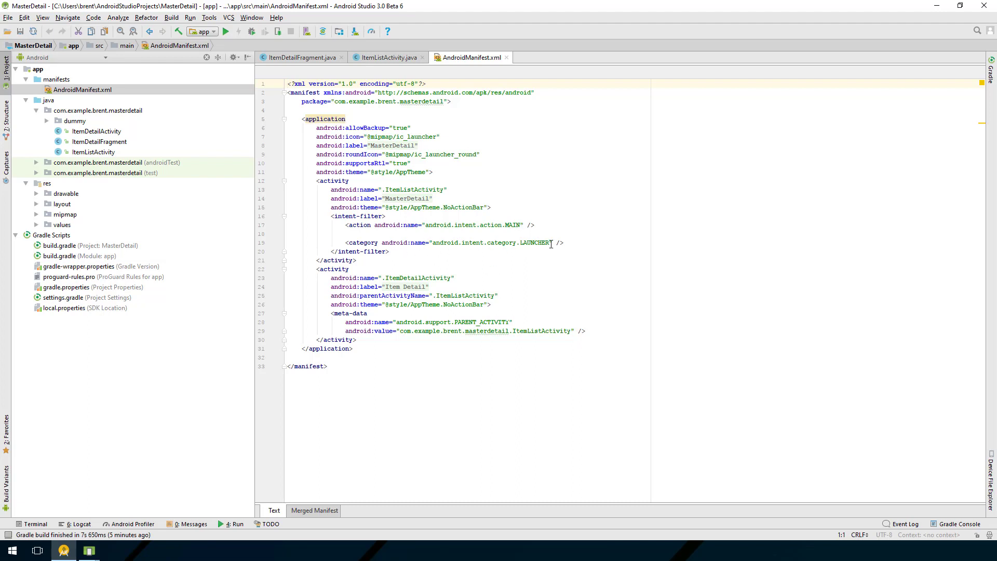
mouse_move(474, 216)
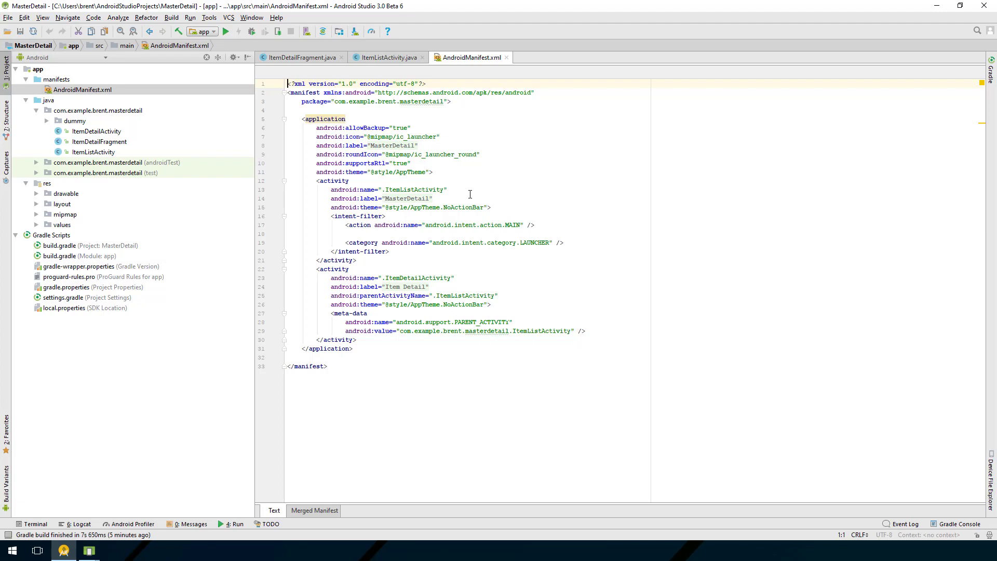
mouse_move(85, 133)
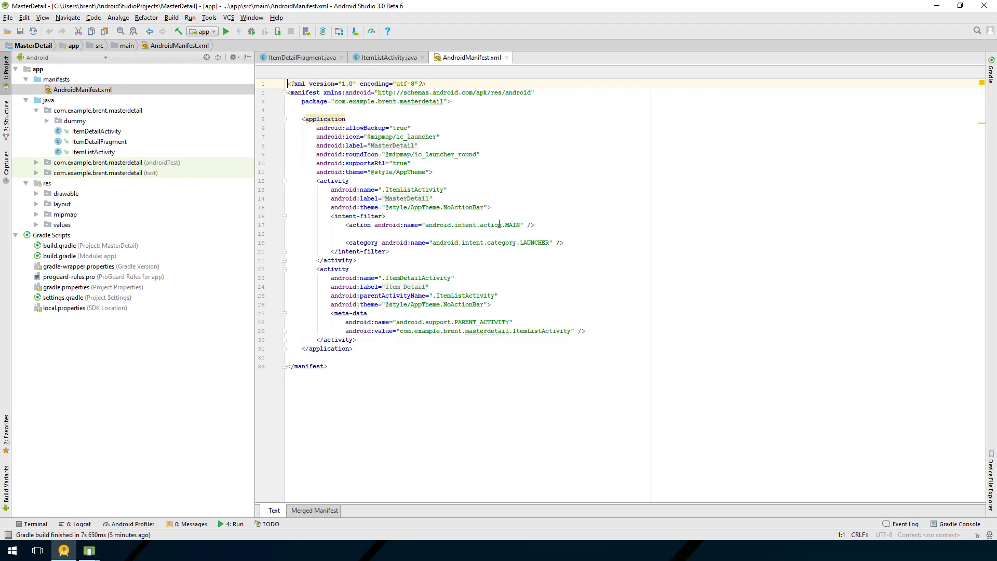
mouse_move(424, 189)
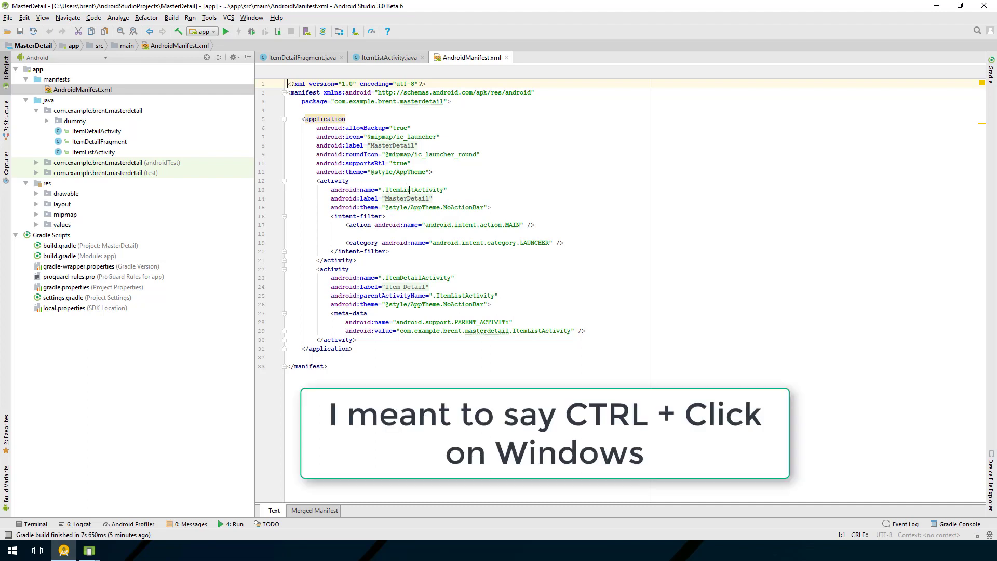
- Jump from the manifest's .ItemListActivity entry toward the ItemListActivity source
click(435, 189)
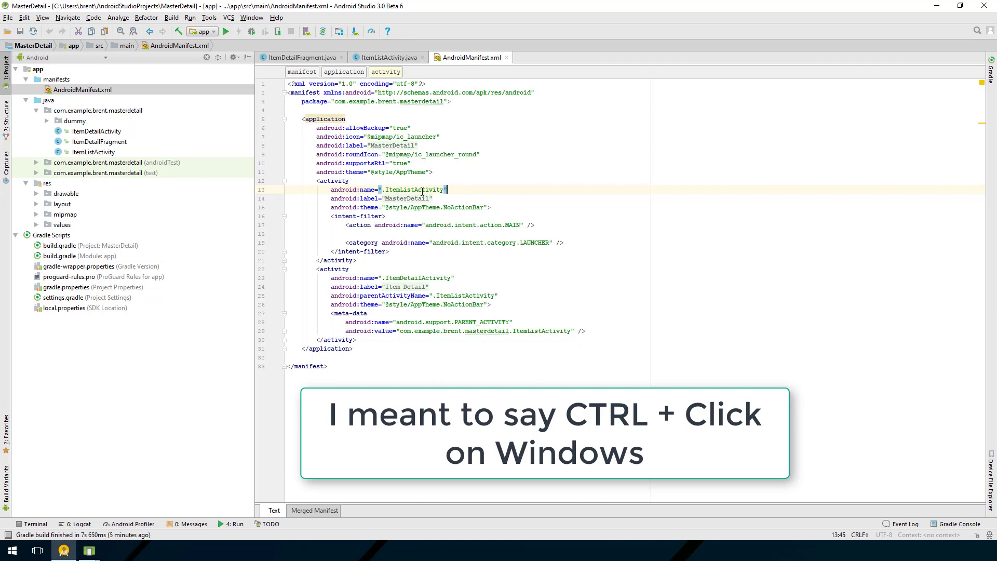
mouse_move(415, 189)
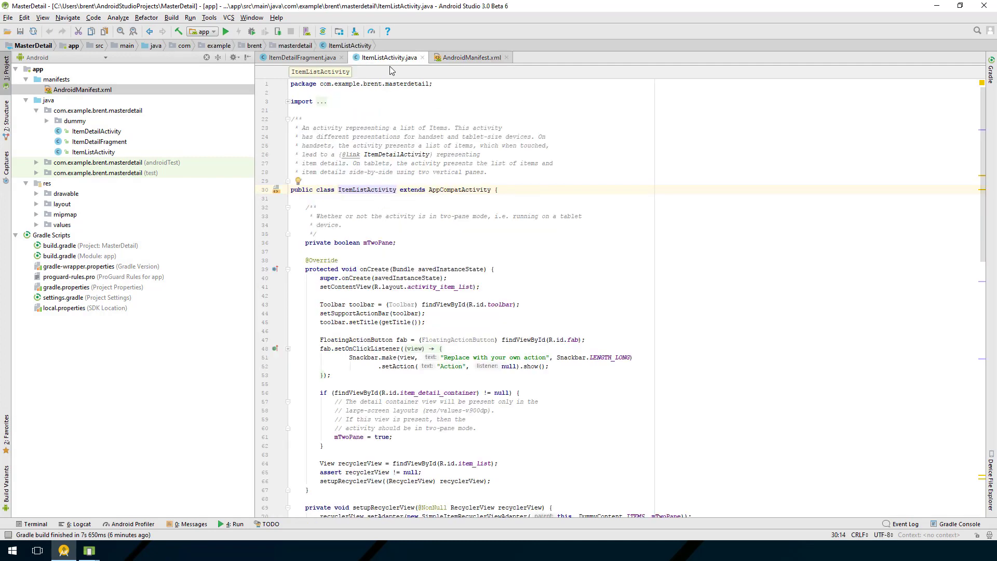
mouse_move(398, 104)
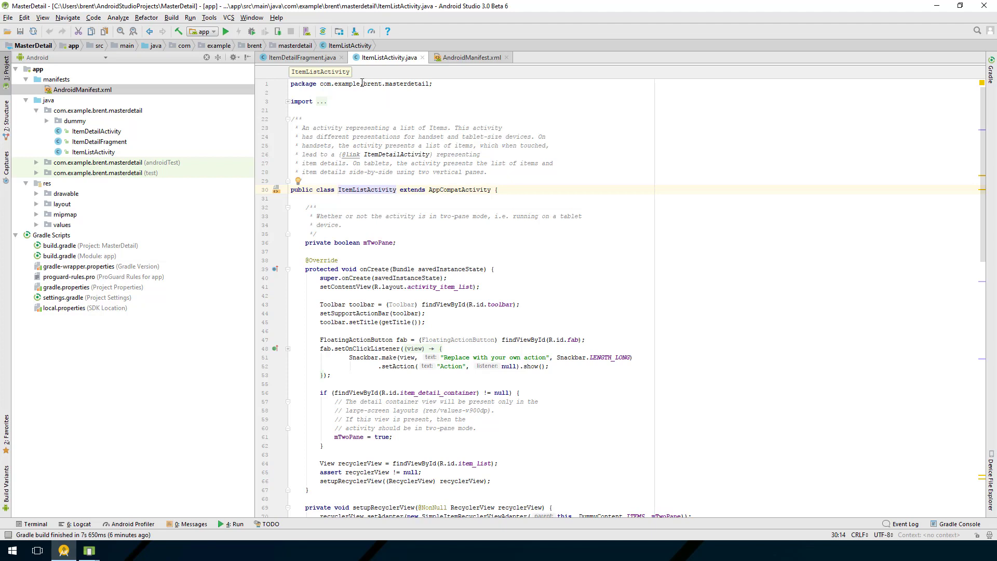
mouse_move(397, 67)
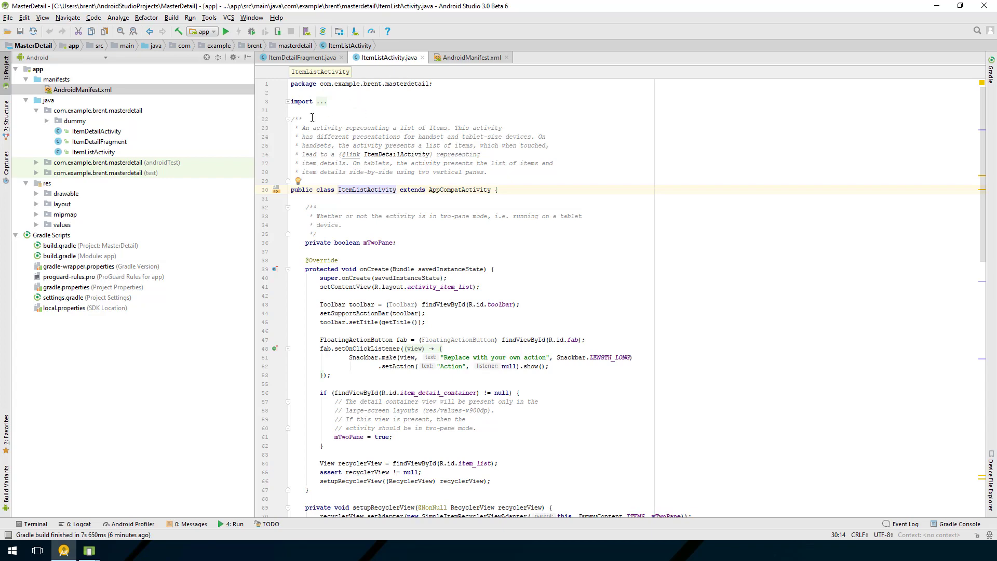
mouse_move(357, 175)
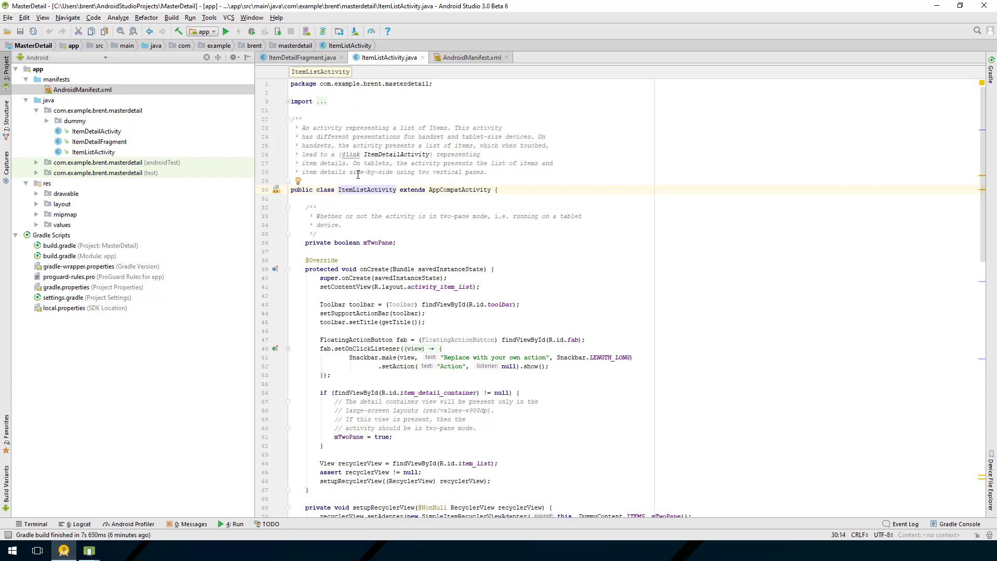
mouse_move(471, 63)
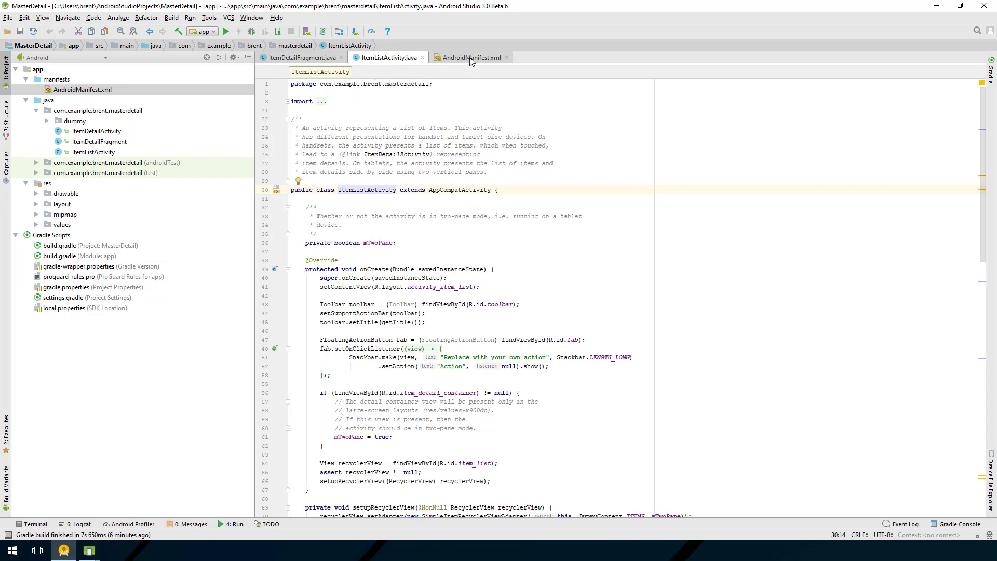
- Return to the AndroidManifest.xml editor and select activity_item_list.xml under res/layout
click(472, 57)
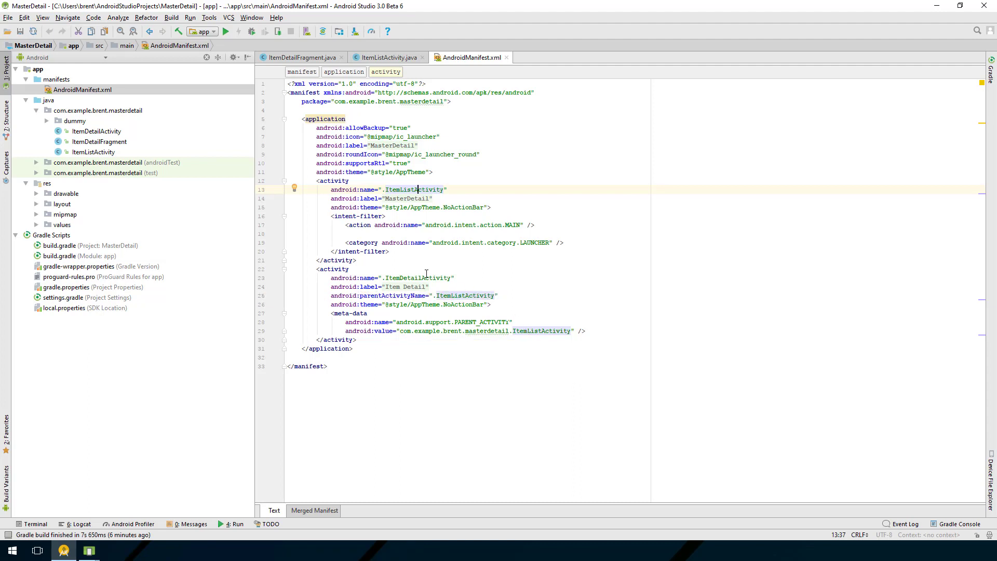
mouse_move(130, 163)
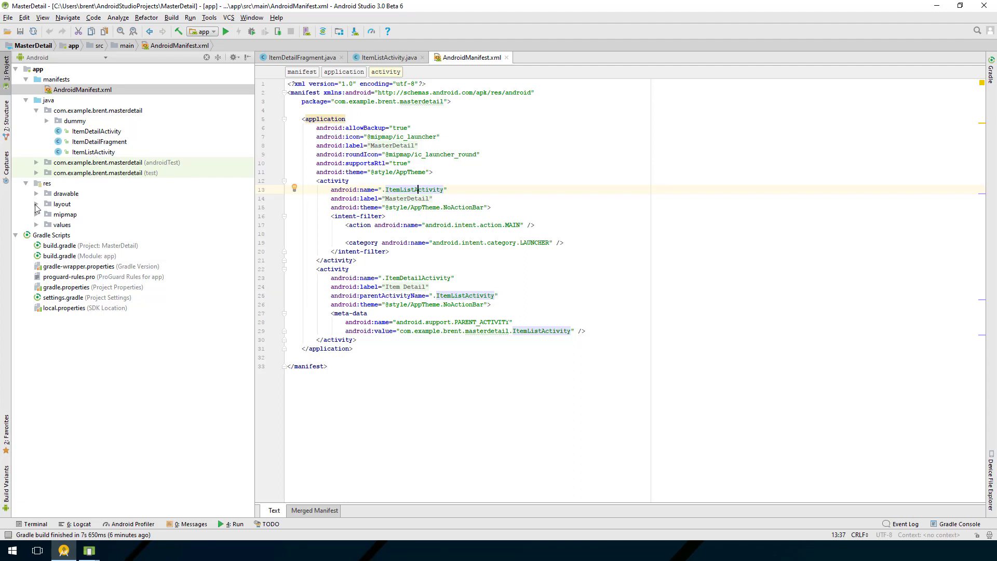
click(36, 204)
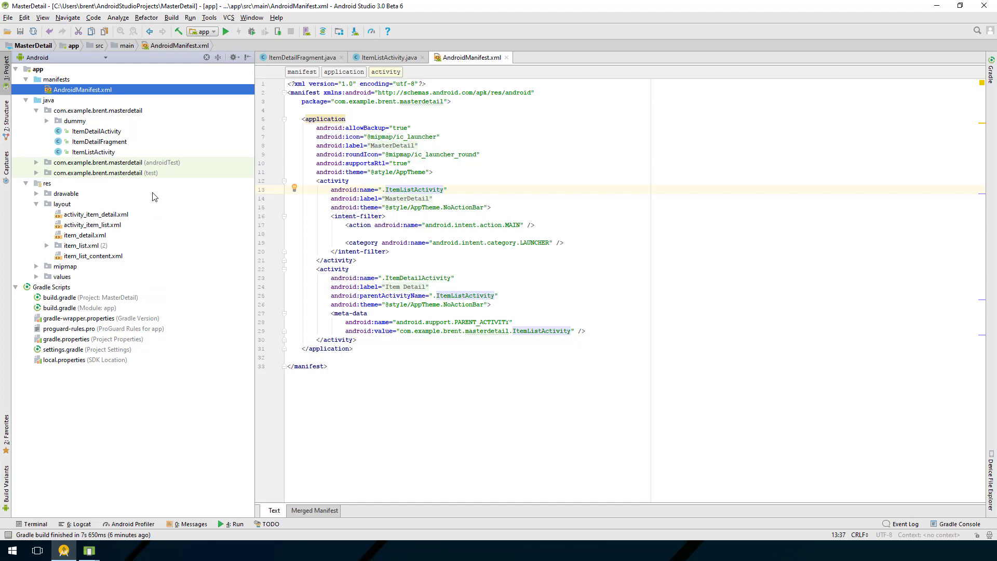
mouse_move(161, 218)
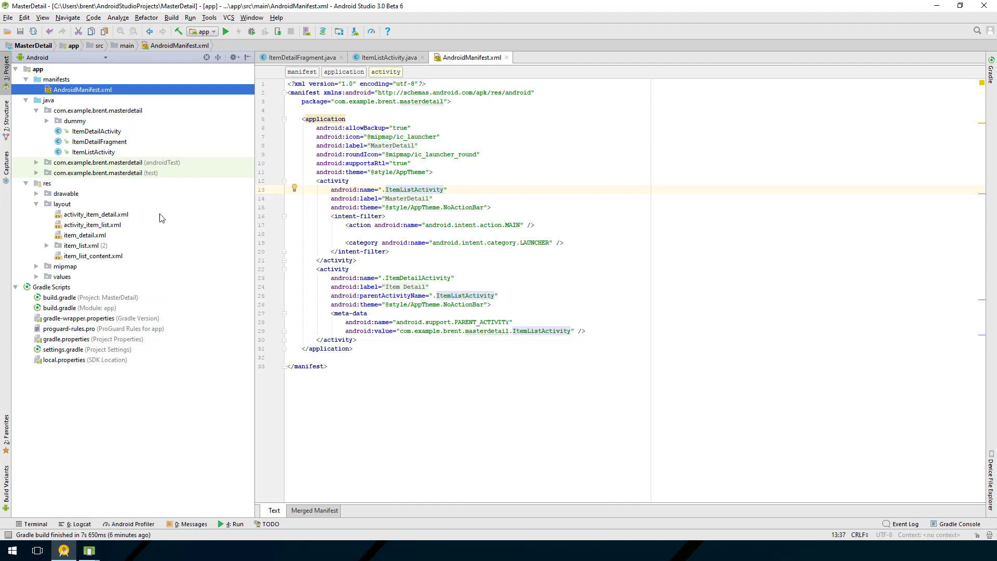
mouse_move(150, 226)
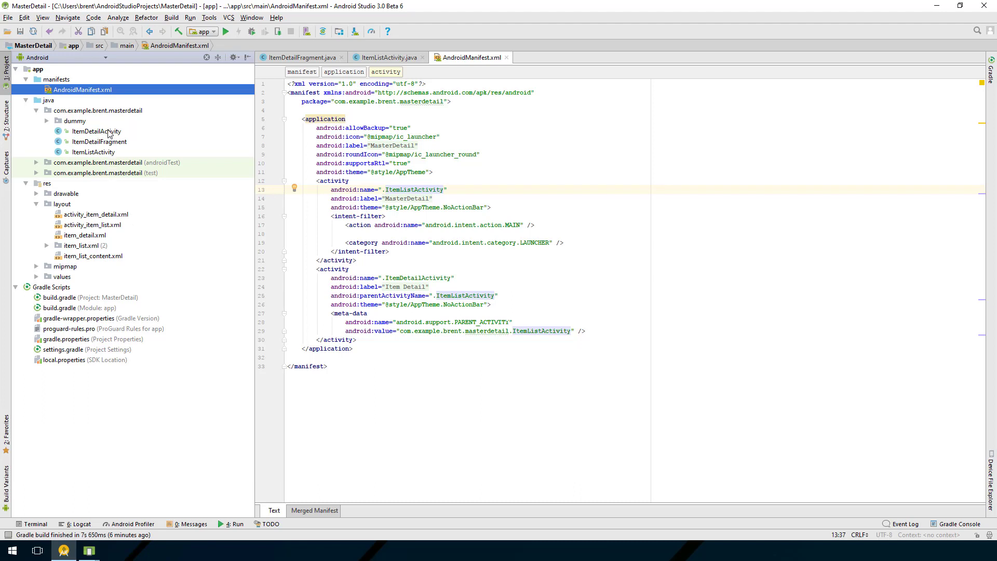
mouse_move(101, 142)
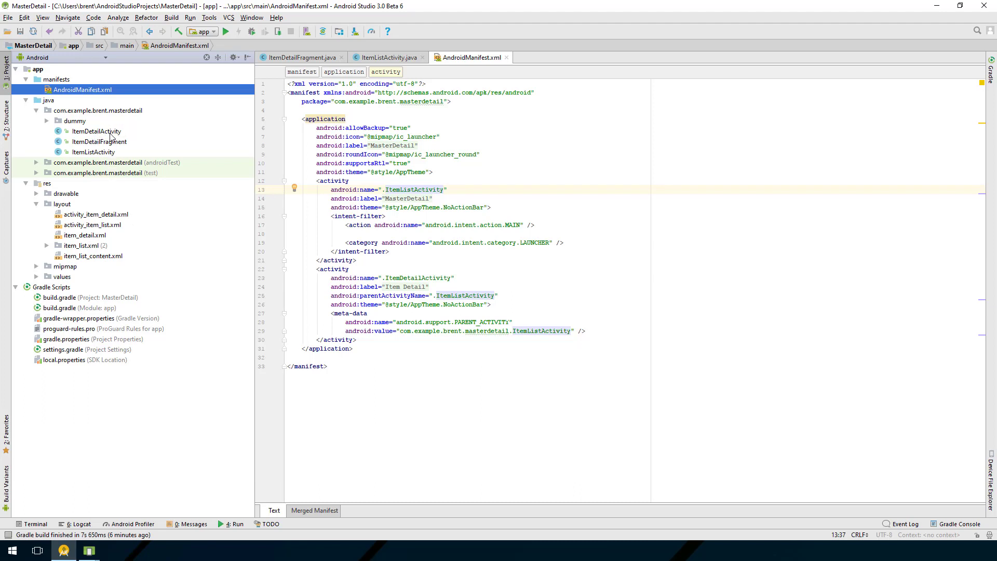
mouse_move(65, 214)
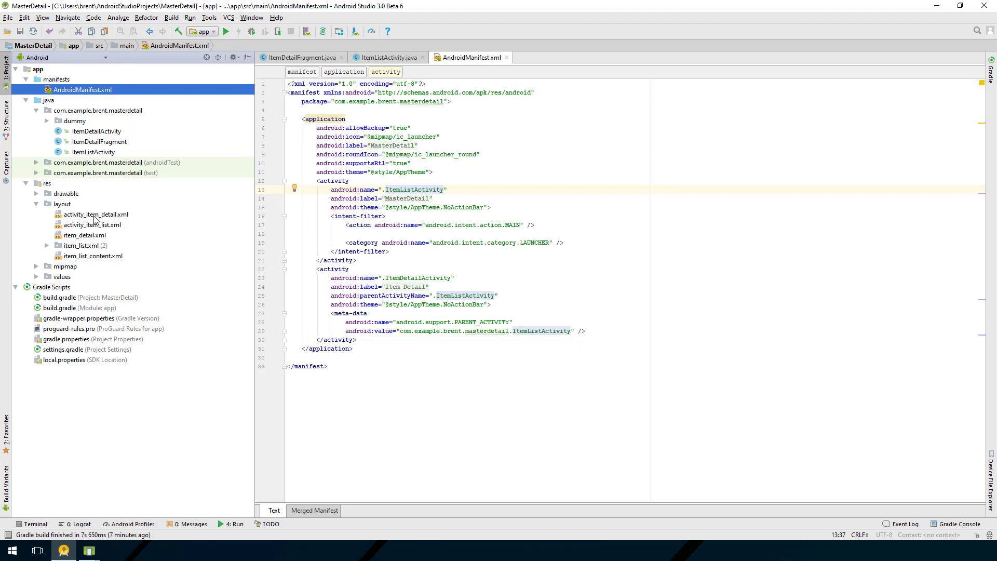
mouse_move(113, 225)
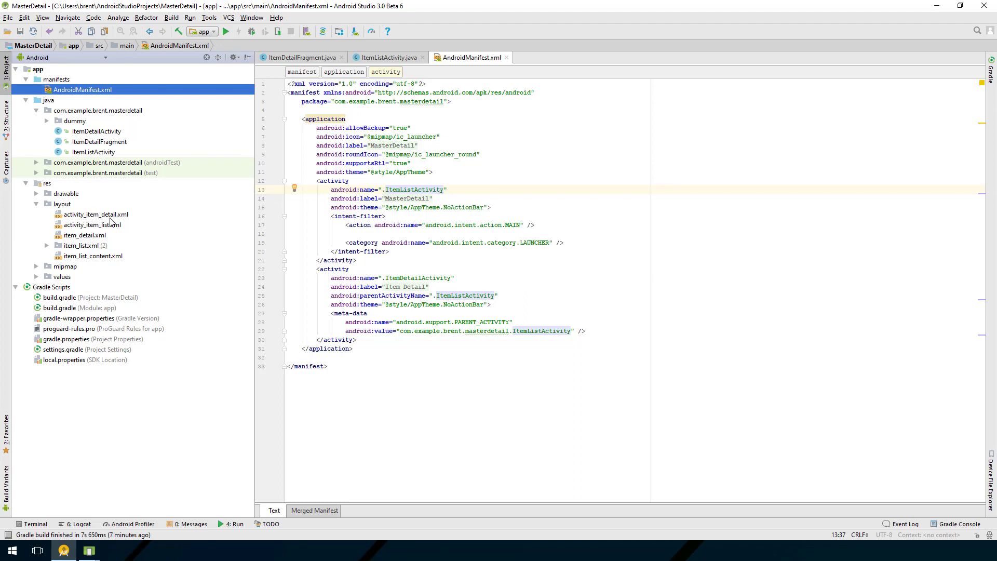
mouse_move(74, 232)
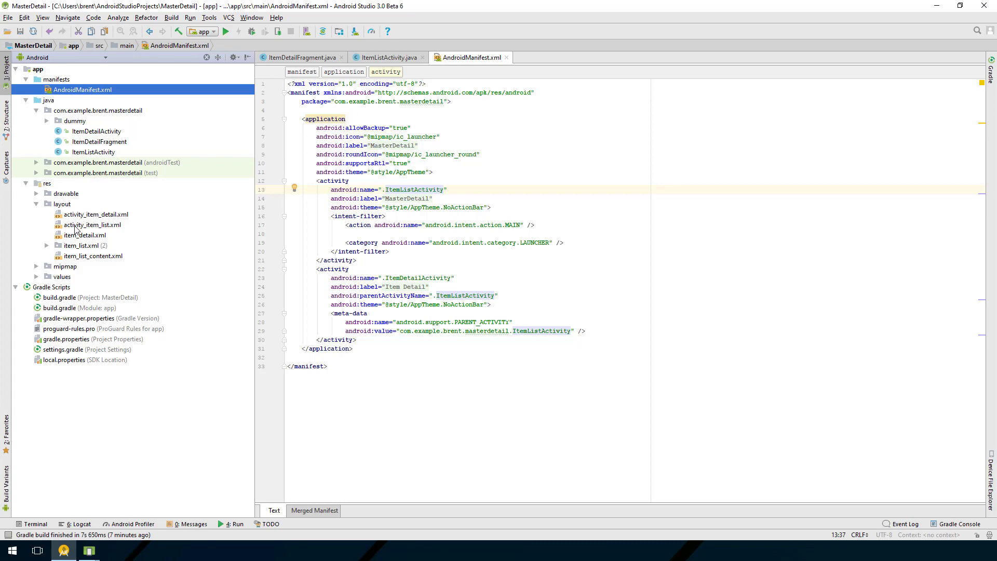
click(91, 225)
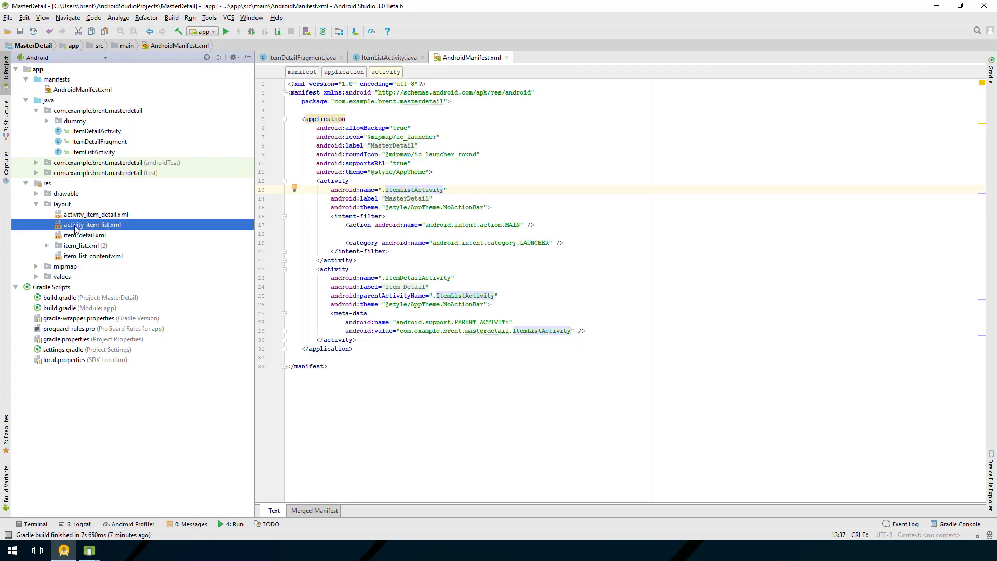
double_click(92, 224)
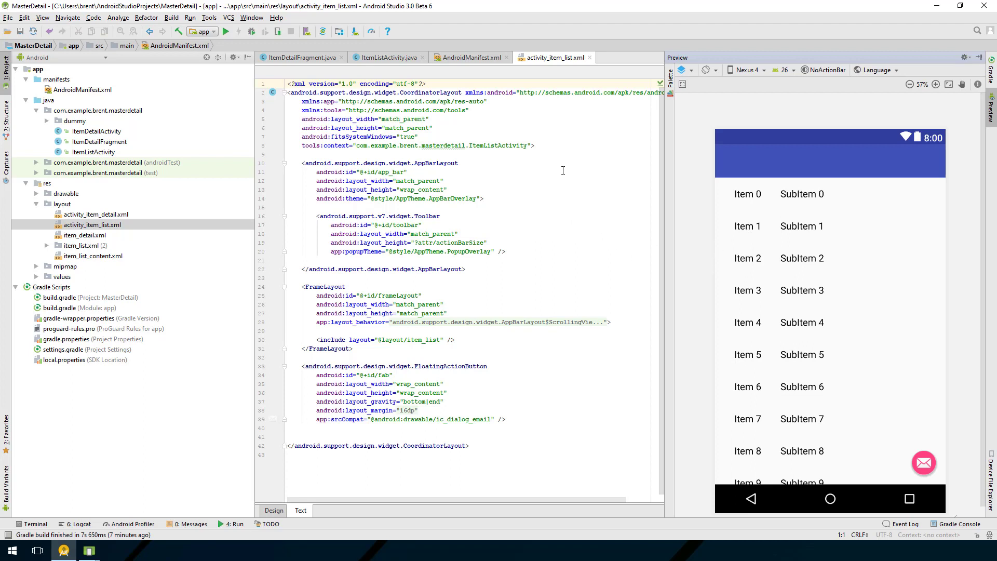
mouse_move(428, 162)
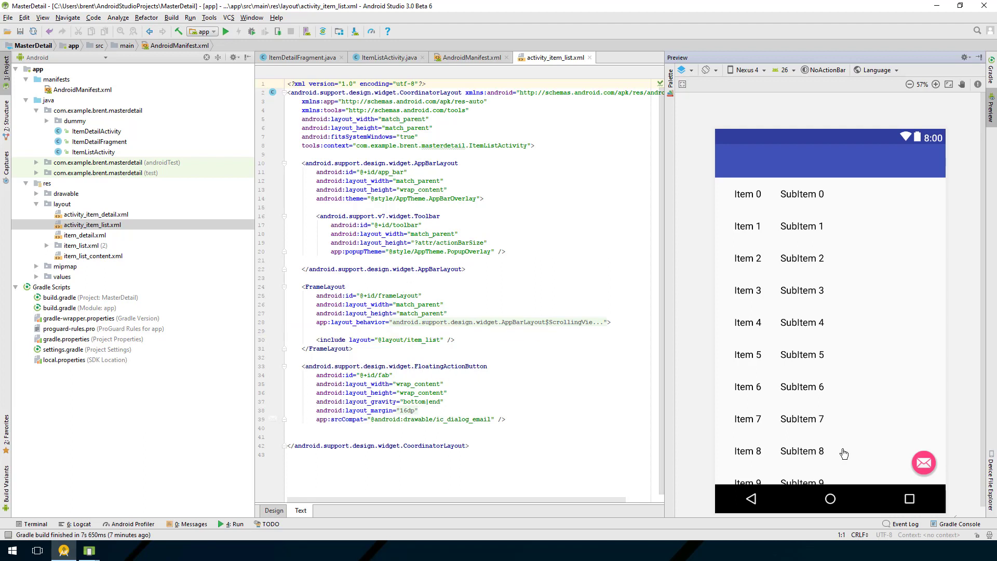
mouse_move(928, 471)
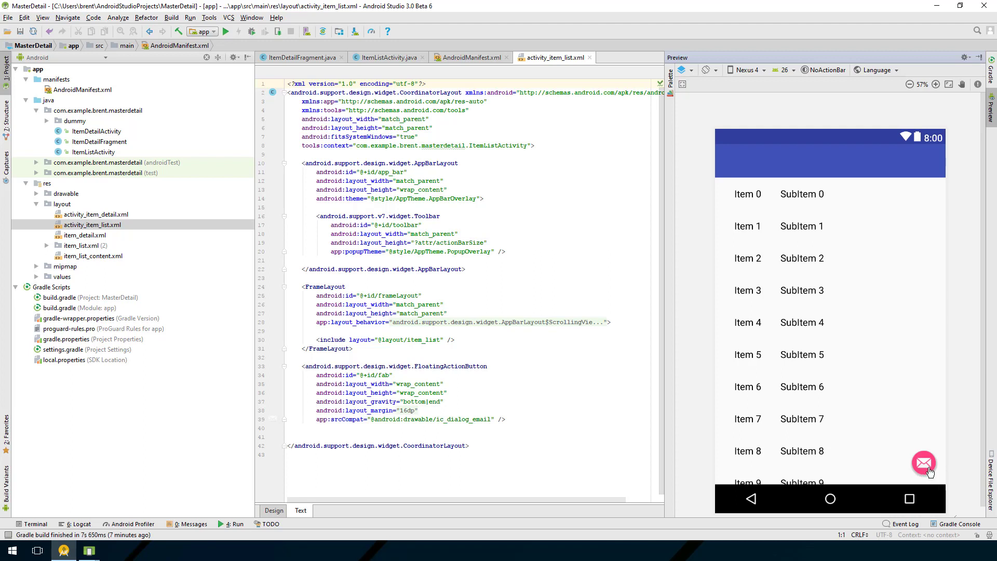
mouse_move(621, 393)
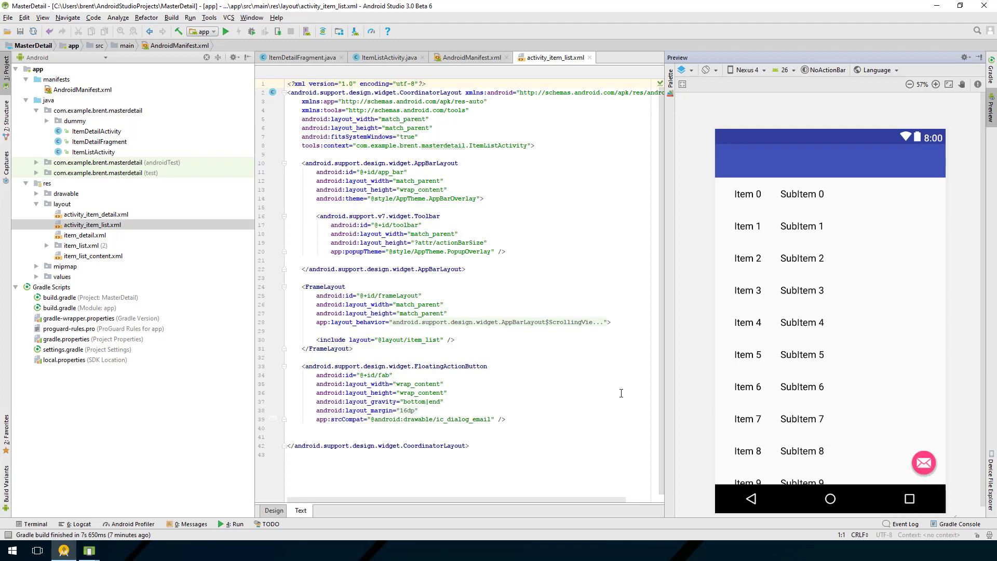
mouse_move(83, 253)
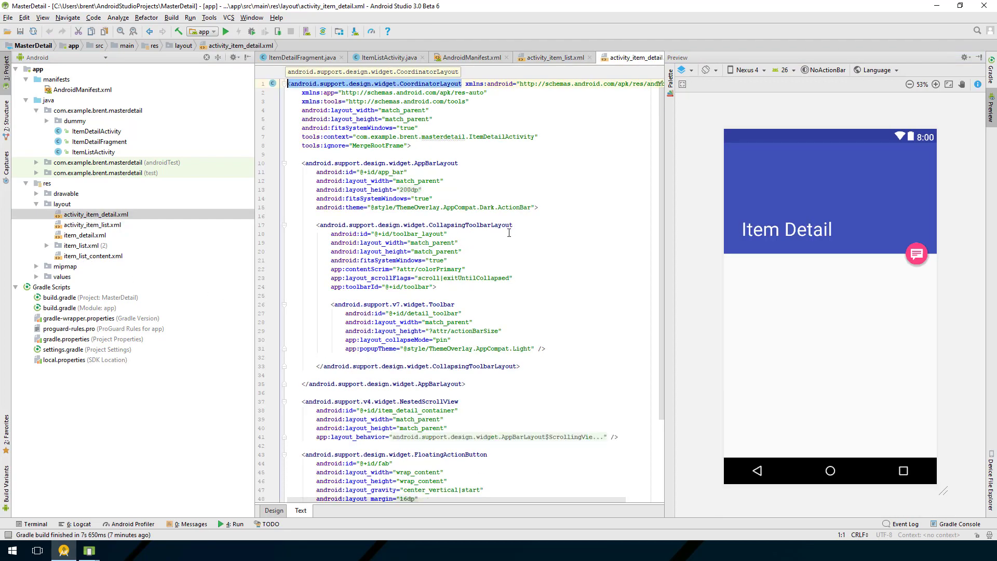
mouse_move(742, 258)
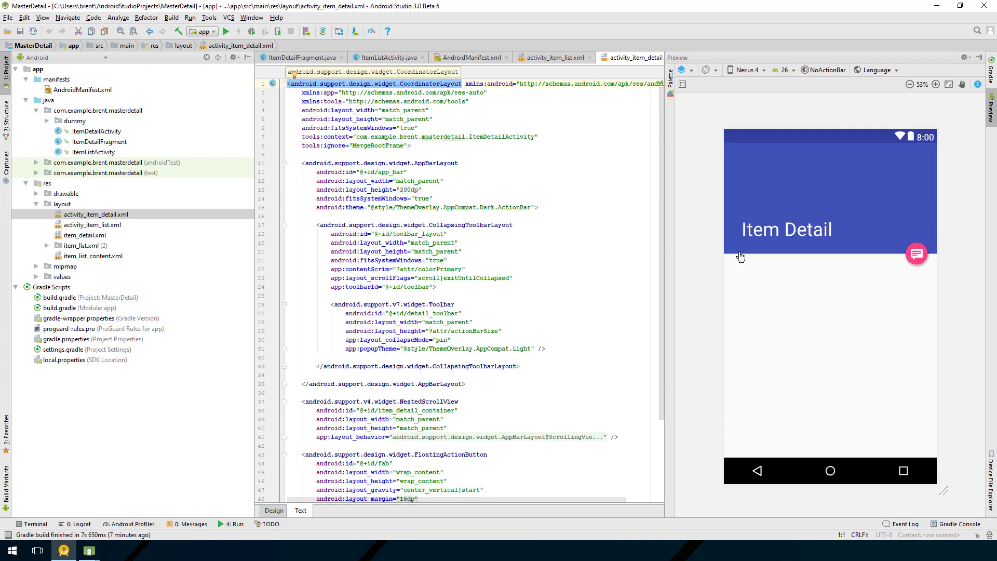
mouse_move(822, 281)
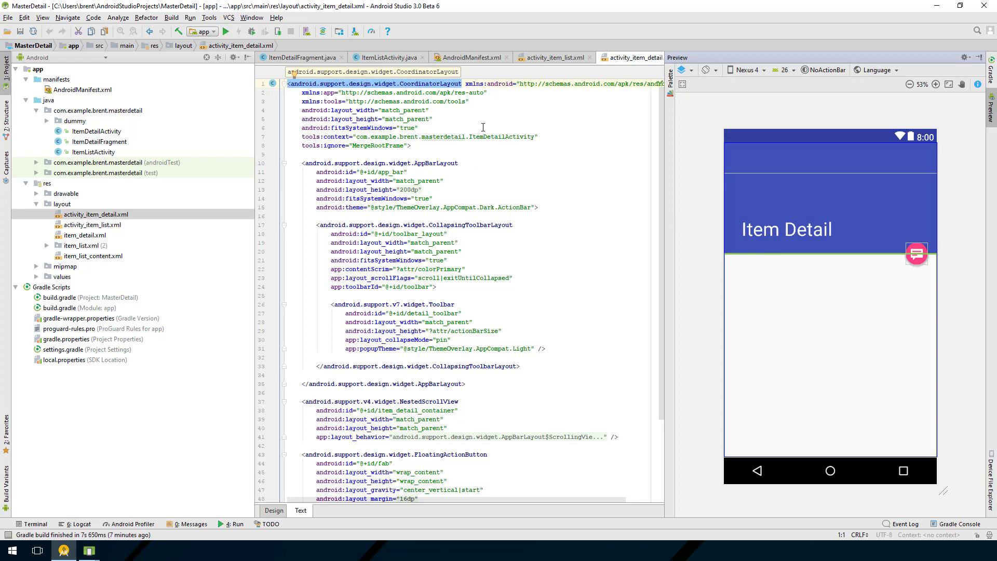
mouse_move(436, 137)
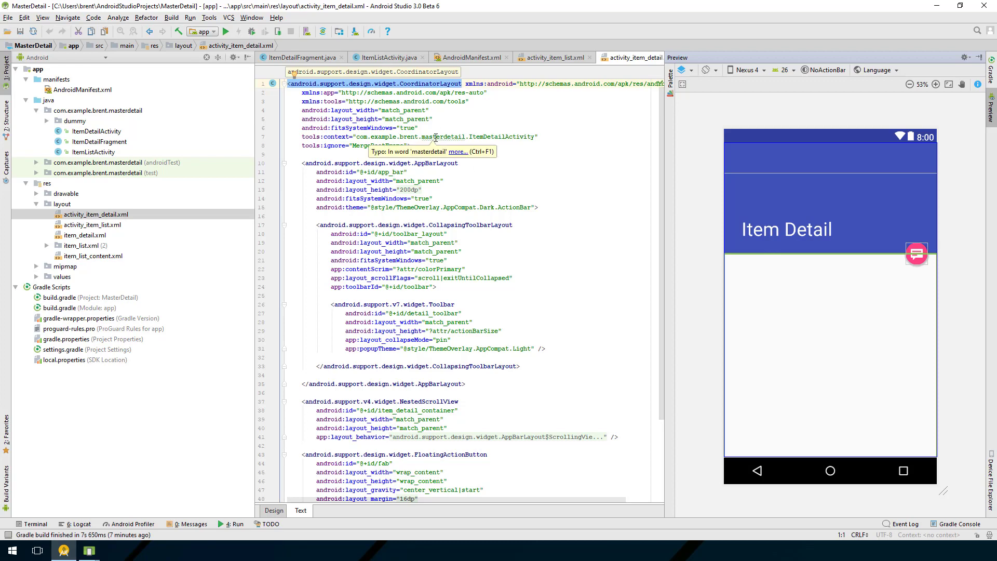
mouse_move(445, 171)
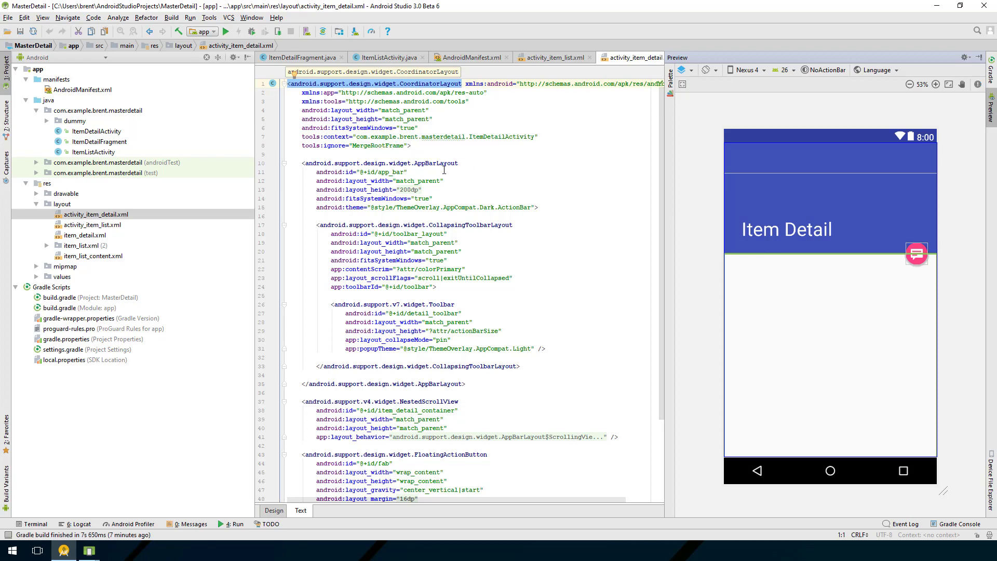
mouse_move(795, 234)
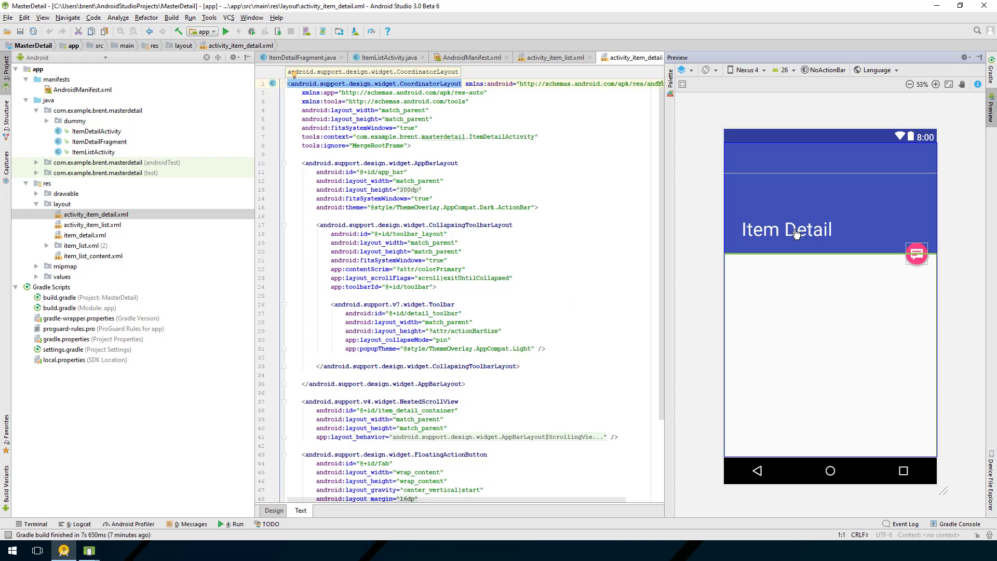
mouse_move(804, 168)
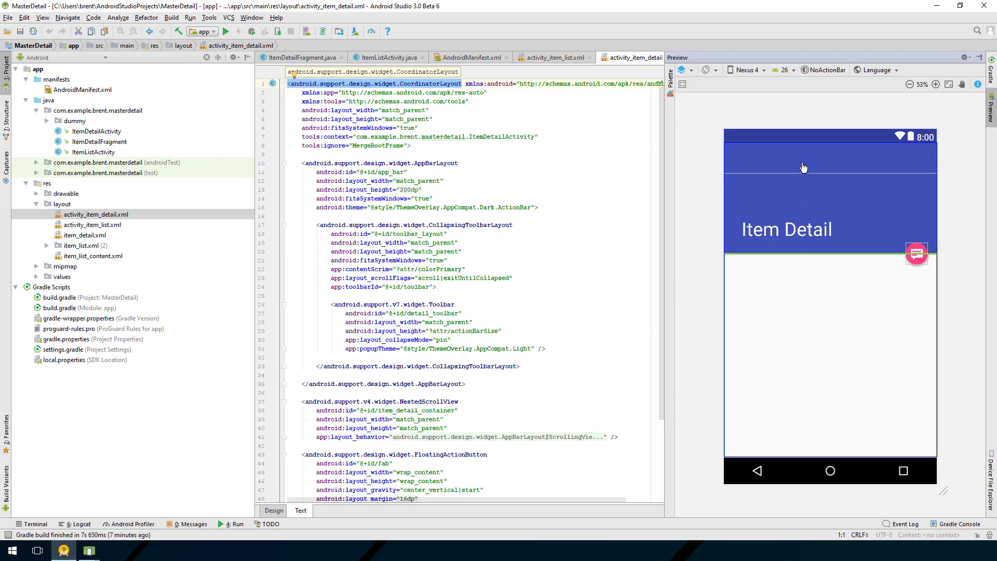
mouse_move(768, 264)
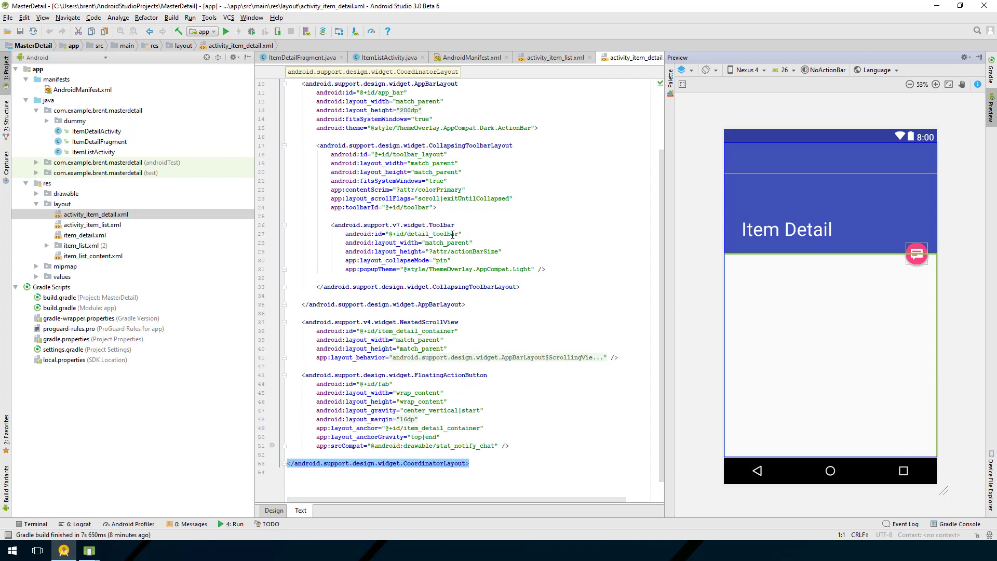
mouse_move(252, 269)
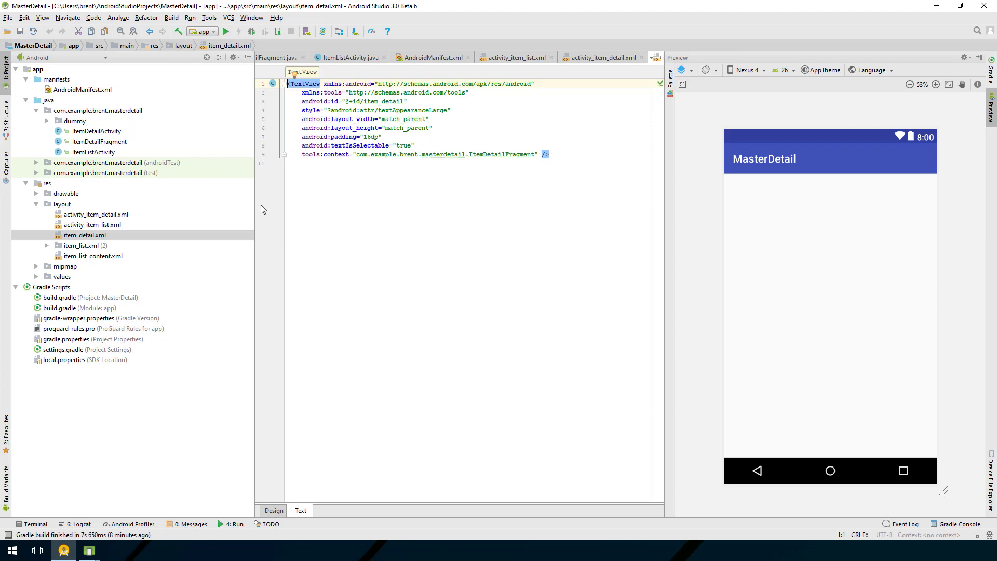
mouse_move(83, 217)
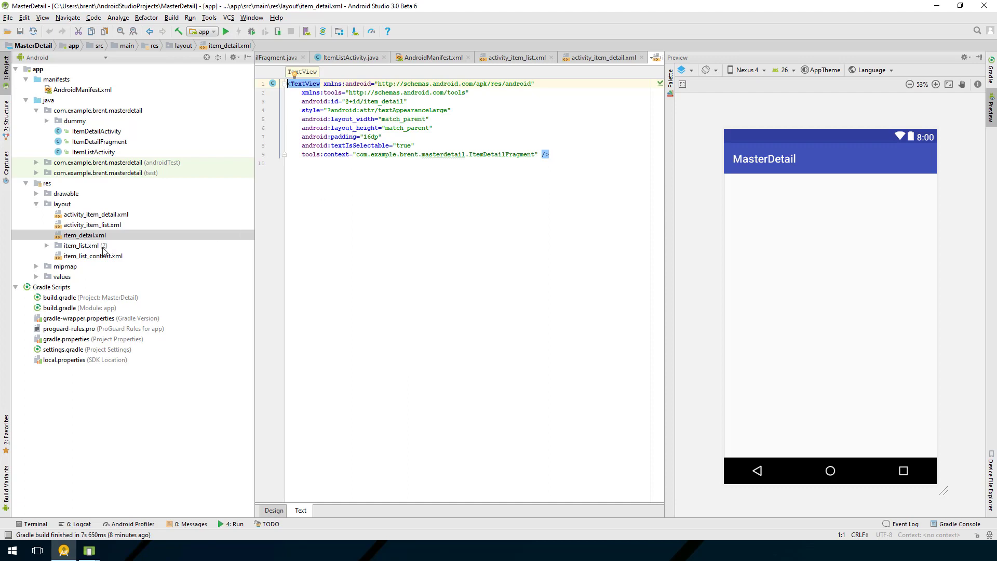
- Expand the item_list.xml (2) group and select the default item_list.xml variant
click(46, 245)
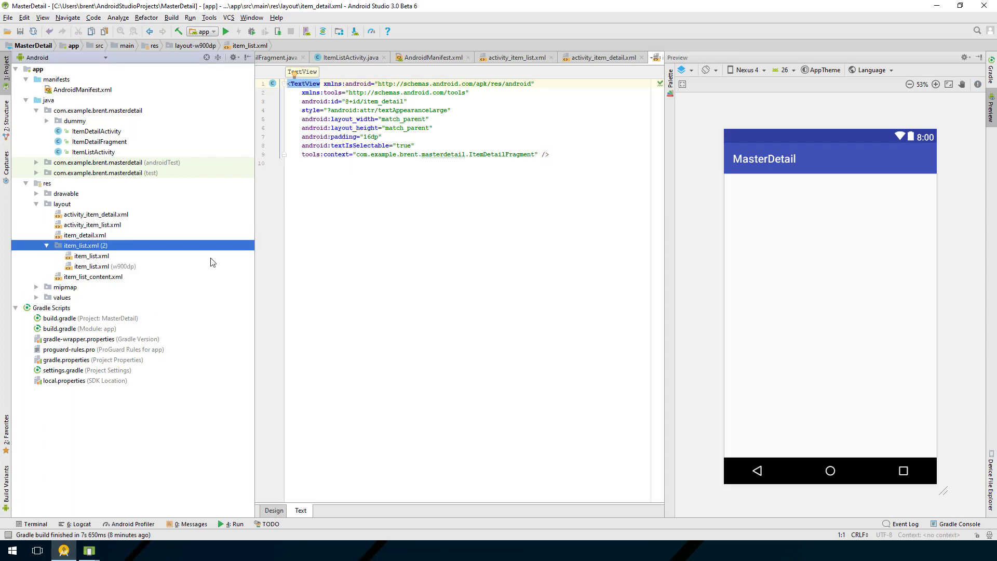
click(91, 255)
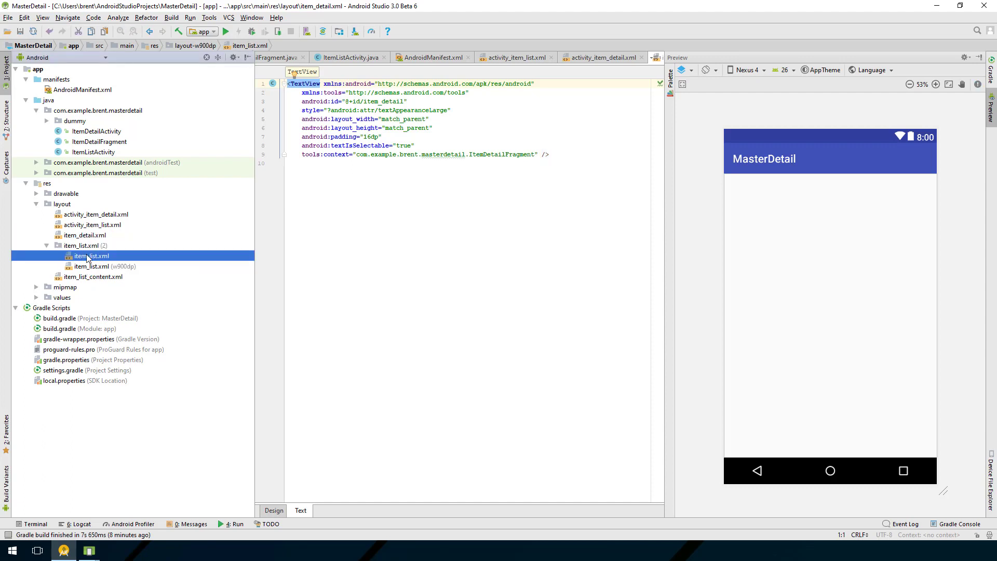
- Open the default item_list.xml, then the w900dp variant with its two-pane LinearLayout preview
double_click(91, 255)
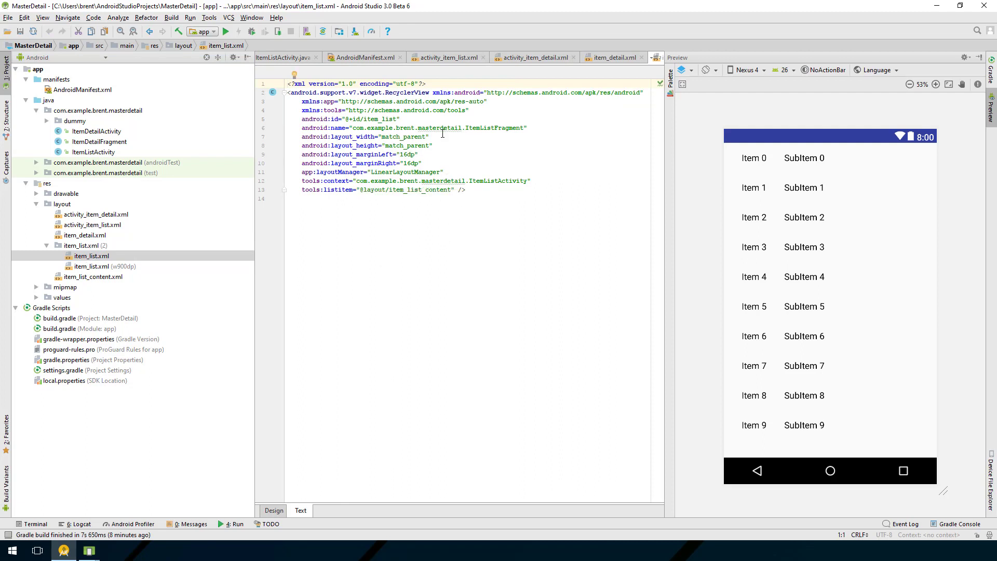
mouse_move(661, 158)
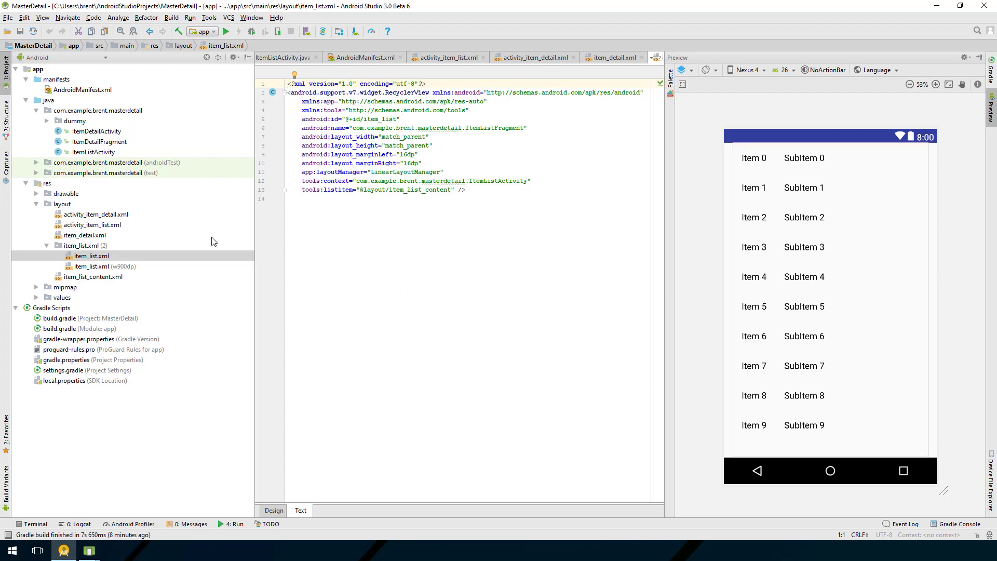
mouse_move(110, 228)
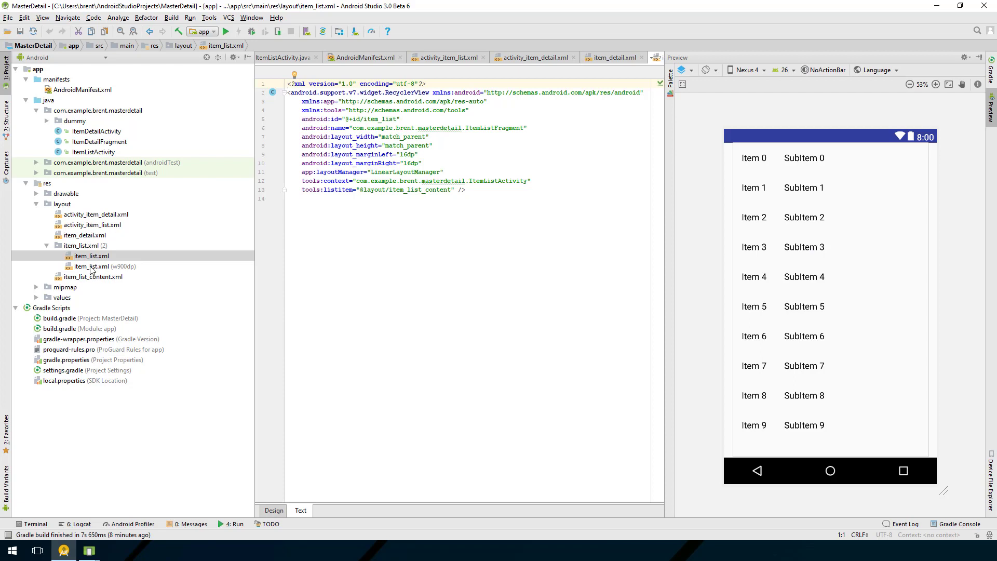
mouse_move(104, 276)
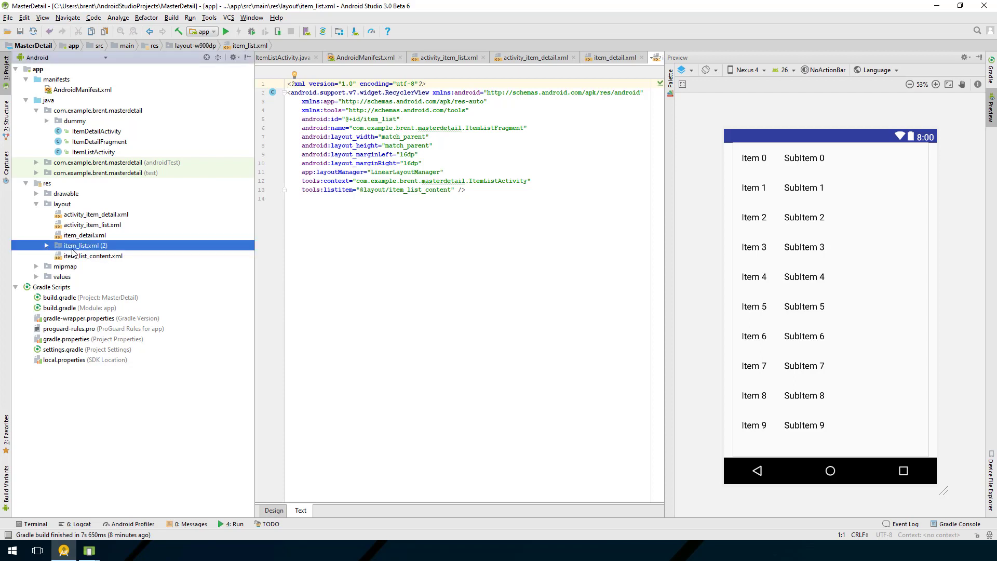
click(46, 245)
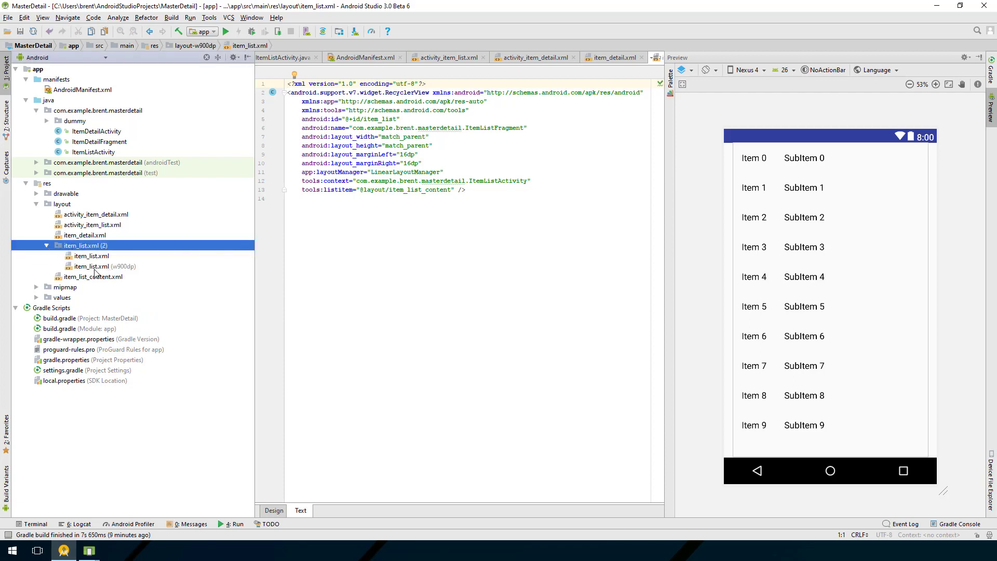
mouse_move(114, 268)
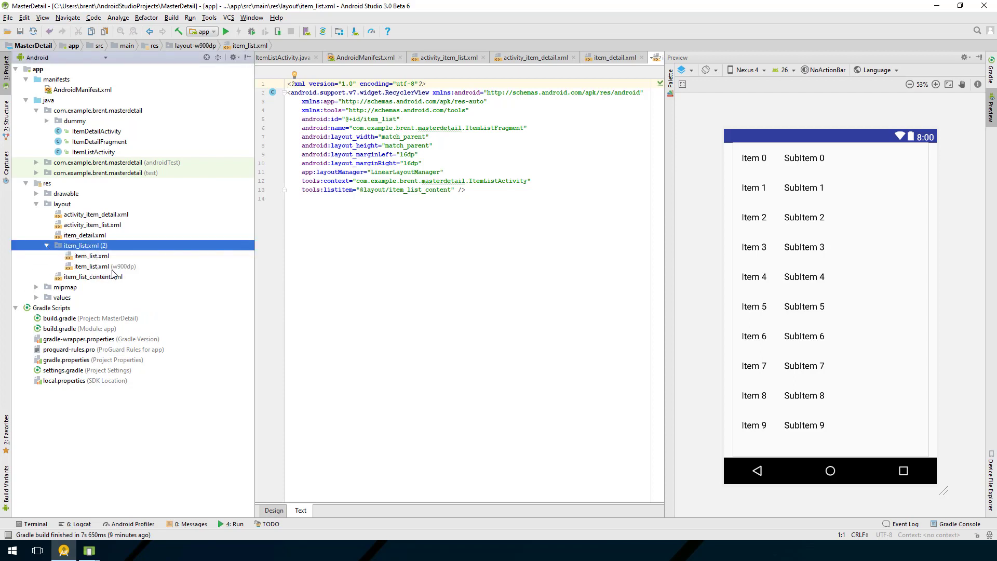
mouse_move(136, 273)
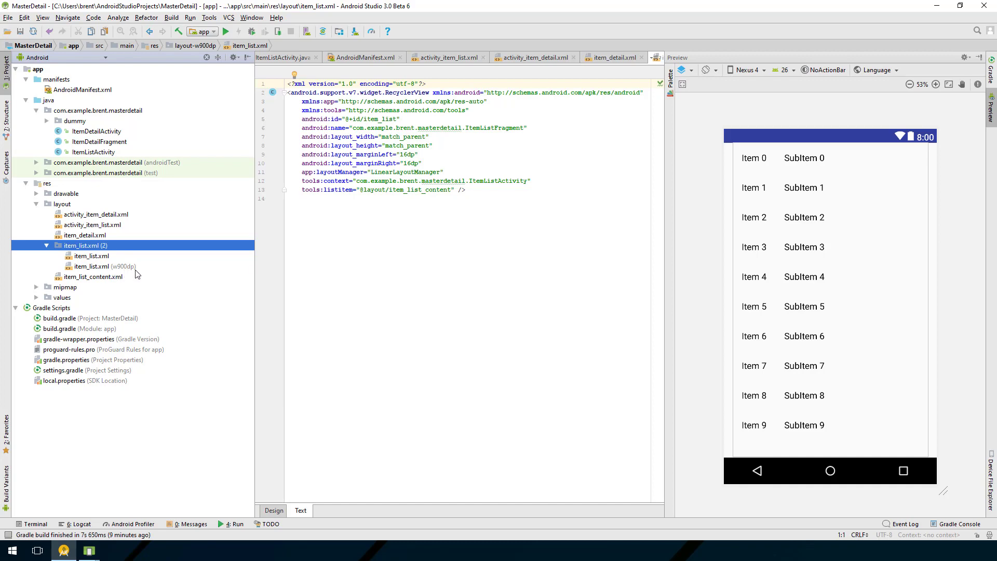
double_click(93, 265)
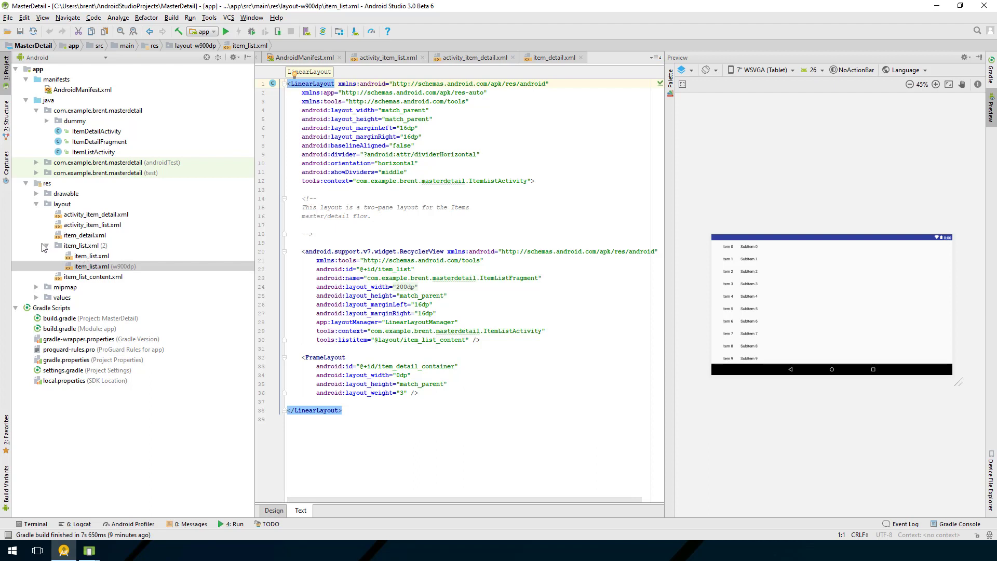
- Select the item_list.xml group and its default variant while the w900dp layout stays open
click(81, 245)
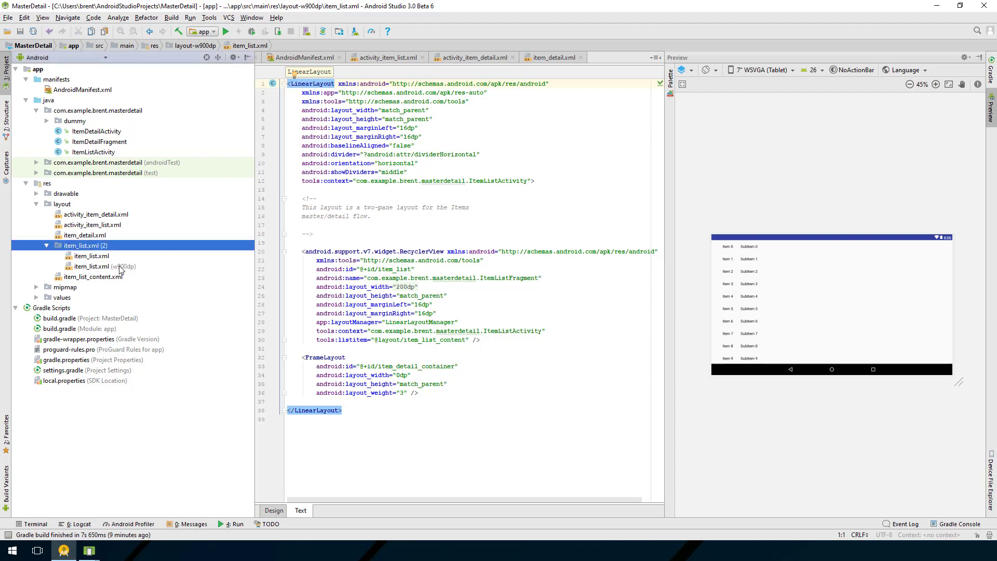
click(102, 266)
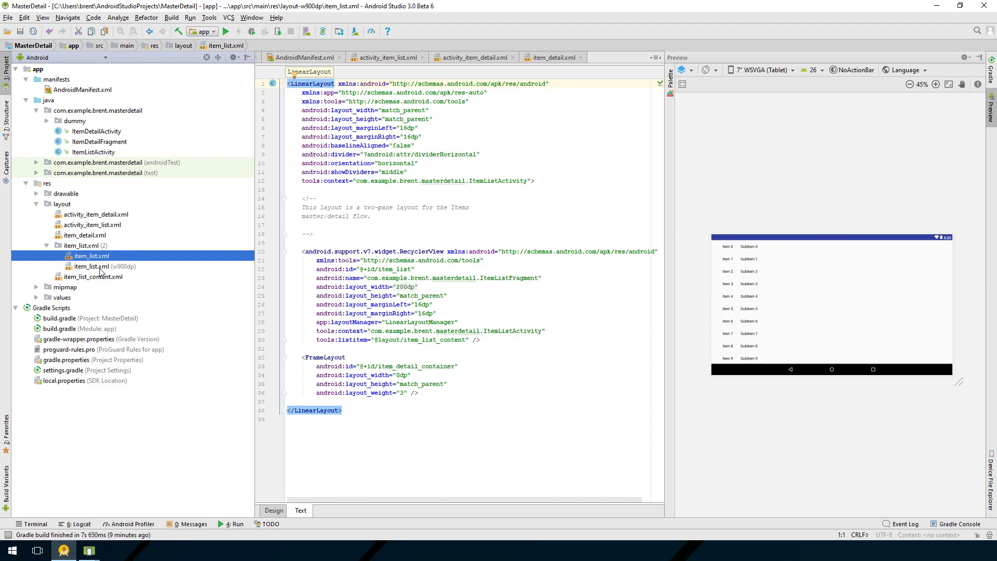
mouse_move(94, 266)
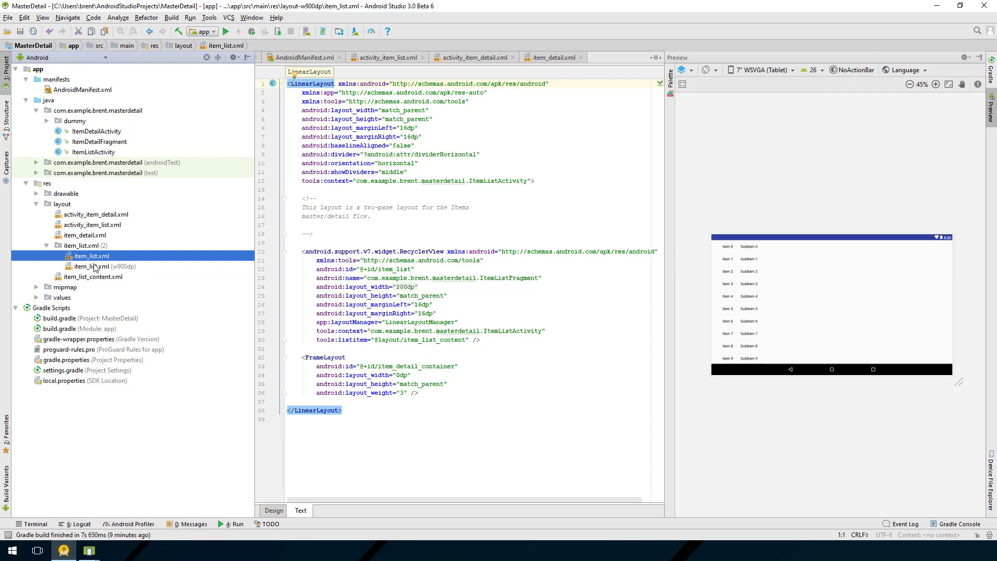
mouse_move(77, 277)
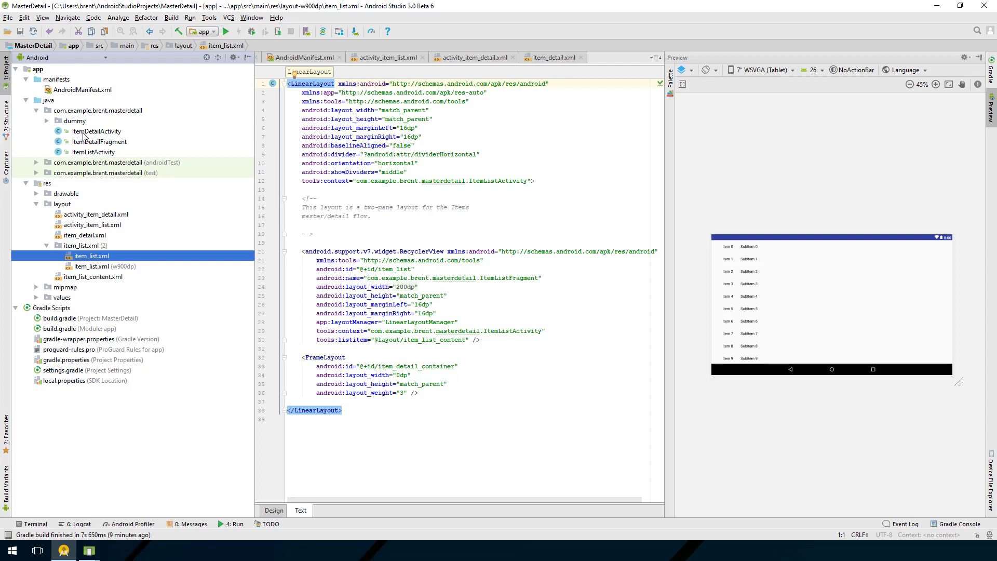
mouse_move(95, 137)
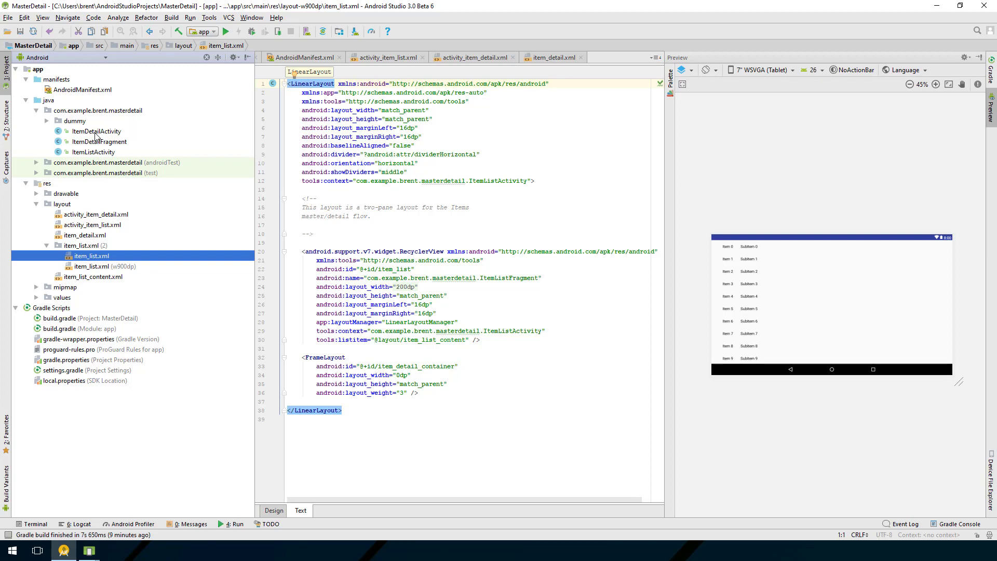
- Open ItemDetailActivity.java and scroll to its onCreate code adding the detail fragment
double_click(96, 130)
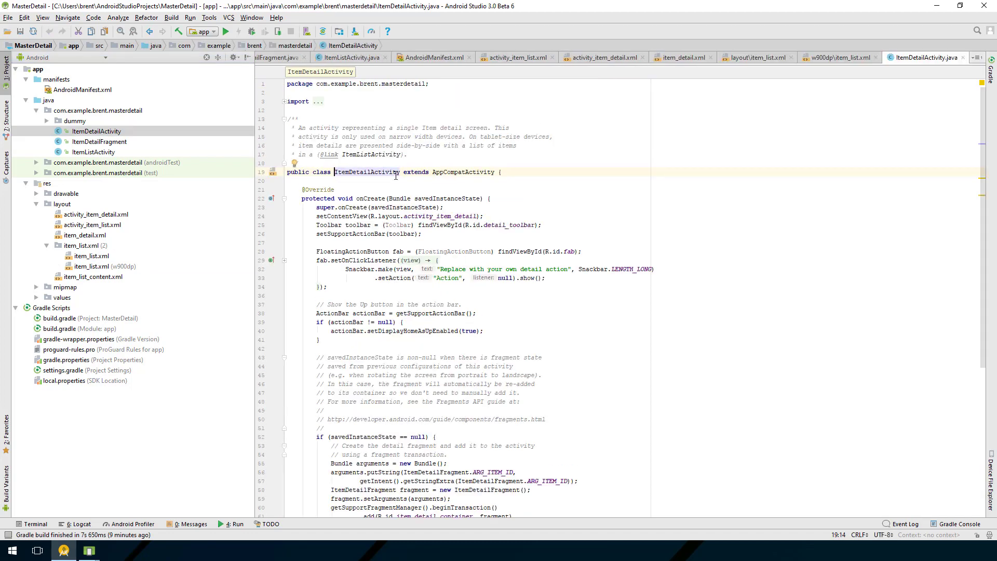
scroll(down, 3)
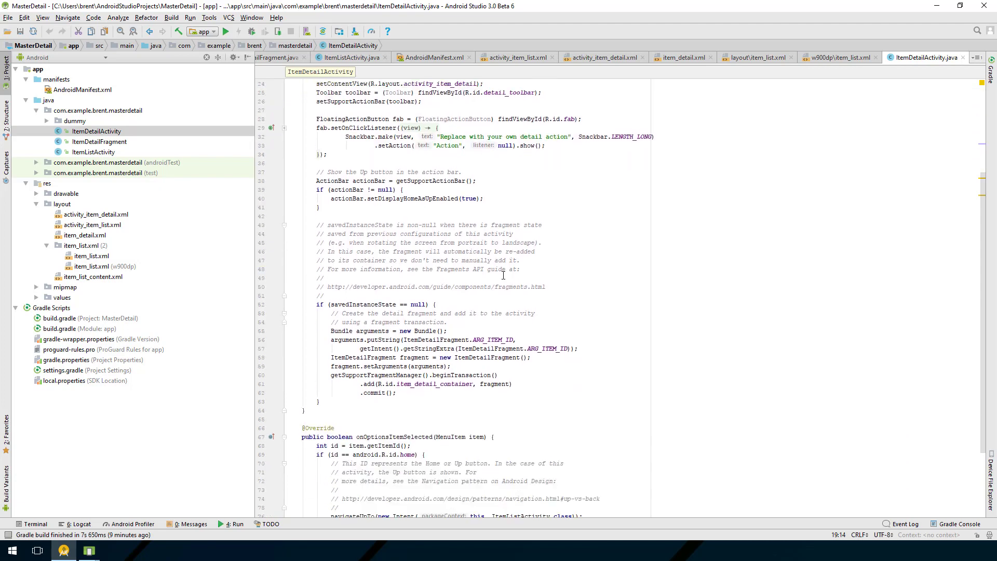
mouse_move(533, 320)
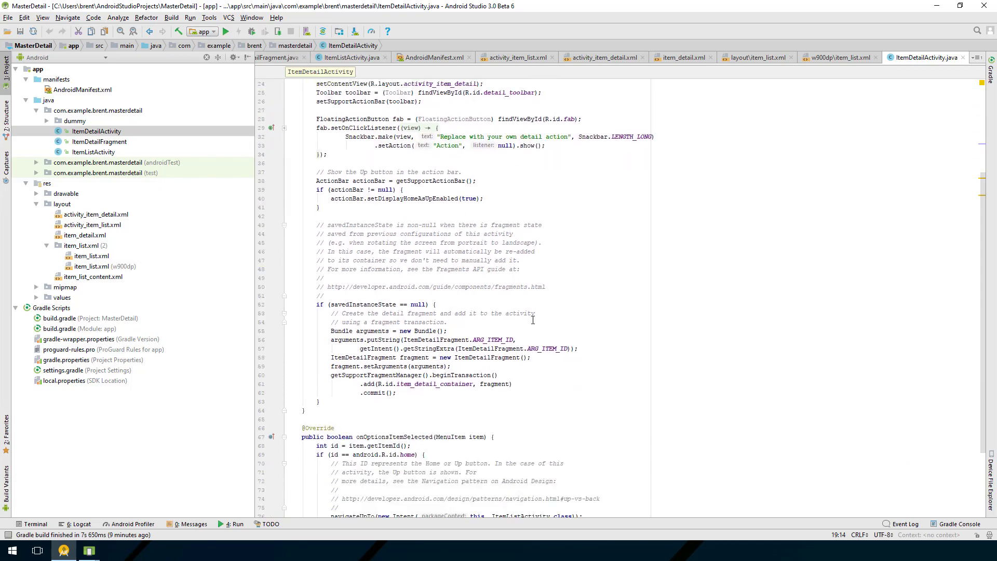
scroll(down, 3)
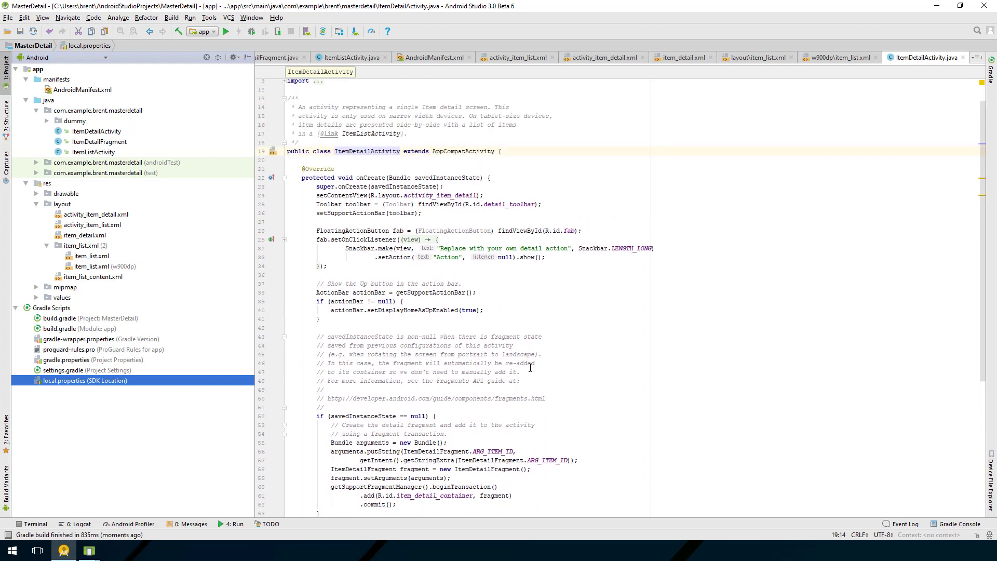
mouse_move(109, 234)
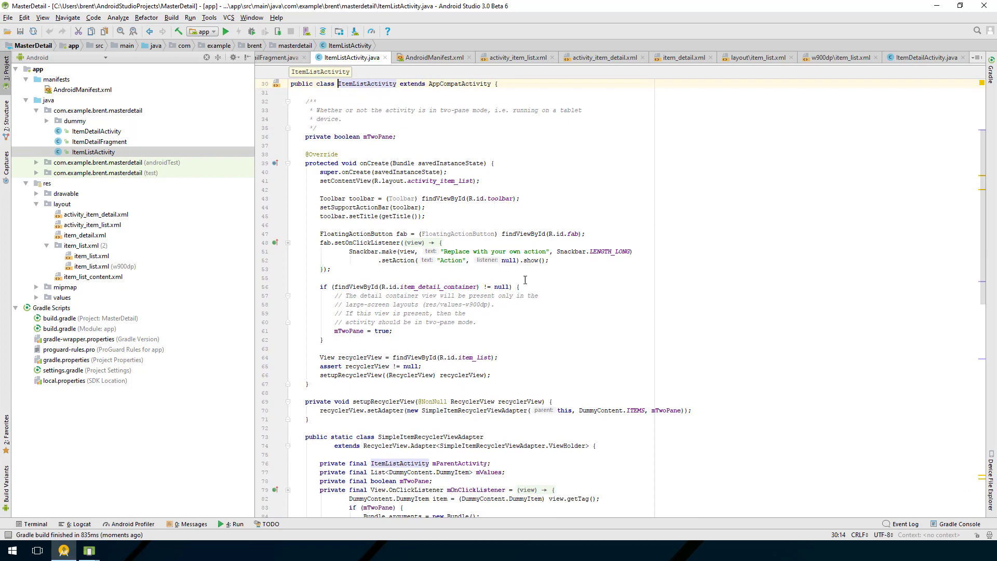
- Scroll ItemListActivity down to setupRecyclerView and the SimpleItemRecyclerViewAdapter class
scroll(down, 3)
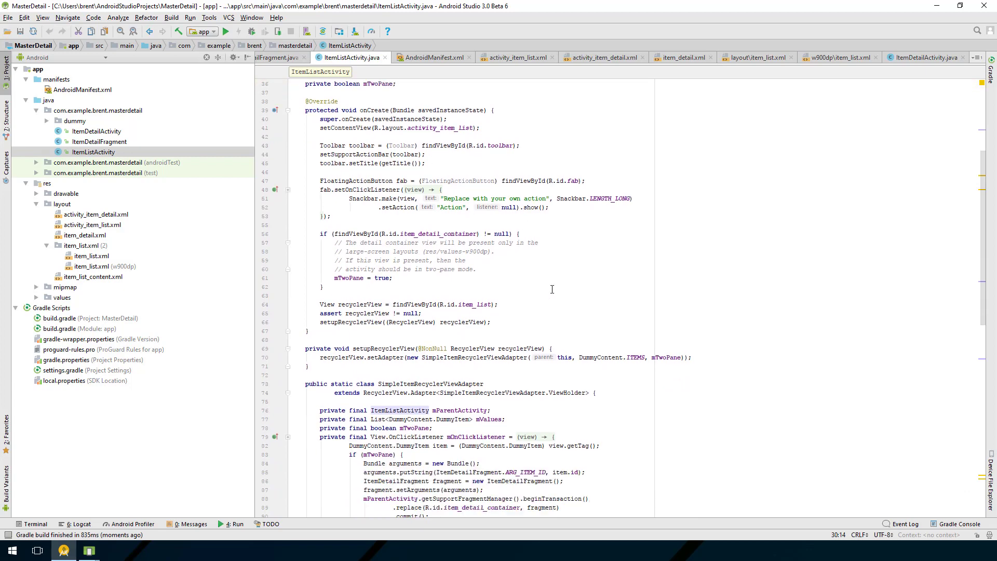
scroll(down, 3)
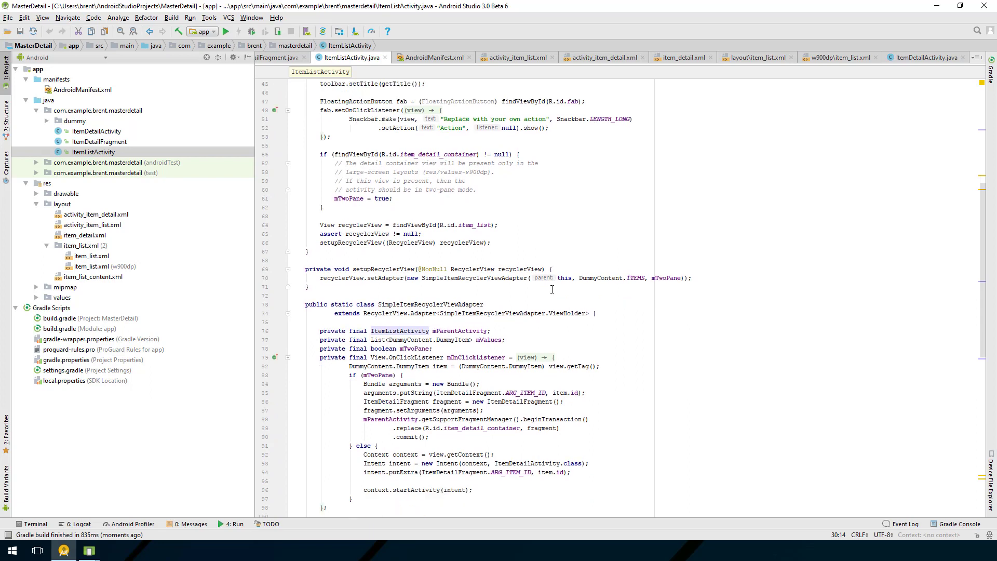
mouse_move(535, 290)
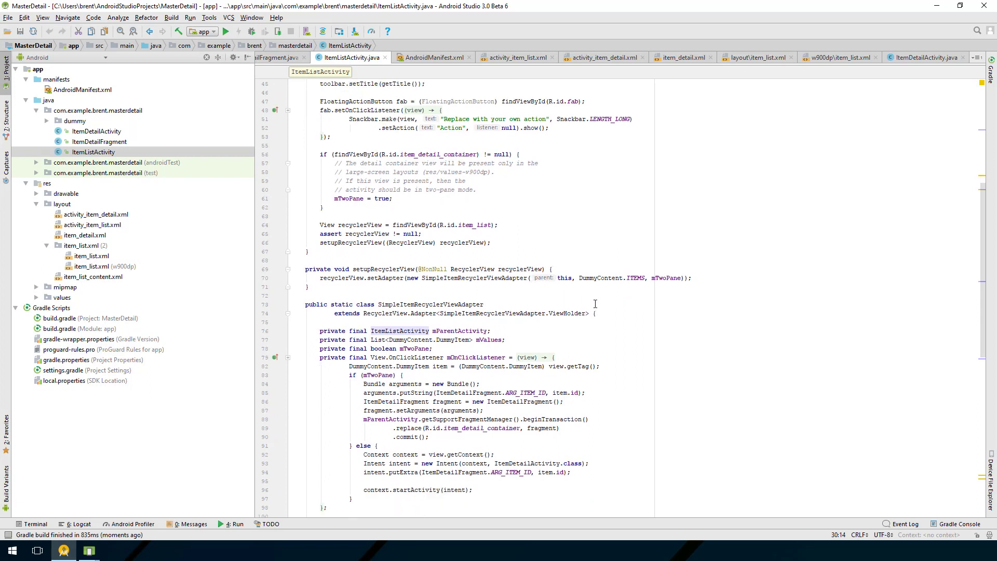
mouse_move(613, 322)
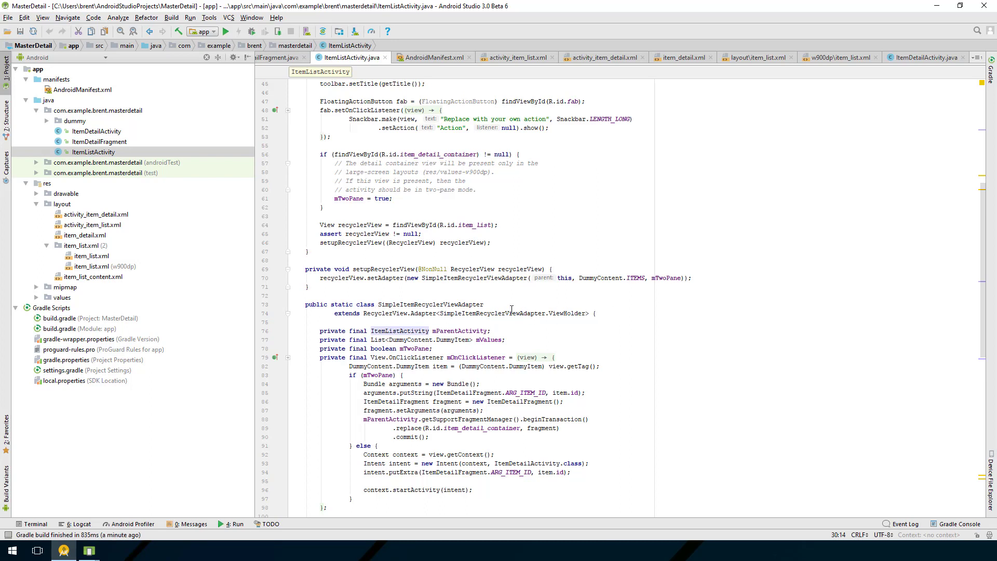
mouse_move(617, 390)
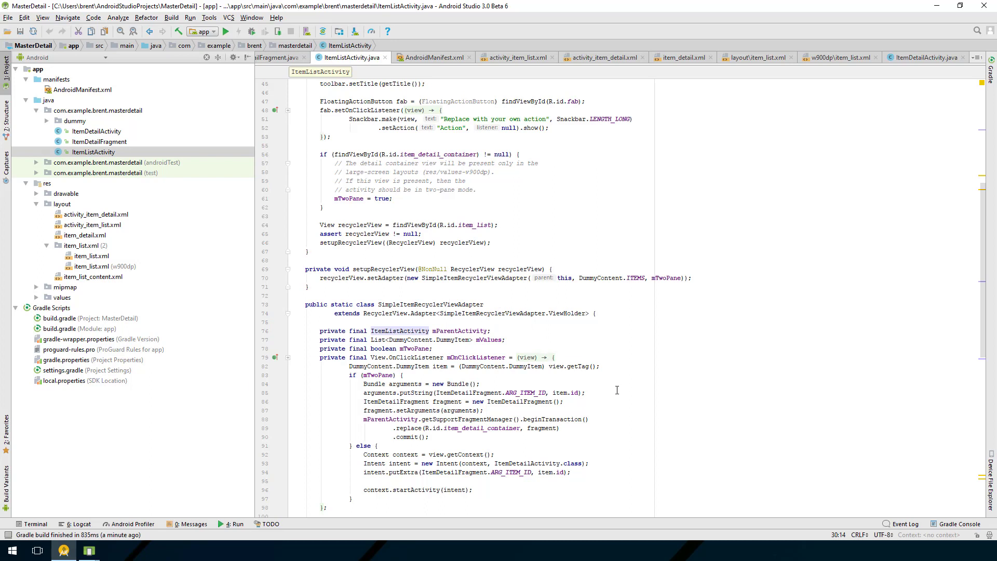
mouse_move(603, 397)
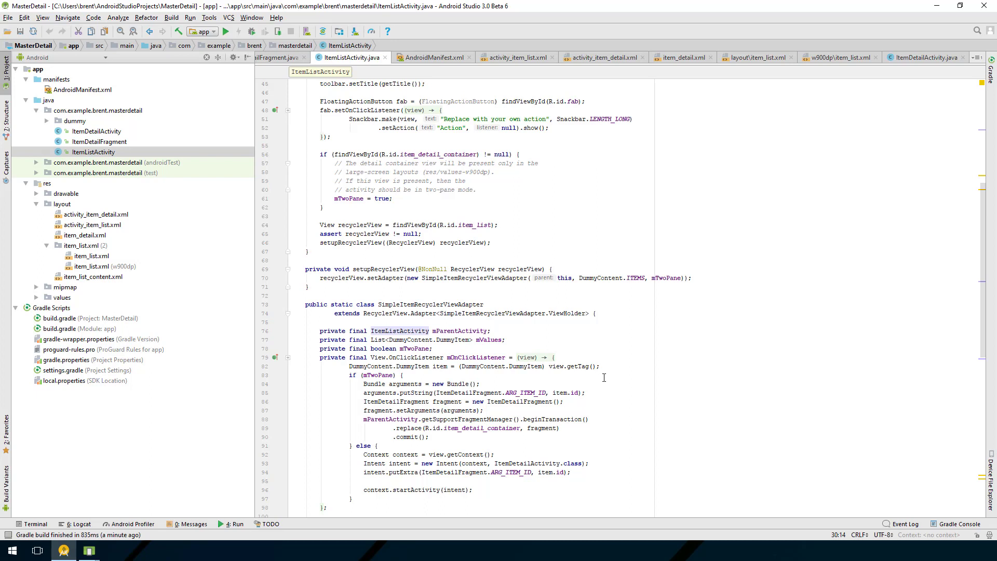
mouse_move(601, 396)
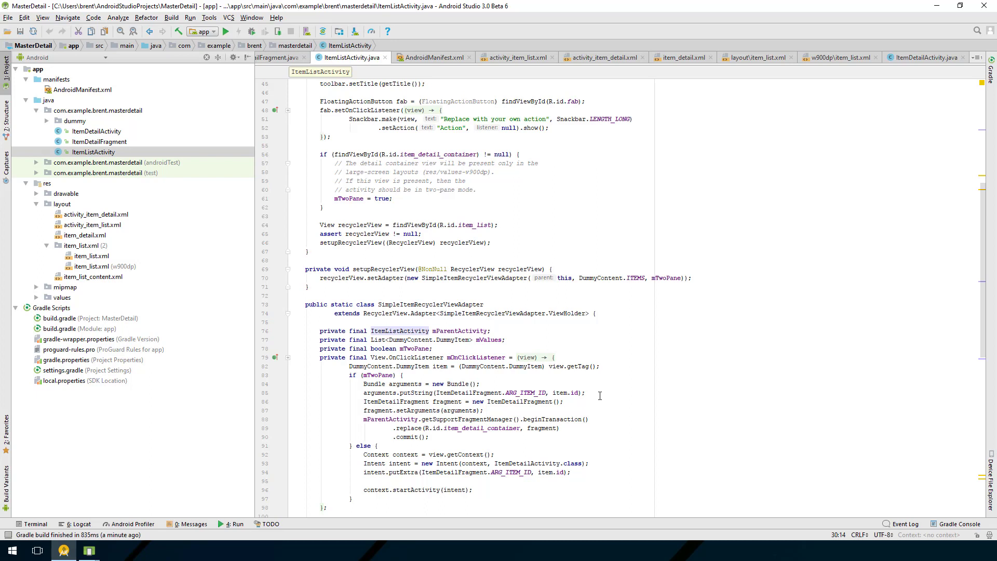
mouse_move(504, 294)
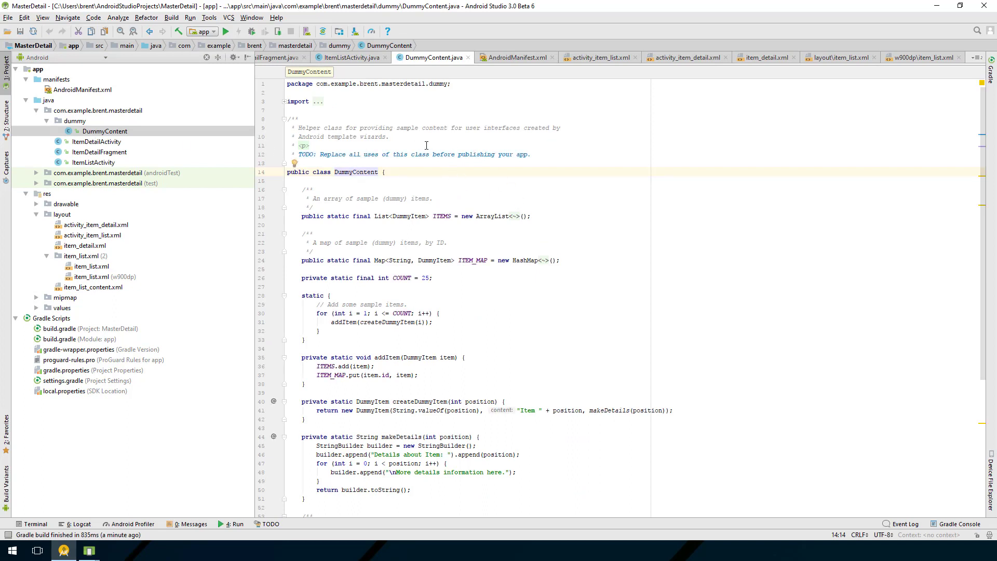
mouse_move(479, 186)
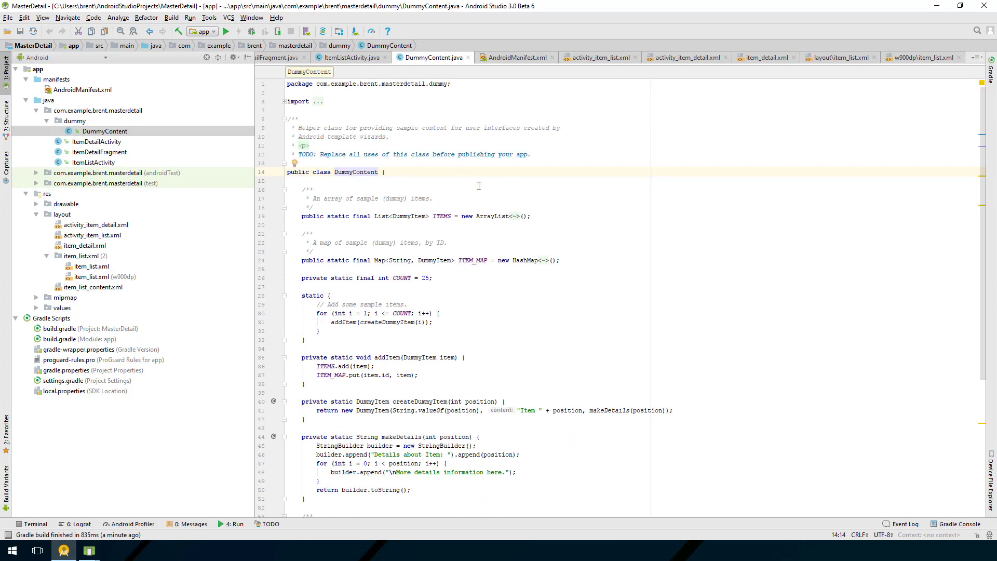
mouse_move(484, 192)
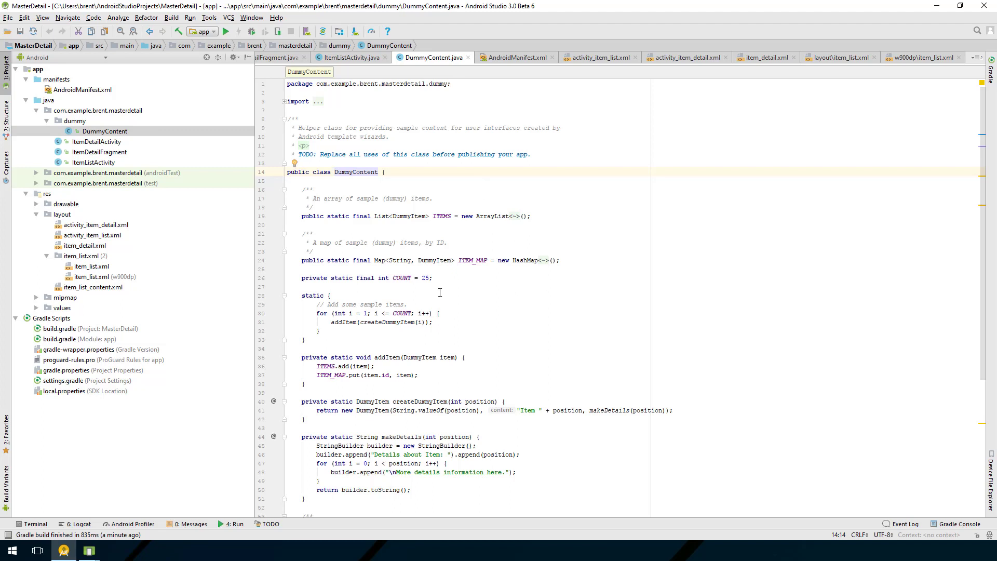
- Scroll DummyContent.java to view the ITEMS list, COUNT of 25 and makeDetails generation code
scroll(down, 3)
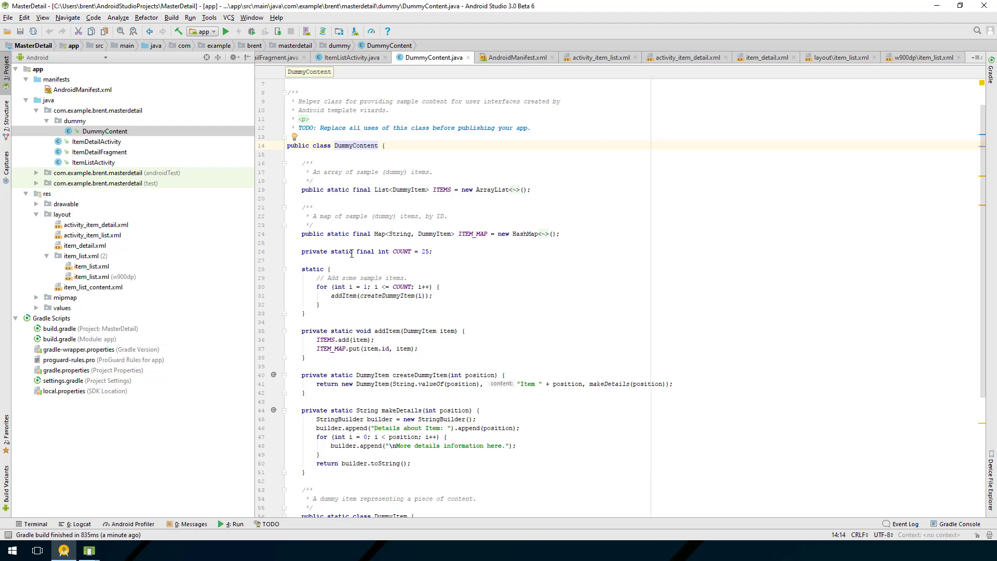
mouse_move(419, 233)
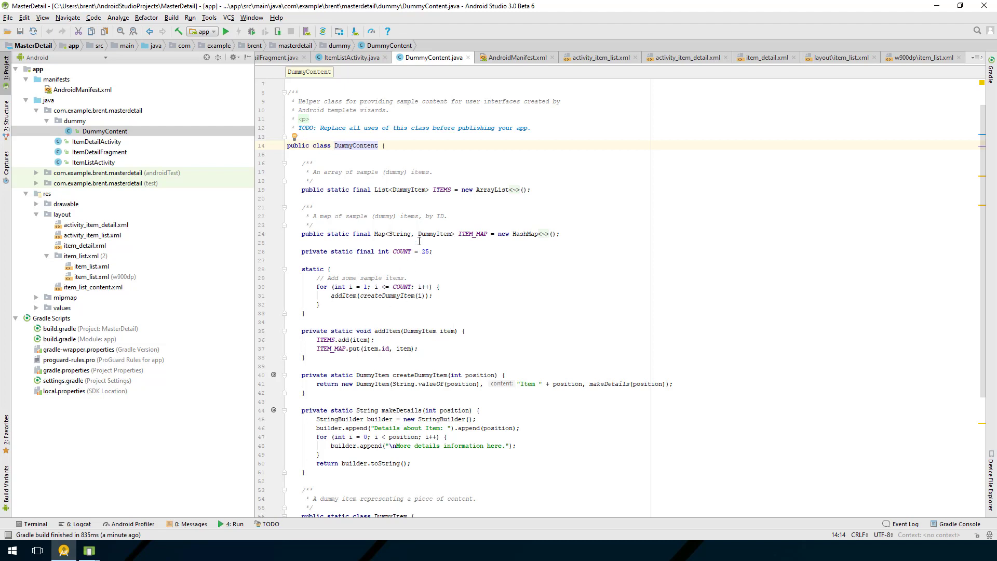
mouse_move(507, 296)
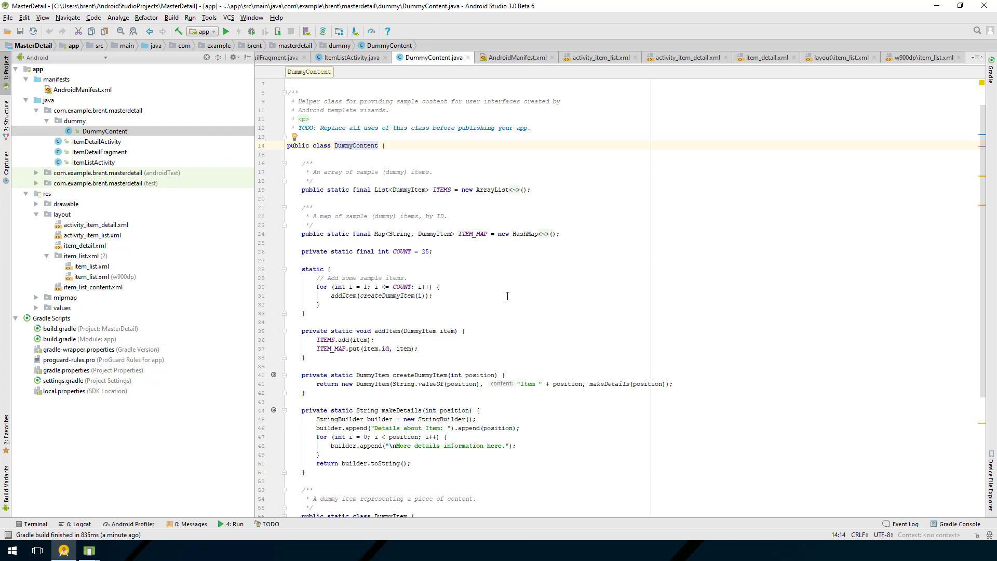
mouse_move(407, 427)
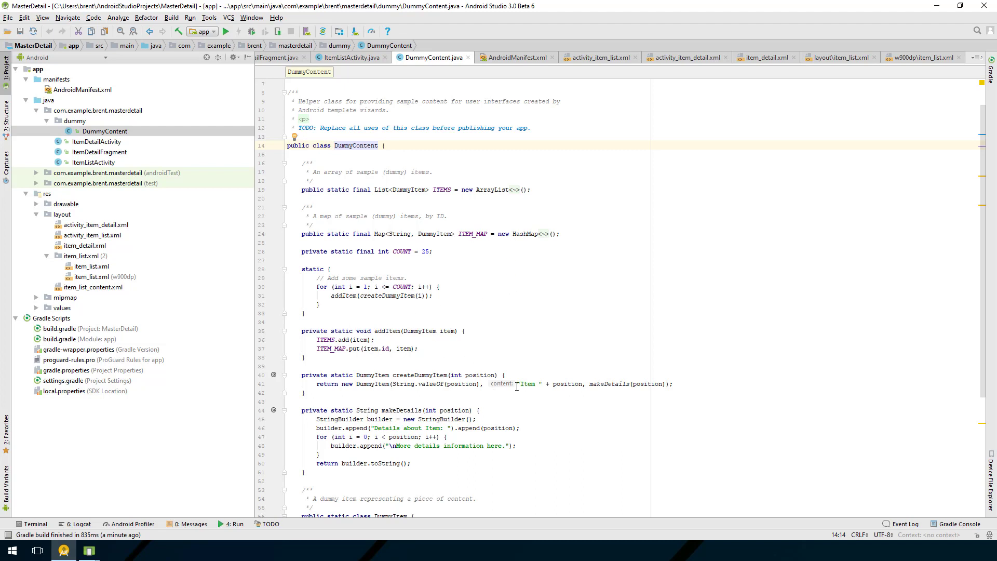
mouse_move(583, 373)
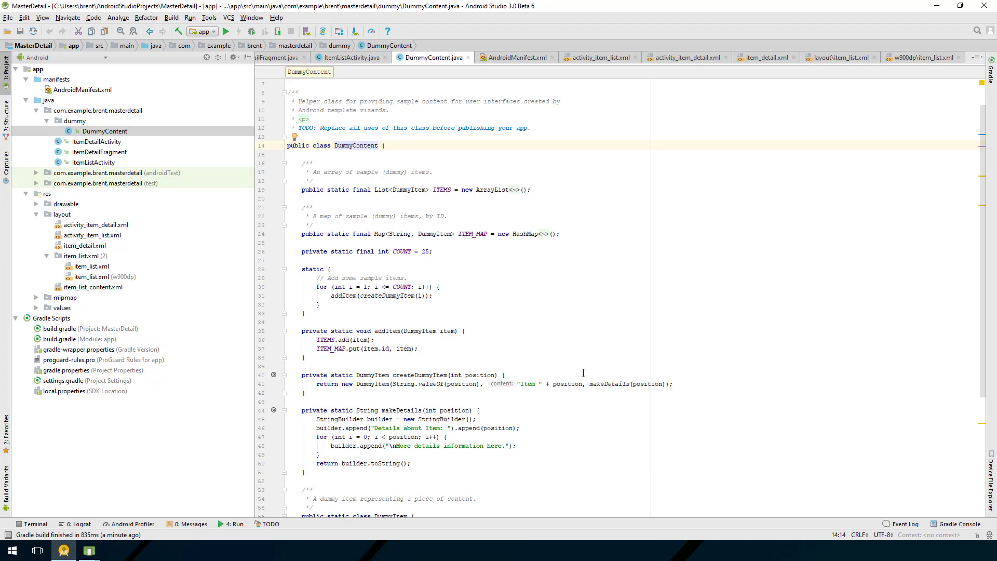
mouse_move(455, 229)
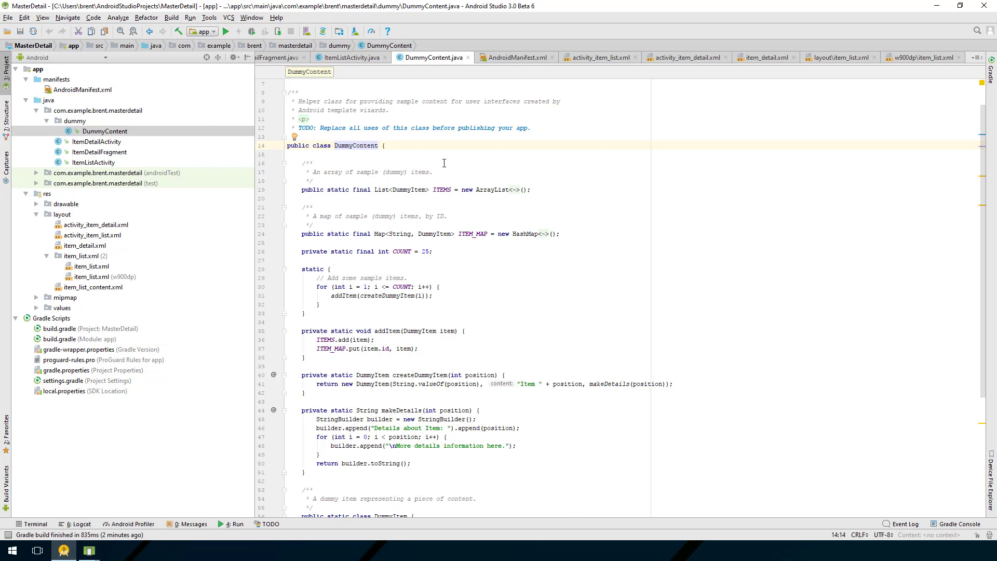
mouse_move(444, 171)
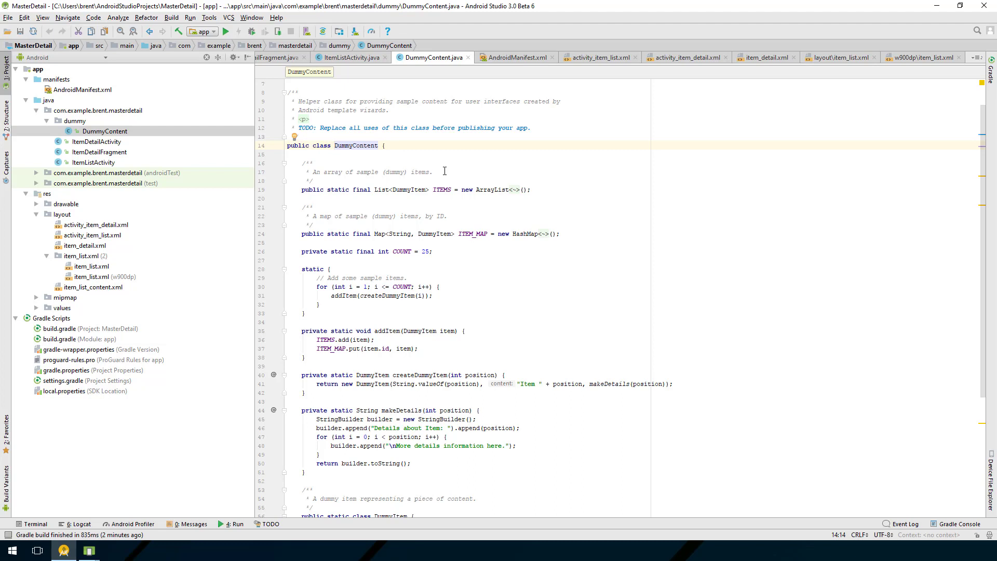
mouse_move(520, 227)
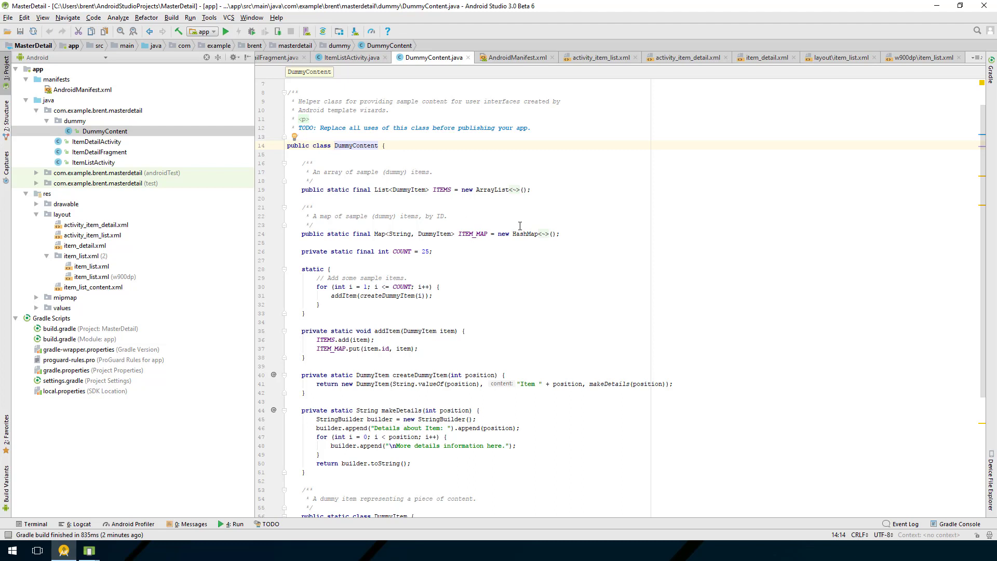
mouse_move(520, 214)
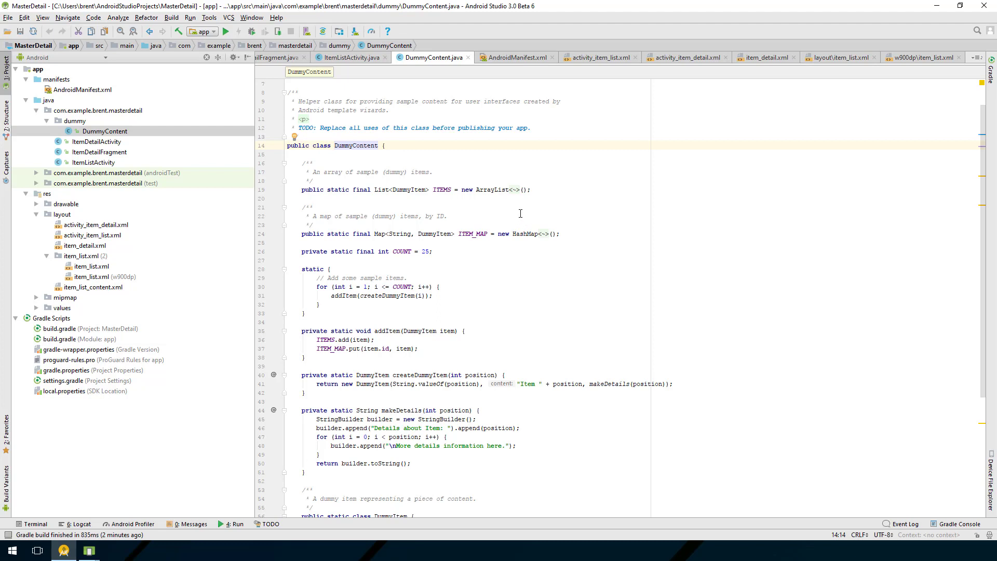
mouse_move(115, 164)
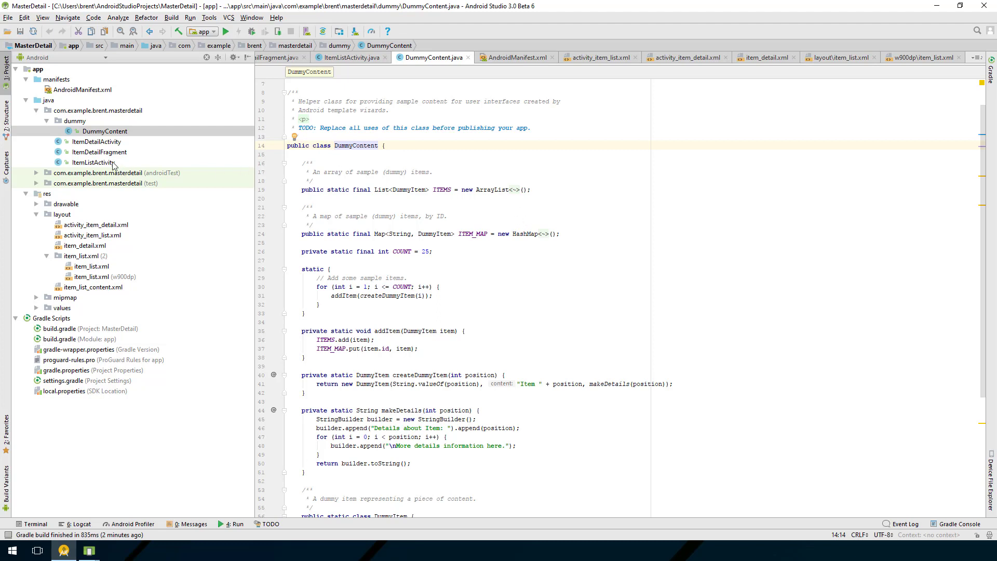
mouse_move(106, 150)
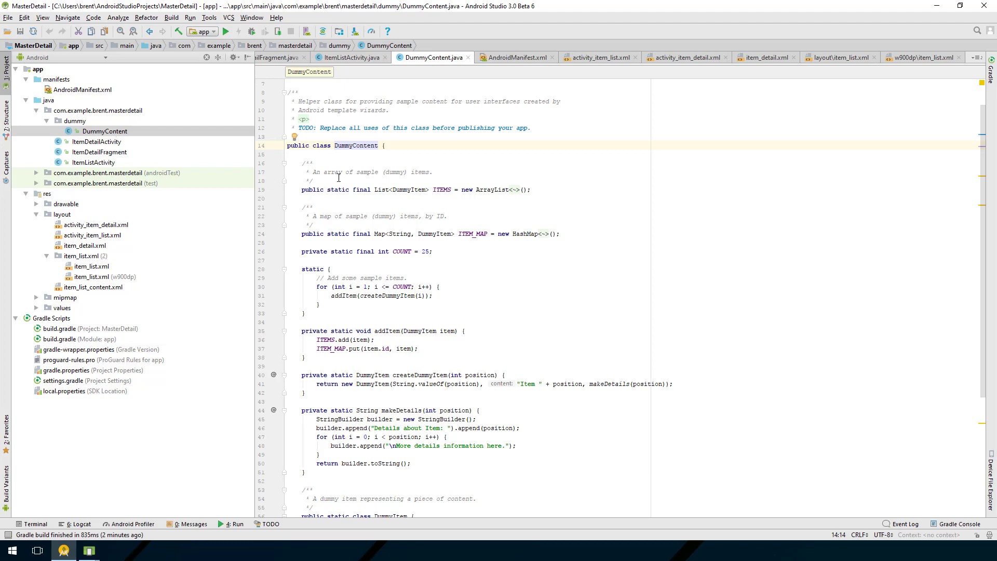
mouse_move(440, 203)
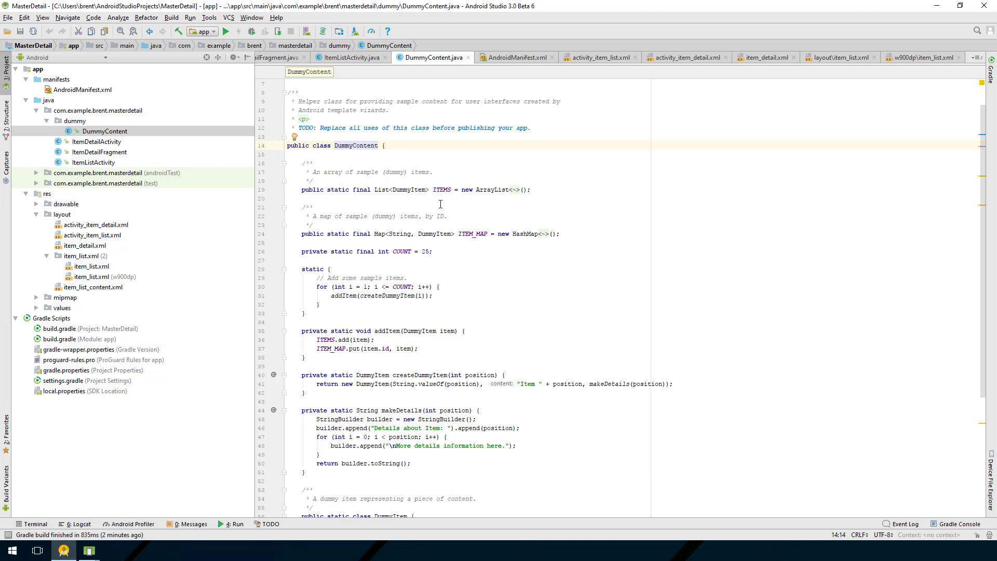